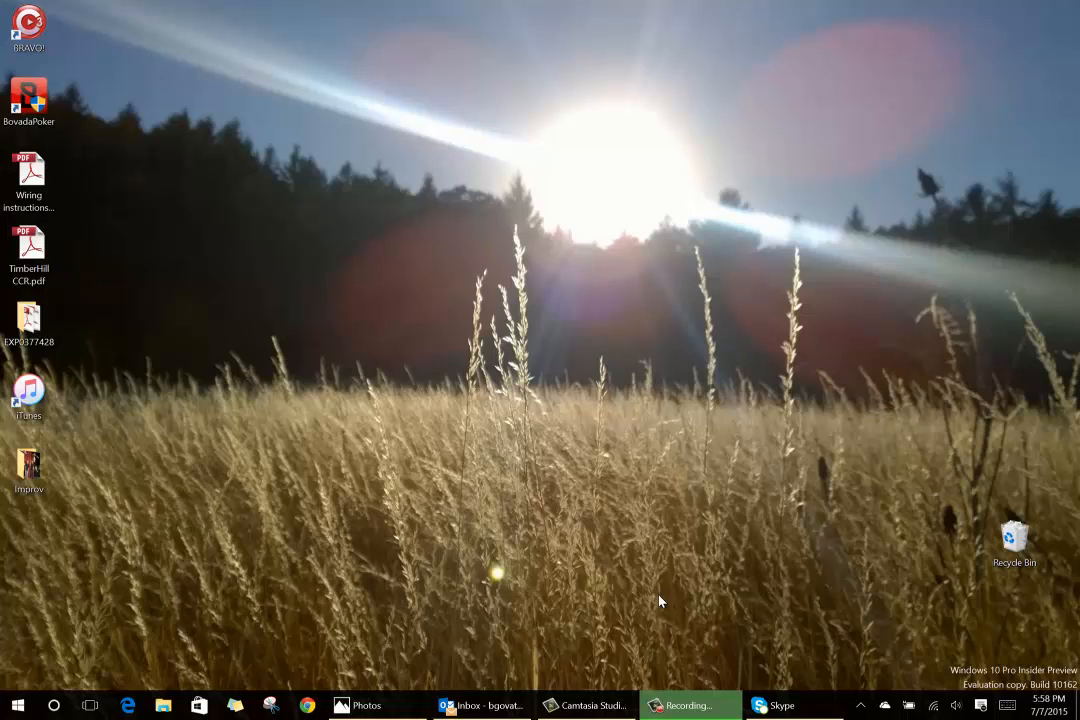
{"action": "mouse_move", "coordinate": [353, 560]}
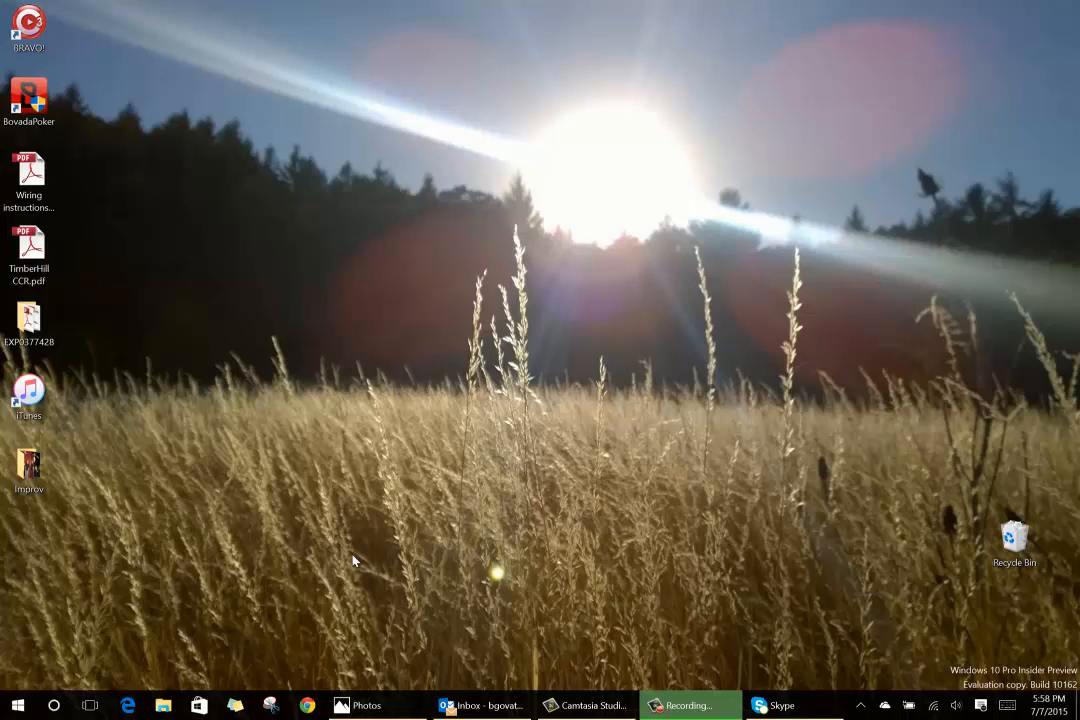
{"action": "mouse_move", "coordinate": [218, 570]}
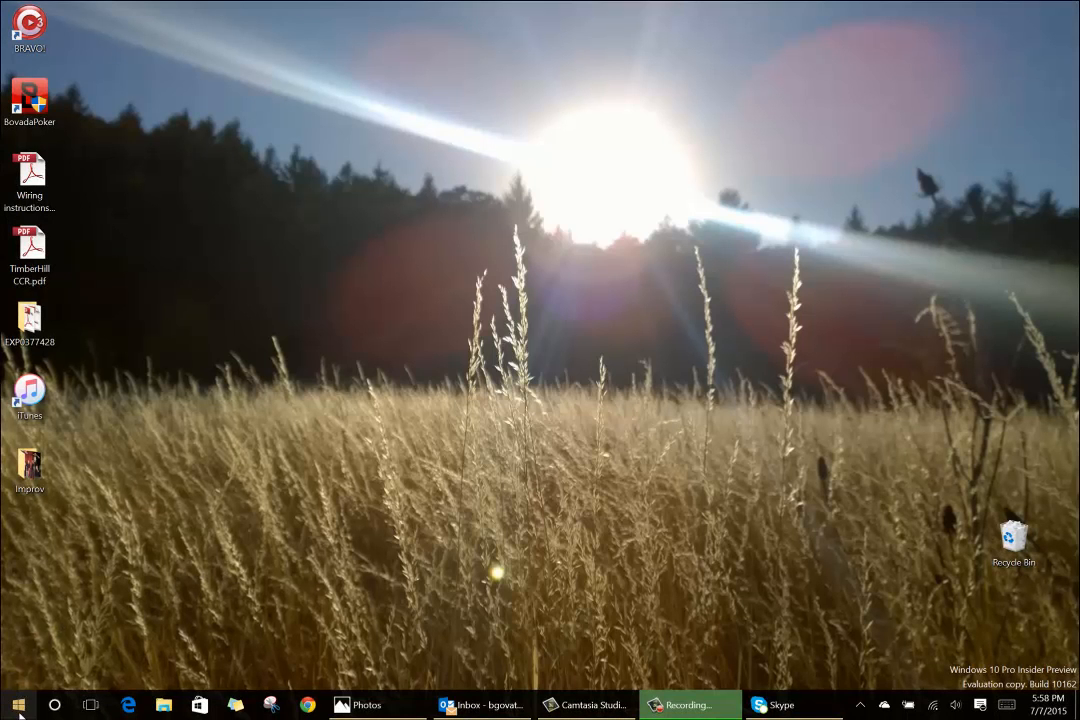
- Browse the Start menu's All apps list and jump to the apps starting with S
{"action": "left_click", "coordinate": [18, 704]}
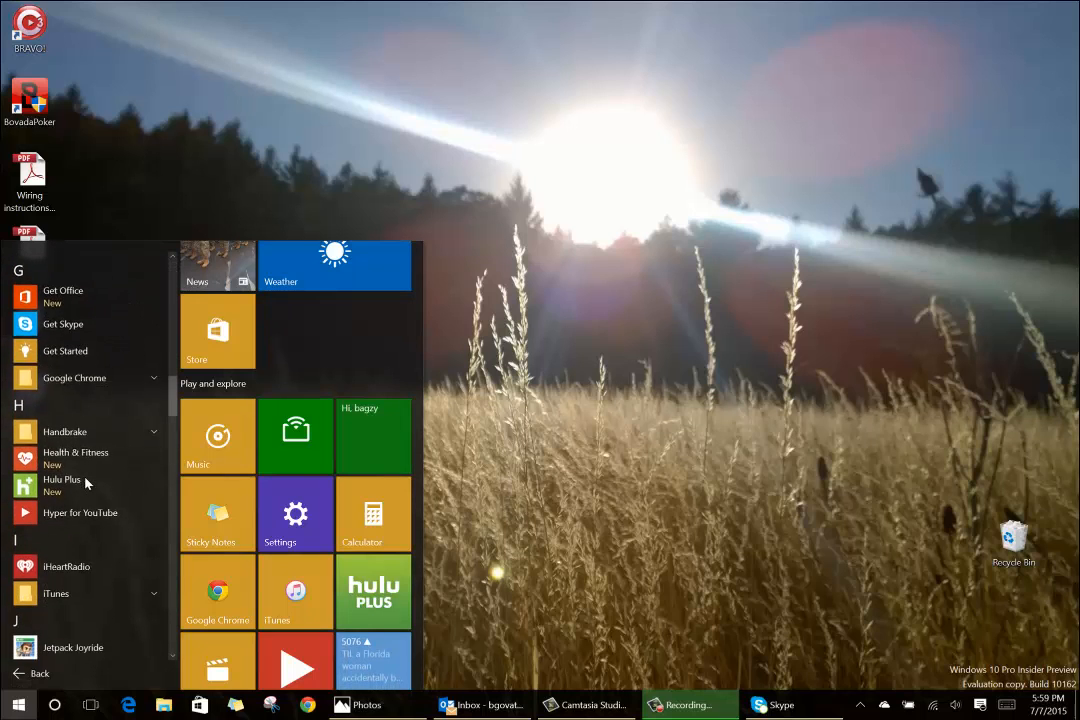
{"action": "scroll", "scroll_direction": "down", "scroll_amount": 3}
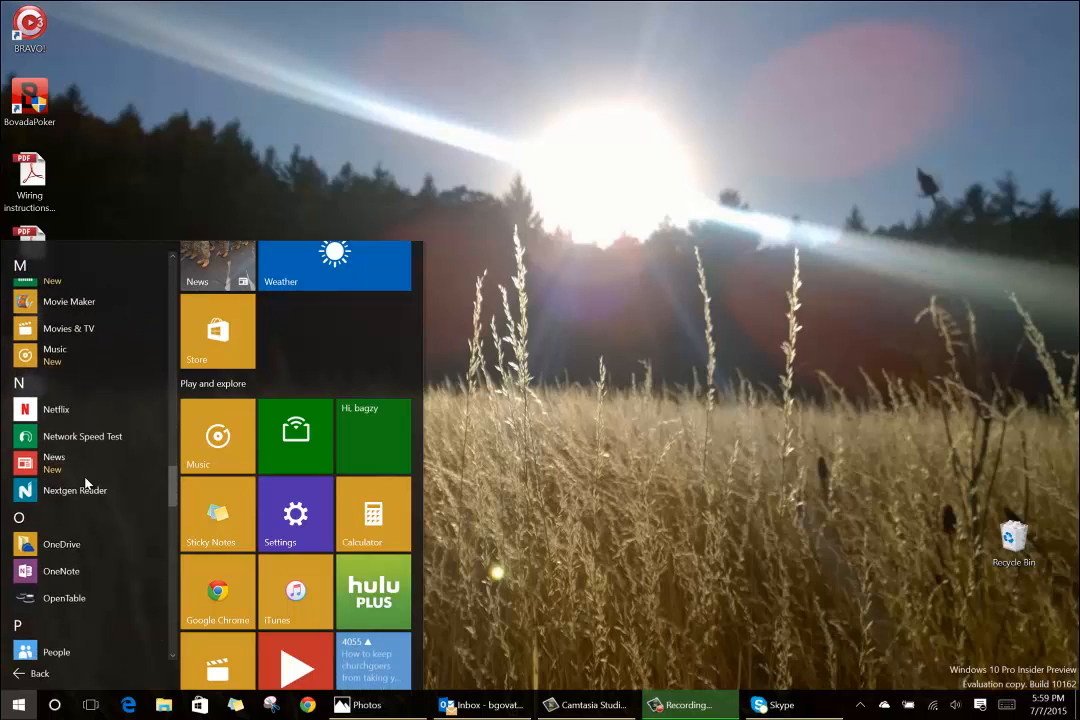
{"action": "scroll", "scroll_direction": "down", "scroll_amount": 3}
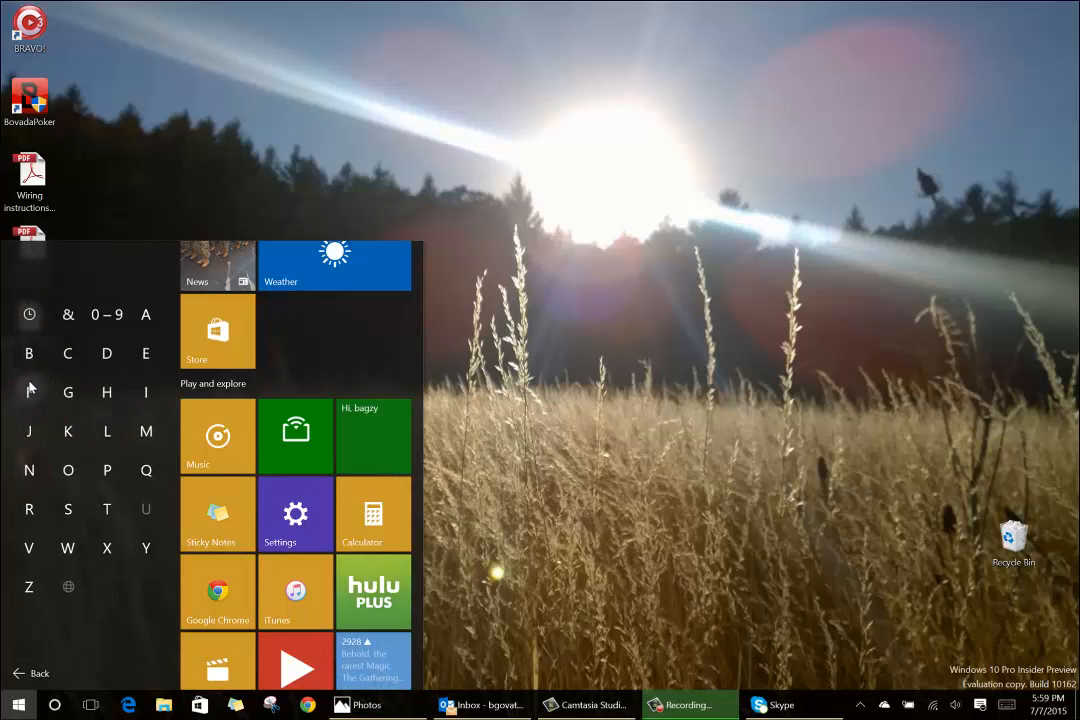
{"action": "left_click", "coordinate": [68, 509]}
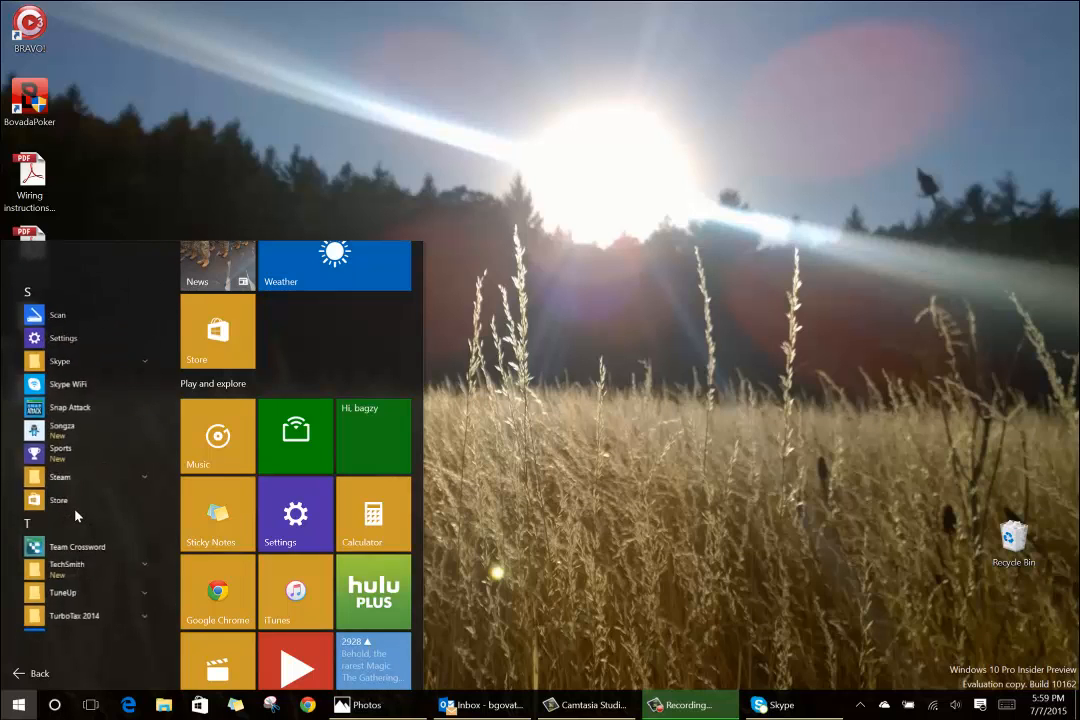
{"action": "left_click", "coordinate": [27, 291]}
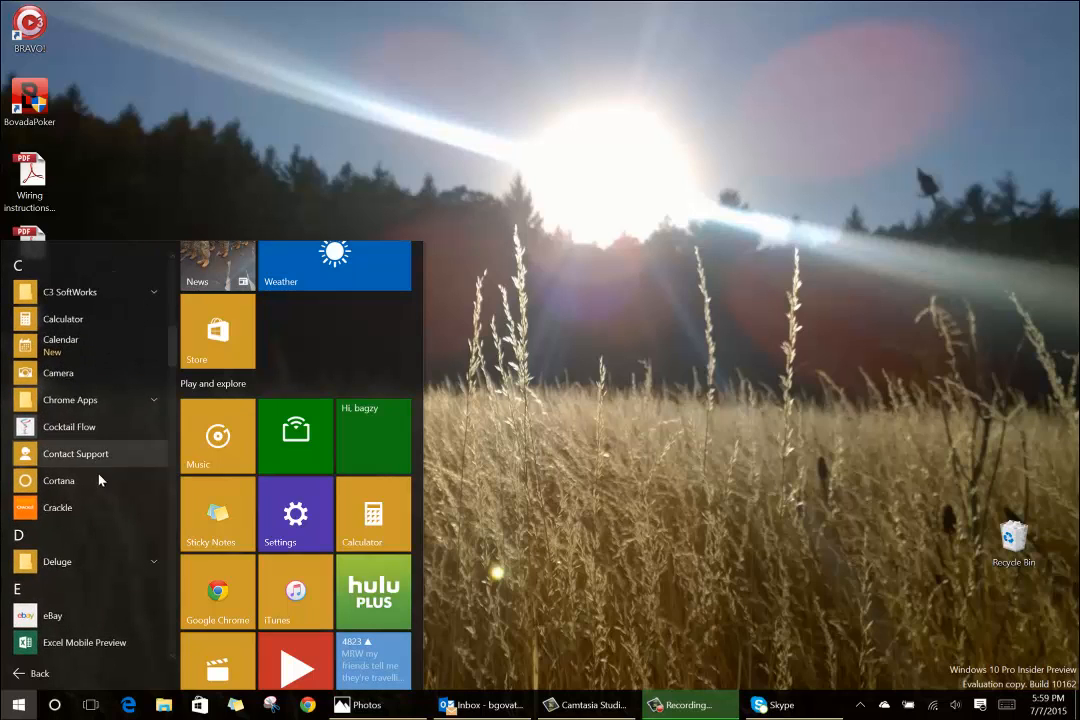
{"action": "scroll", "scroll_direction": "down", "scroll_amount": 3}
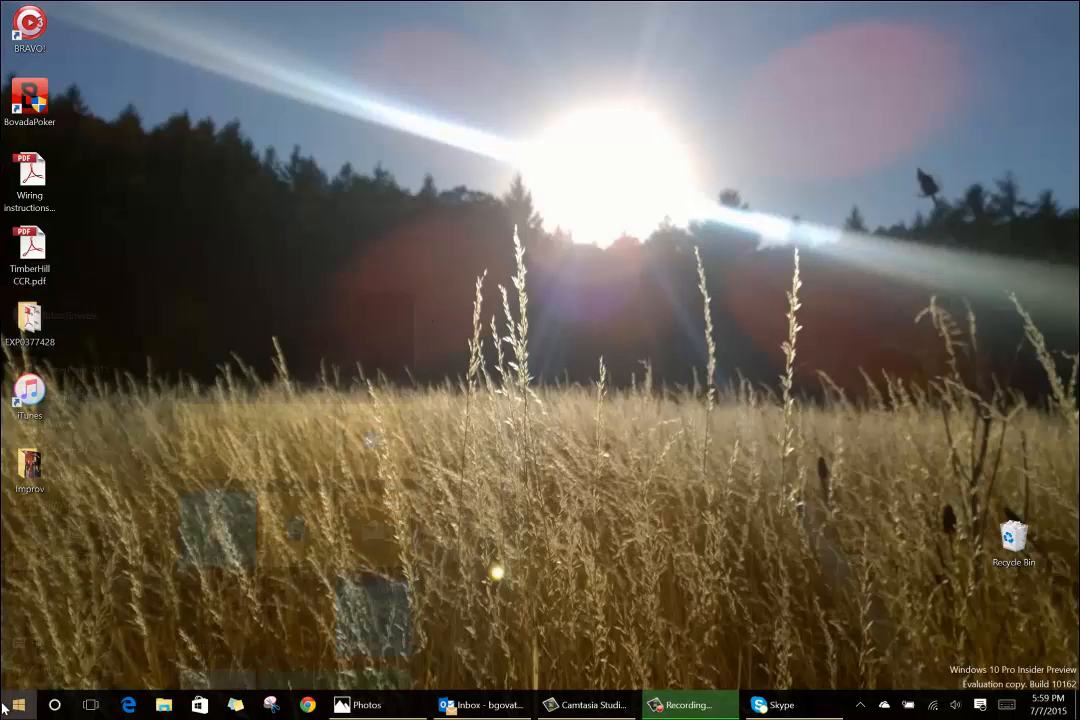
- Unpin the Music tile from Start and resize the Hulu Plus tile to wide
{"action": "left_click", "coordinate": [15, 704]}
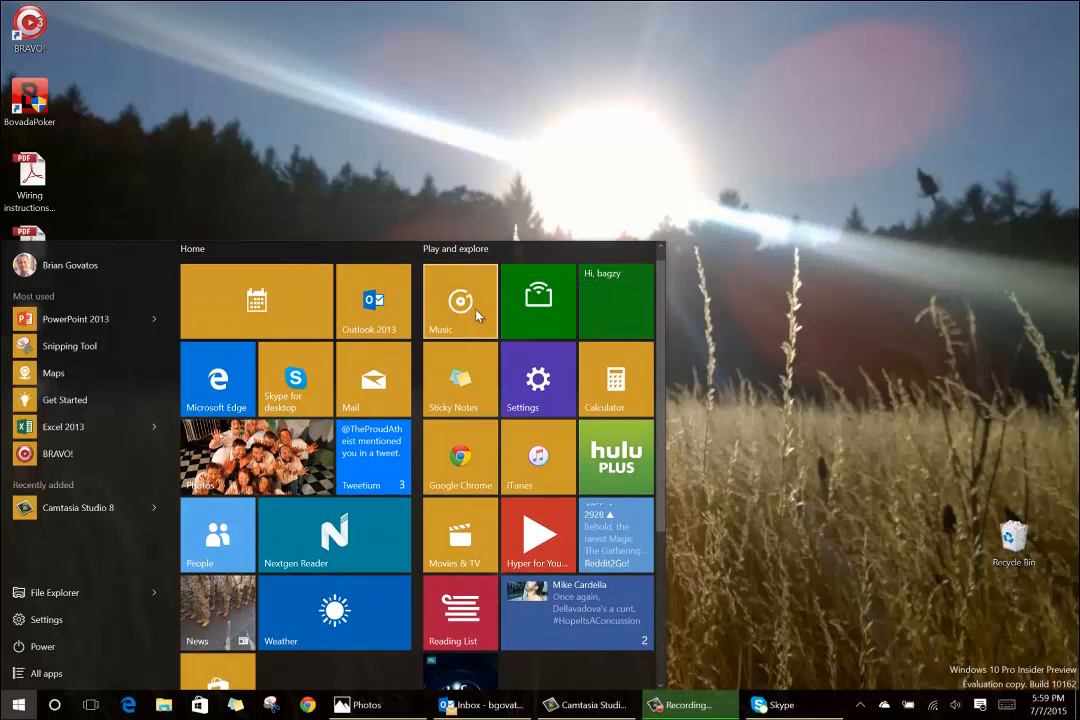
{"action": "right_click", "coordinate": [460, 302]}
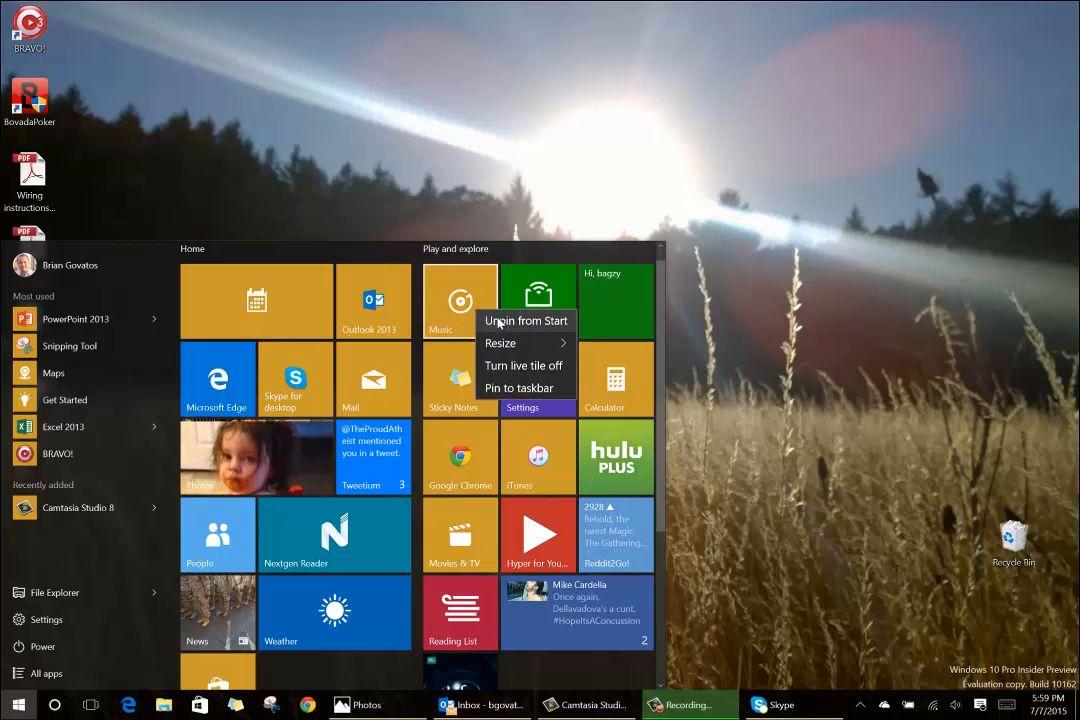
{"action": "left_click", "coordinate": [515, 320]}
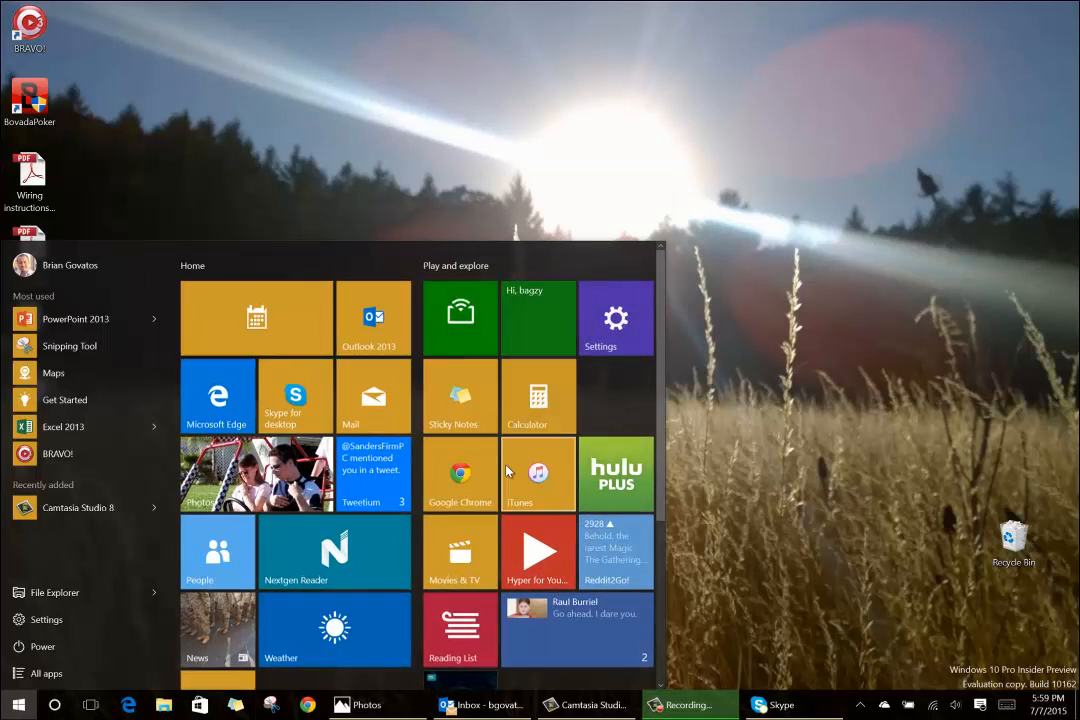
{"action": "right_click", "coordinate": [616, 445]}
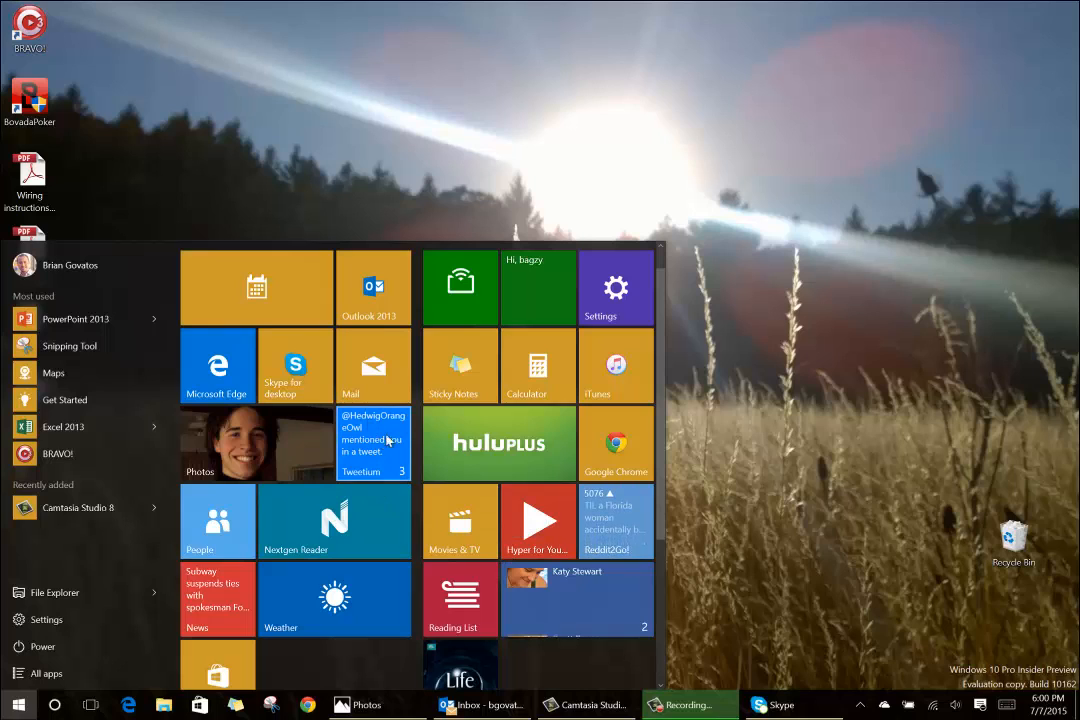
- Toggle the Tweetium tile's live updates off and back on
{"action": "right_click", "coordinate": [373, 444]}
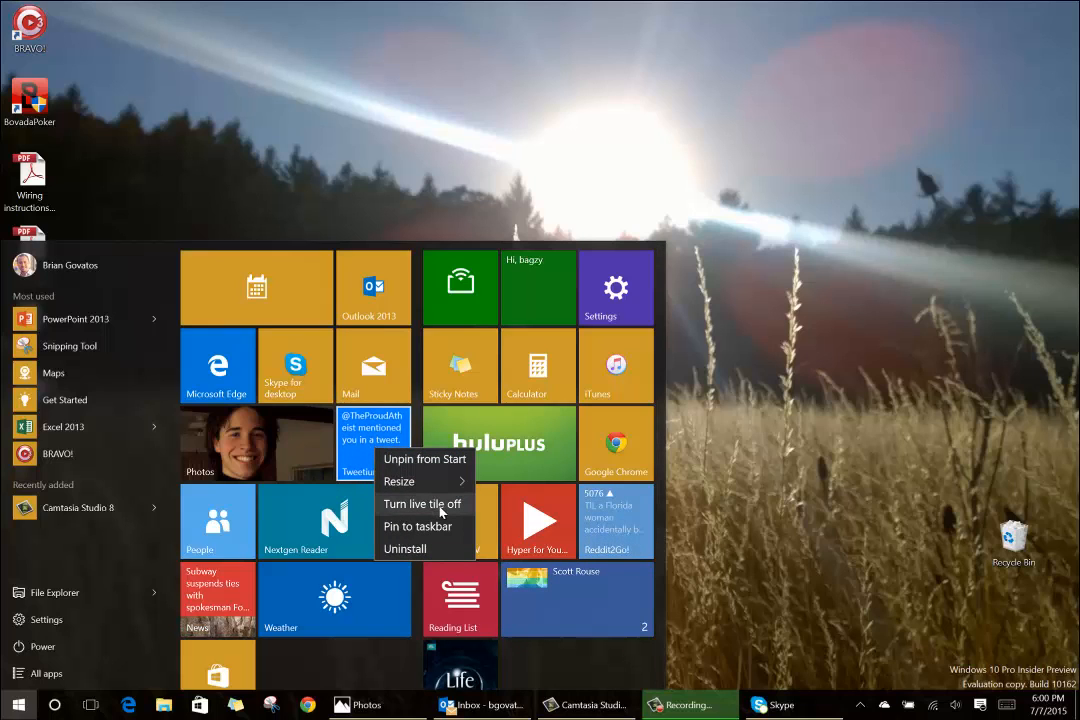
{"action": "left_click", "coordinate": [421, 503]}
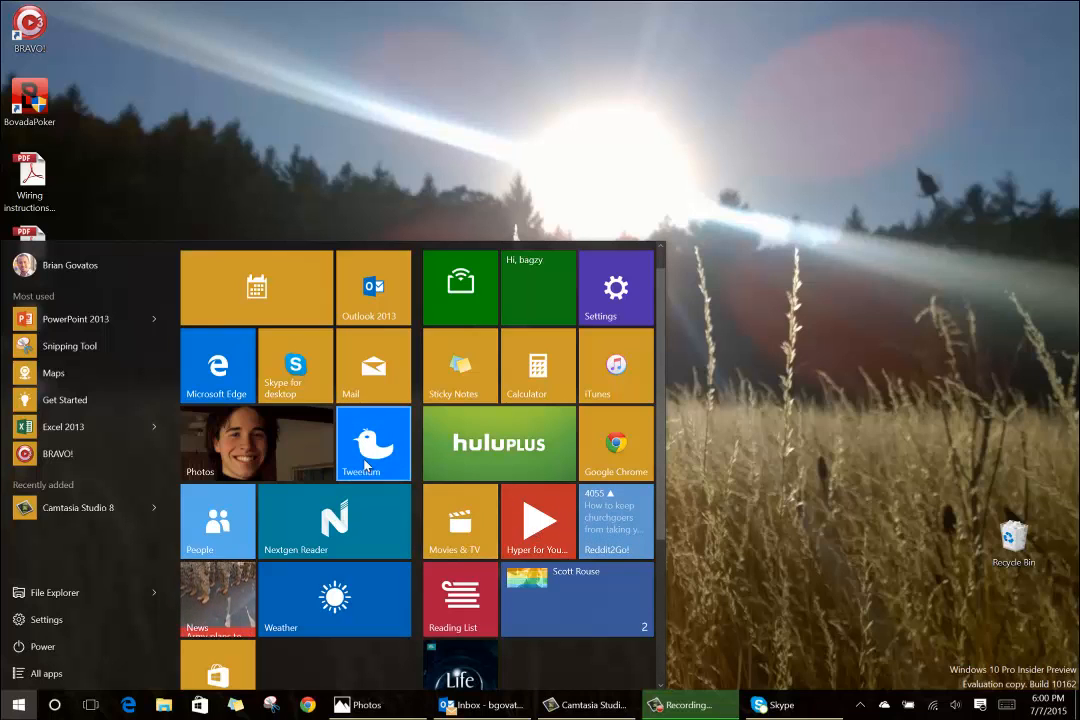
{"action": "right_click", "coordinate": [373, 443]}
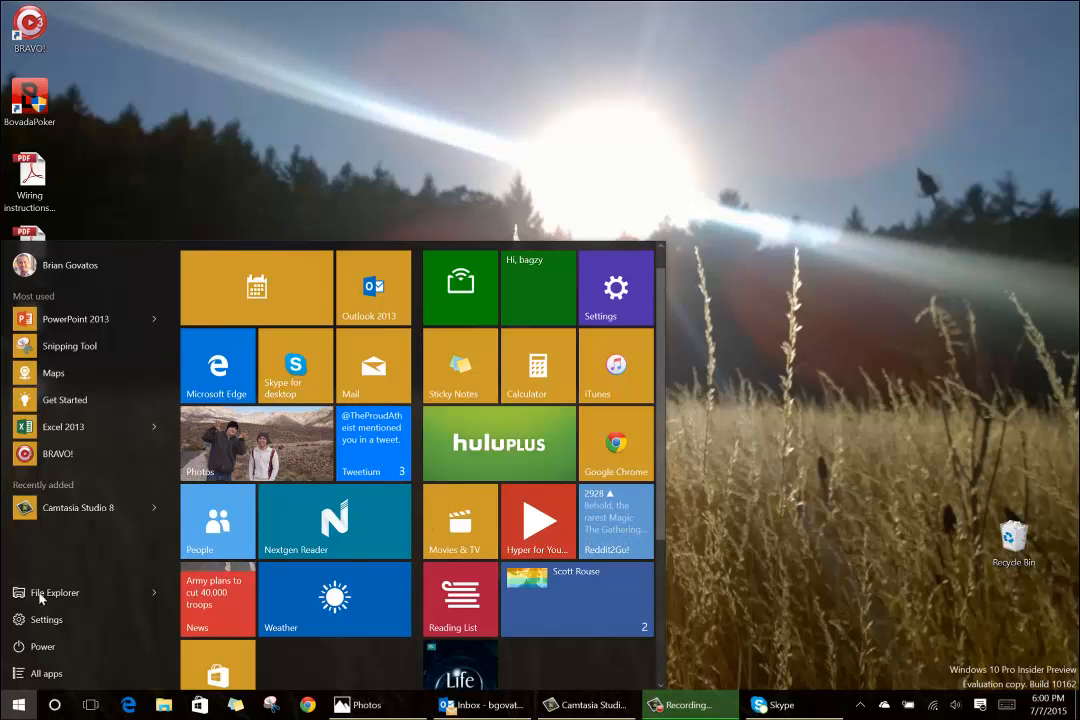
{"action": "mouse_move", "coordinate": [70, 527]}
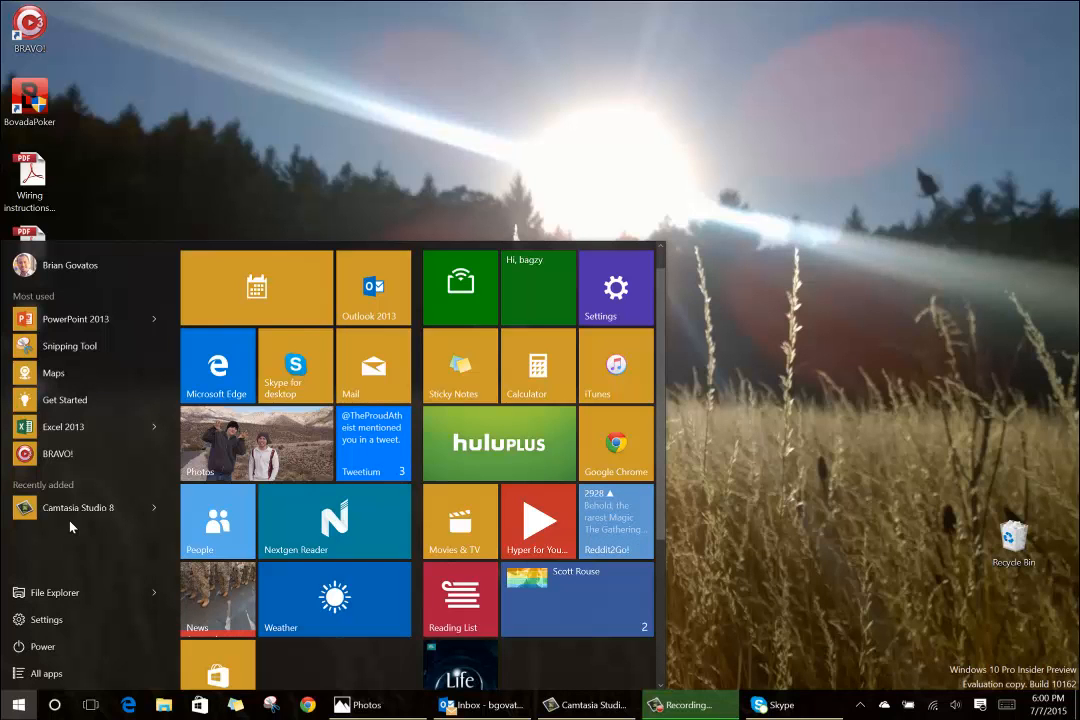
{"action": "scroll", "scroll_direction": "down", "scroll_amount": 3}
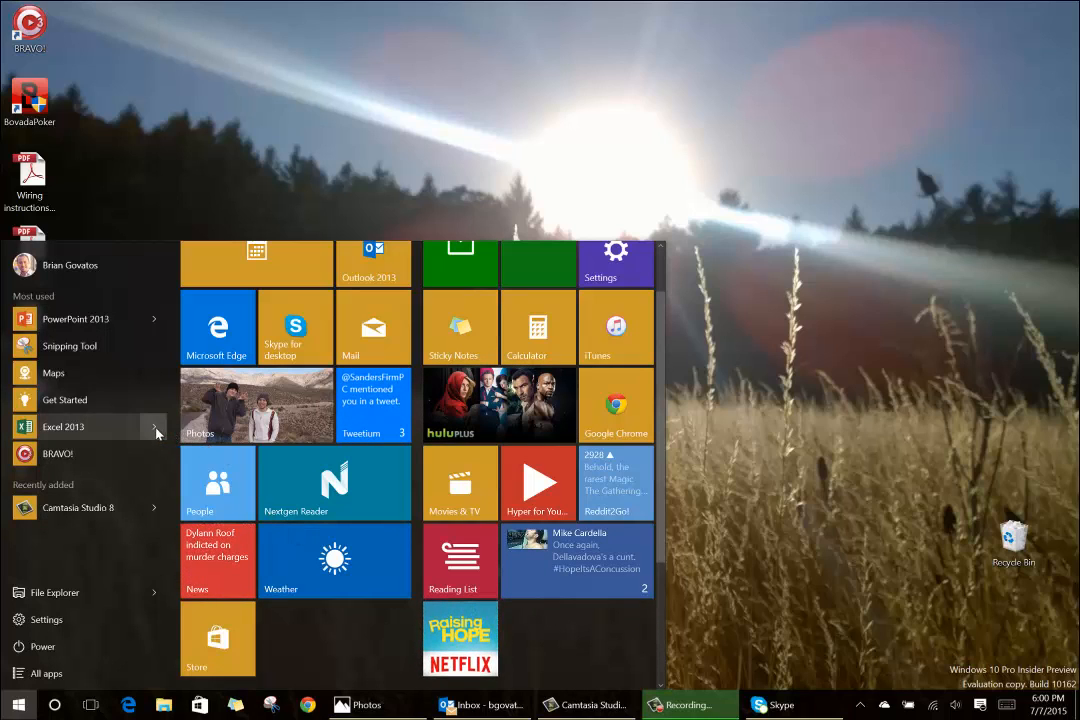
{"action": "mouse_move", "coordinate": [150, 318]}
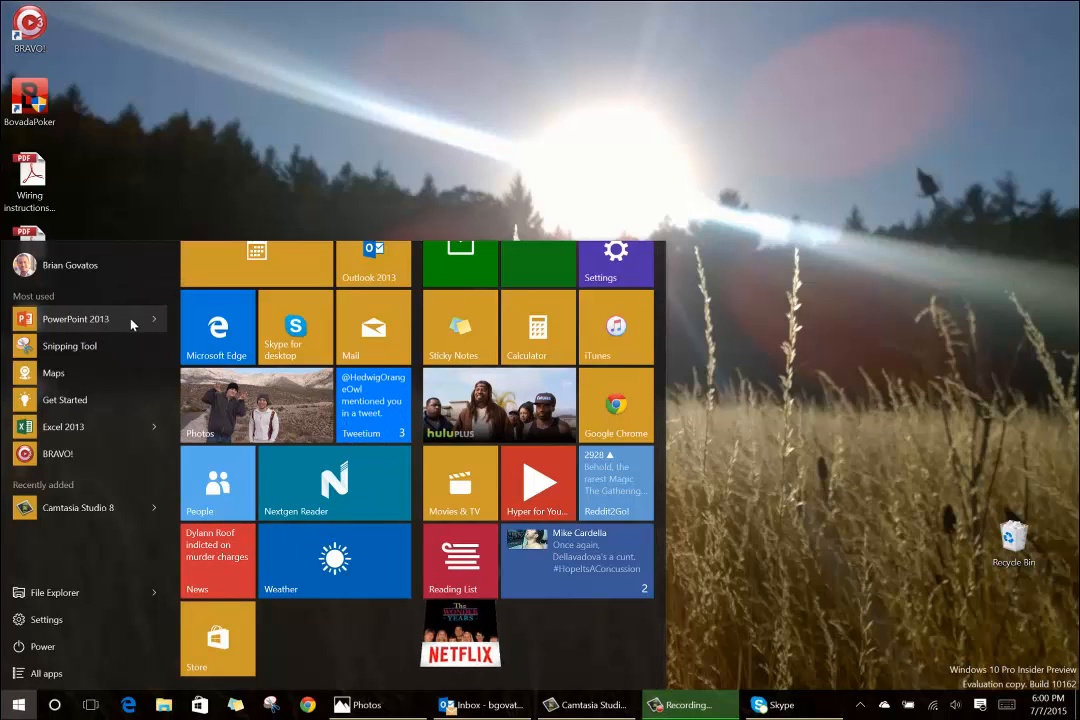
{"action": "left_click", "coordinate": [155, 319]}
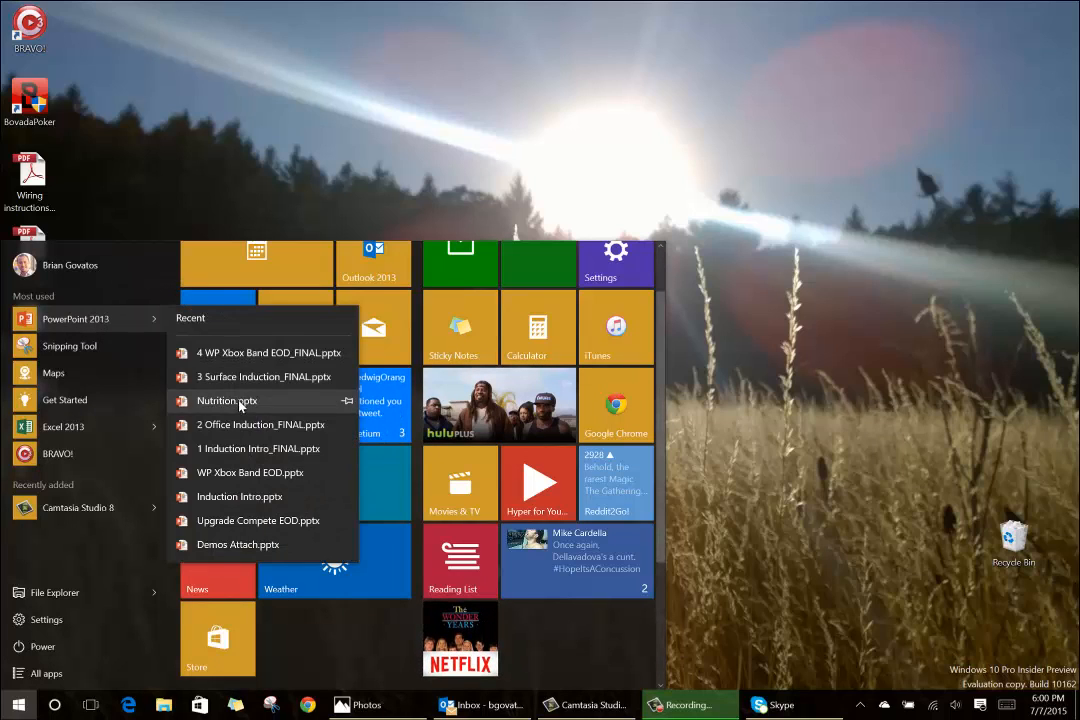
{"action": "mouse_move", "coordinate": [258, 521]}
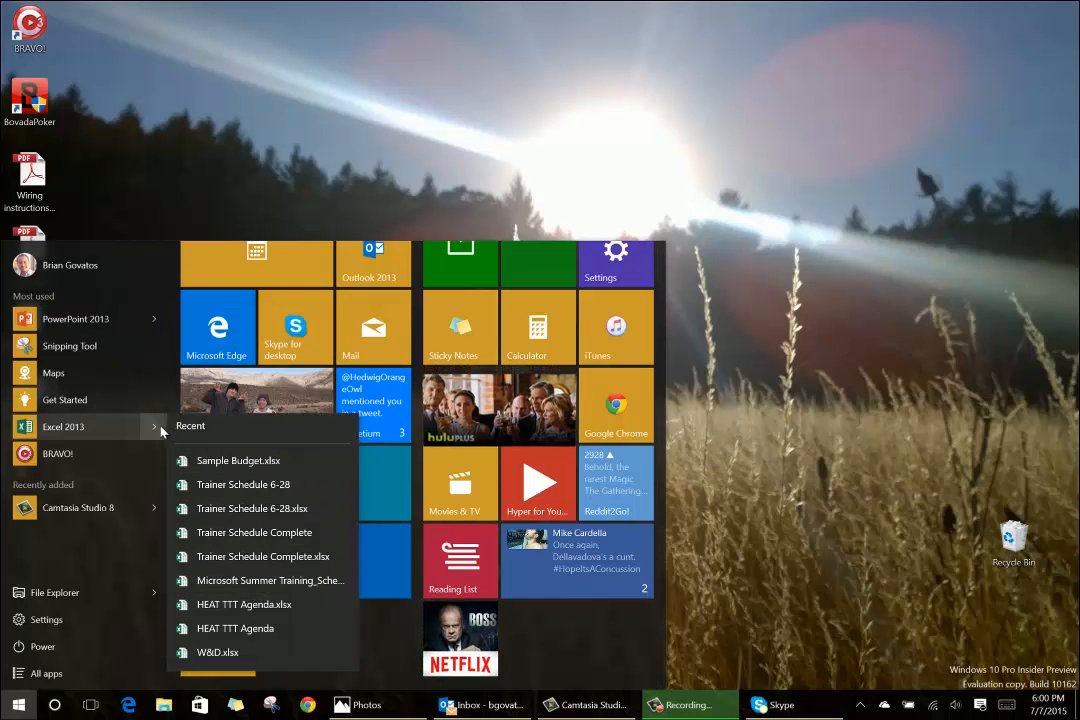
{"action": "mouse_move", "coordinate": [238, 460]}
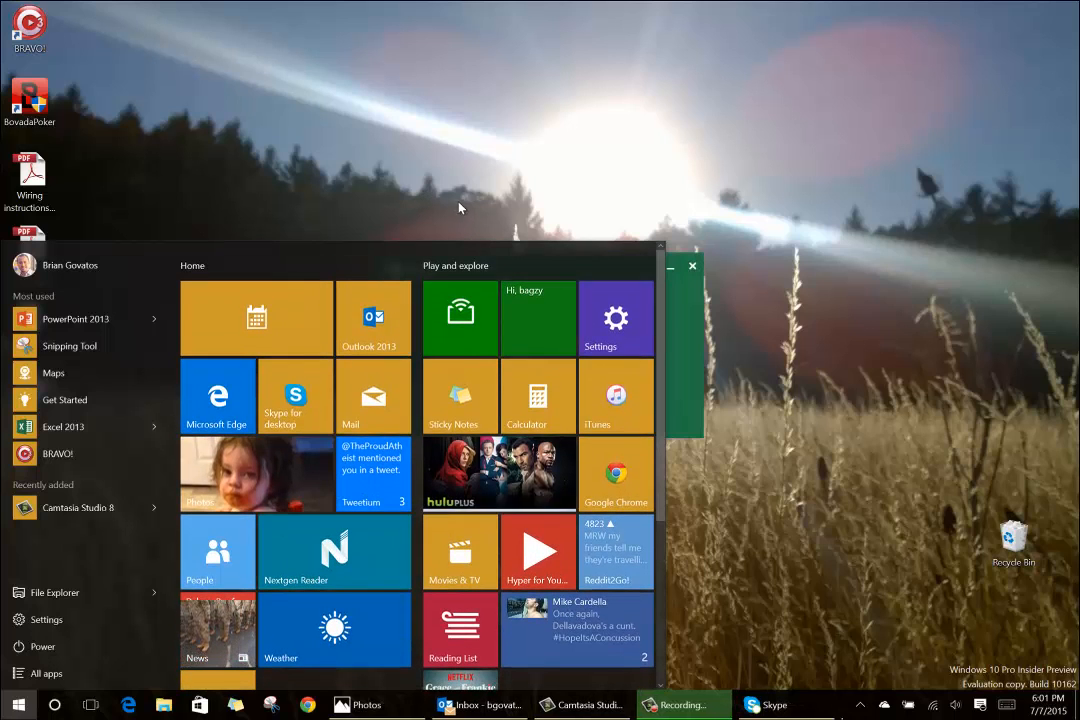
- In File Explorer's Documents folder, create a new folder named 'Wow folder!'
{"action": "left_click", "coordinate": [800, 705]}
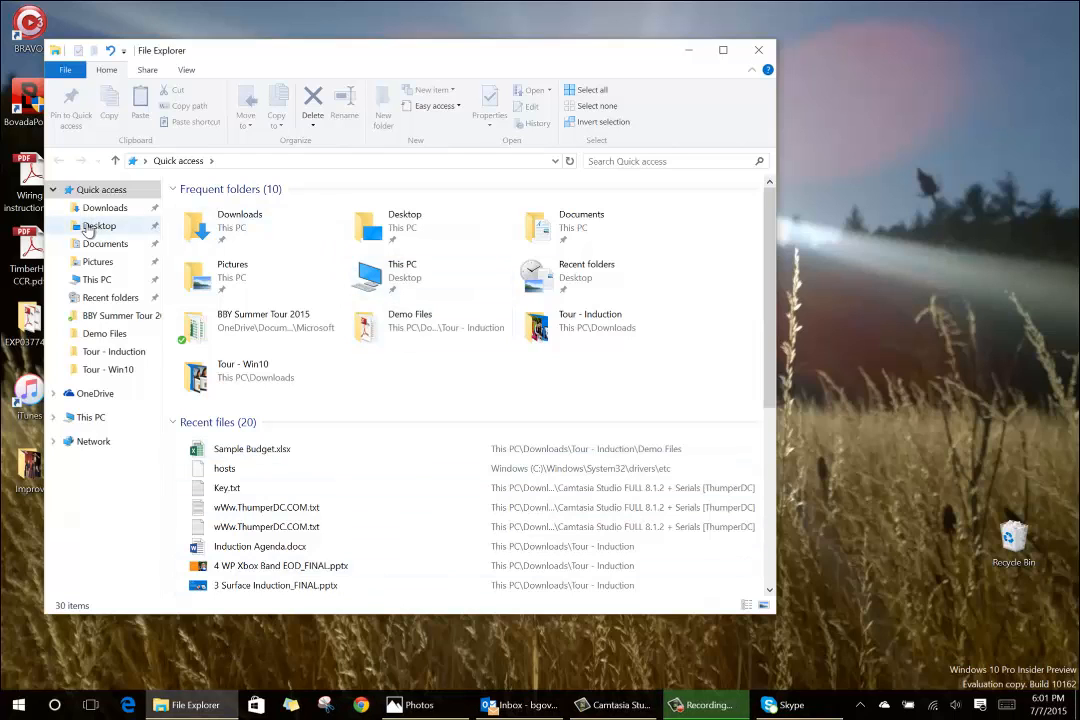
{"action": "left_click", "coordinate": [99, 225]}
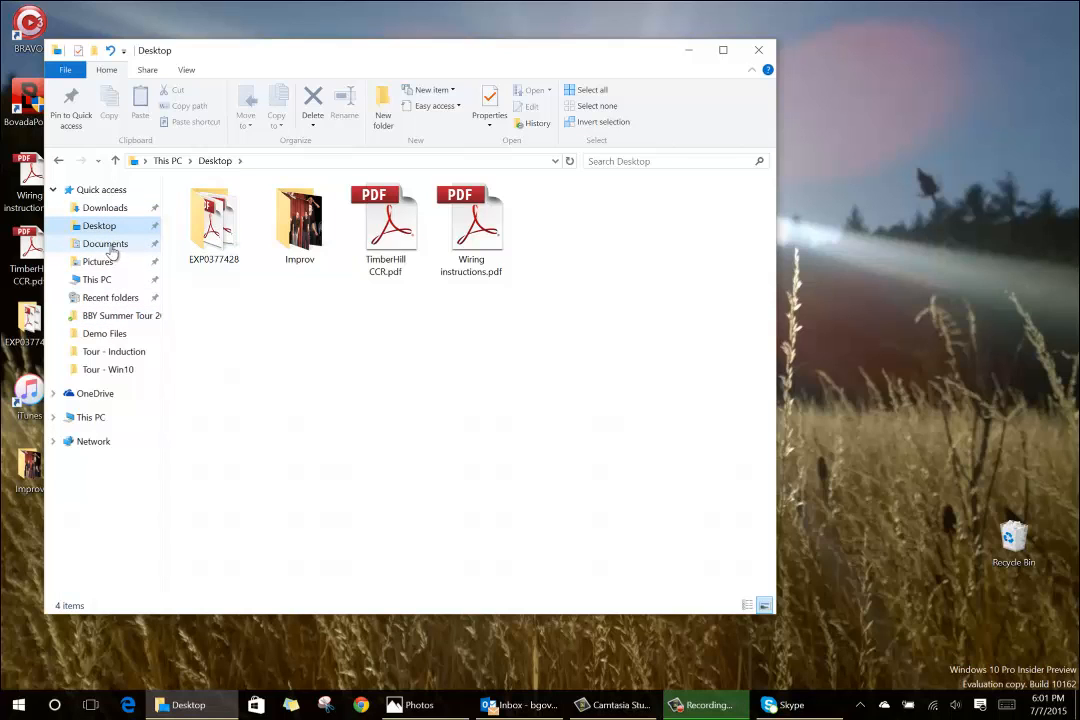
{"action": "left_click", "coordinate": [105, 243]}
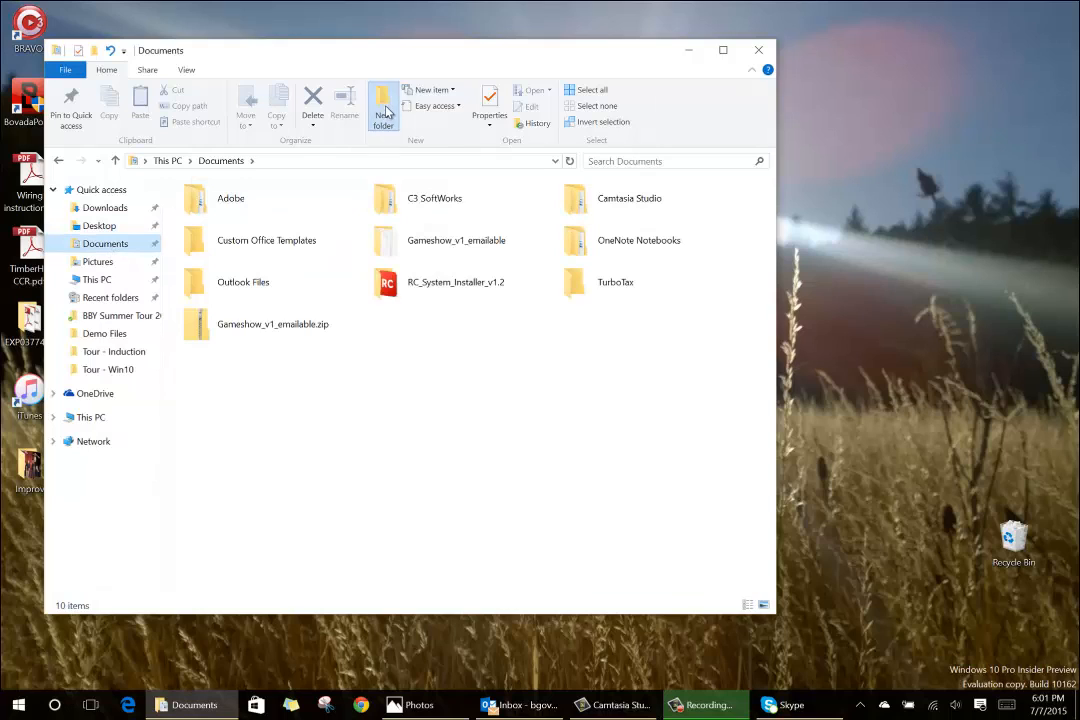
{"action": "left_click", "coordinate": [383, 107]}
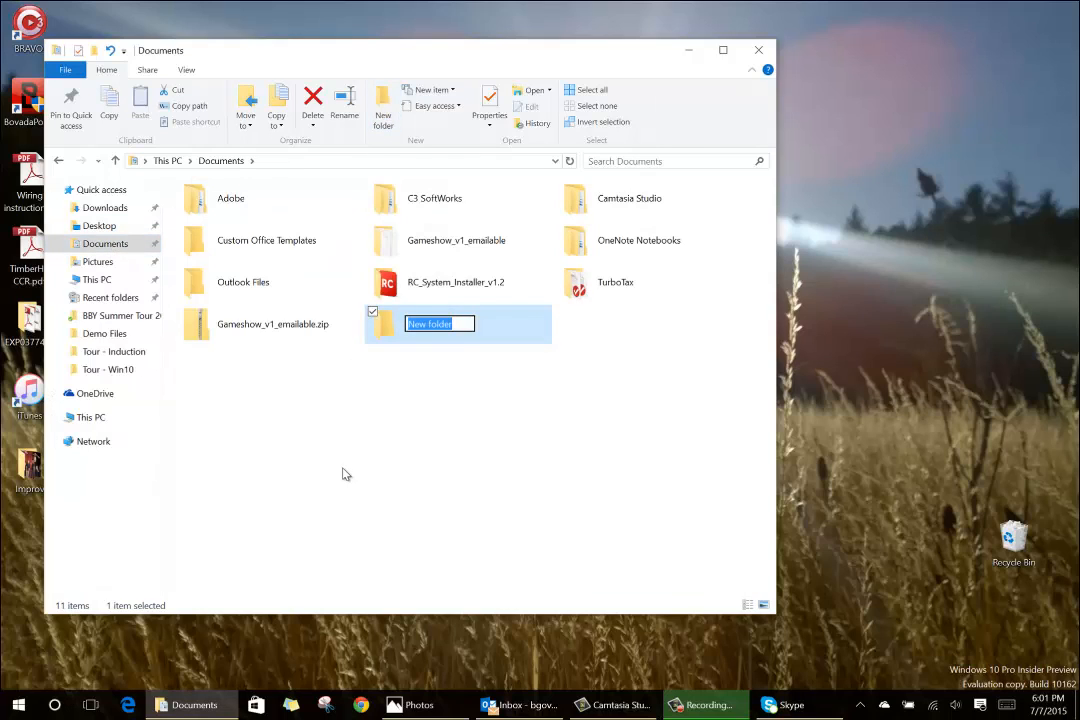
{"action": "type", "text": "Wow folder!"}
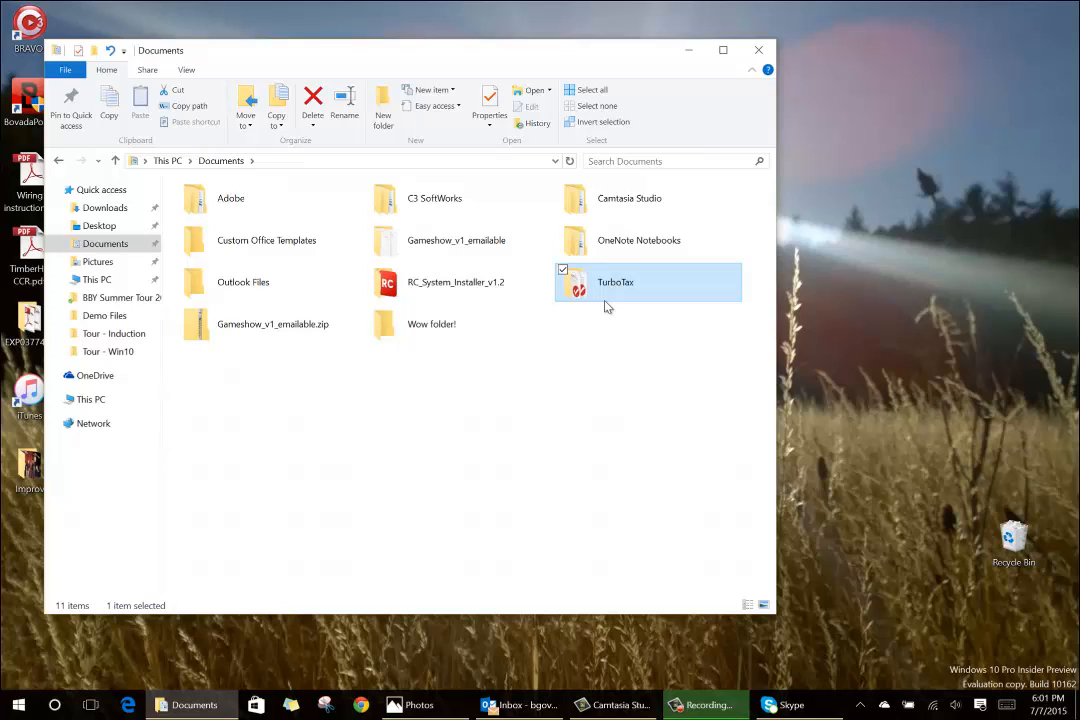
- Delete the 'Wow folder!' folder, confirming its move to the Recycle Bin
{"action": "right_click", "coordinate": [431, 323]}
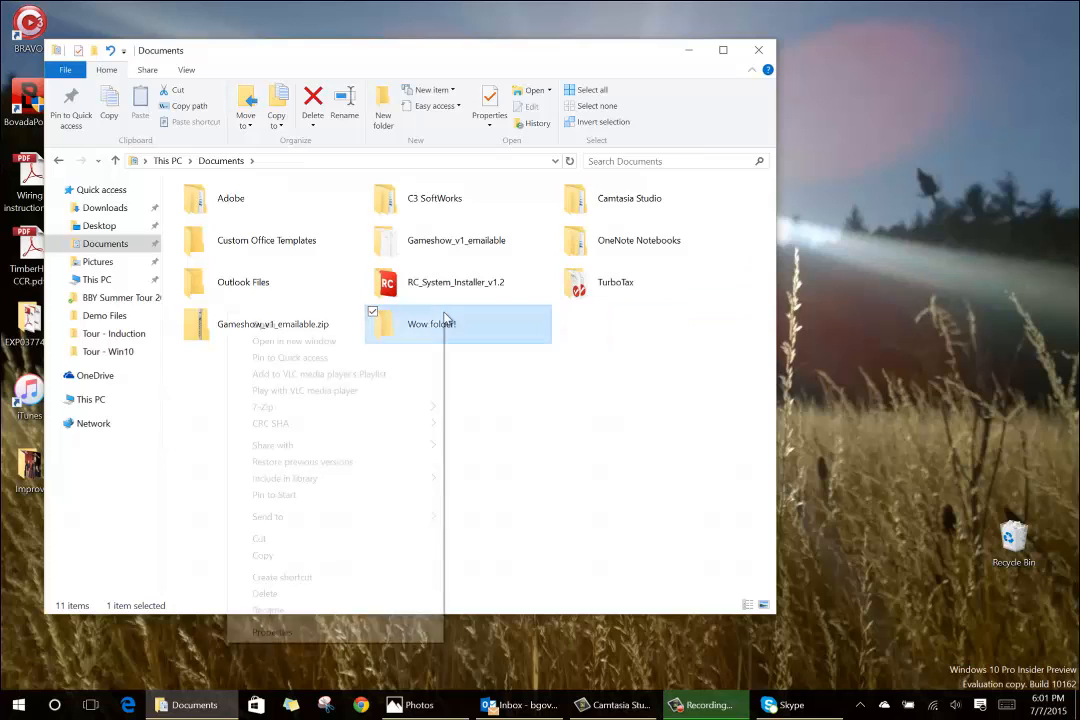
{"action": "left_click", "coordinate": [503, 365]}
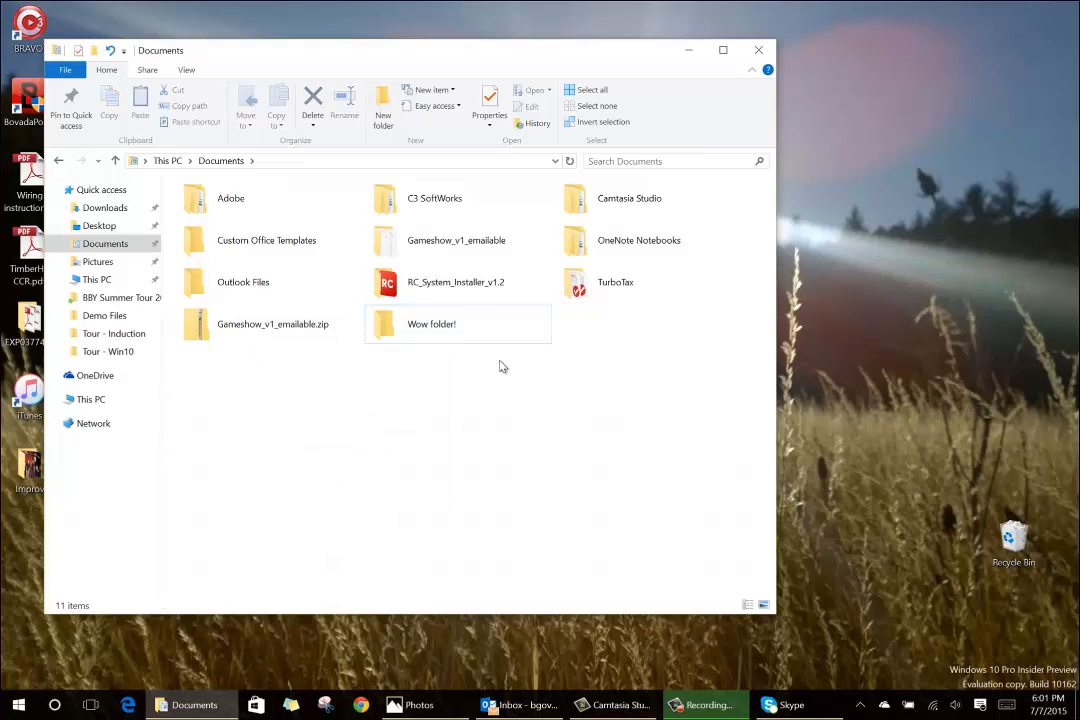
{"action": "left_click", "coordinate": [312, 100]}
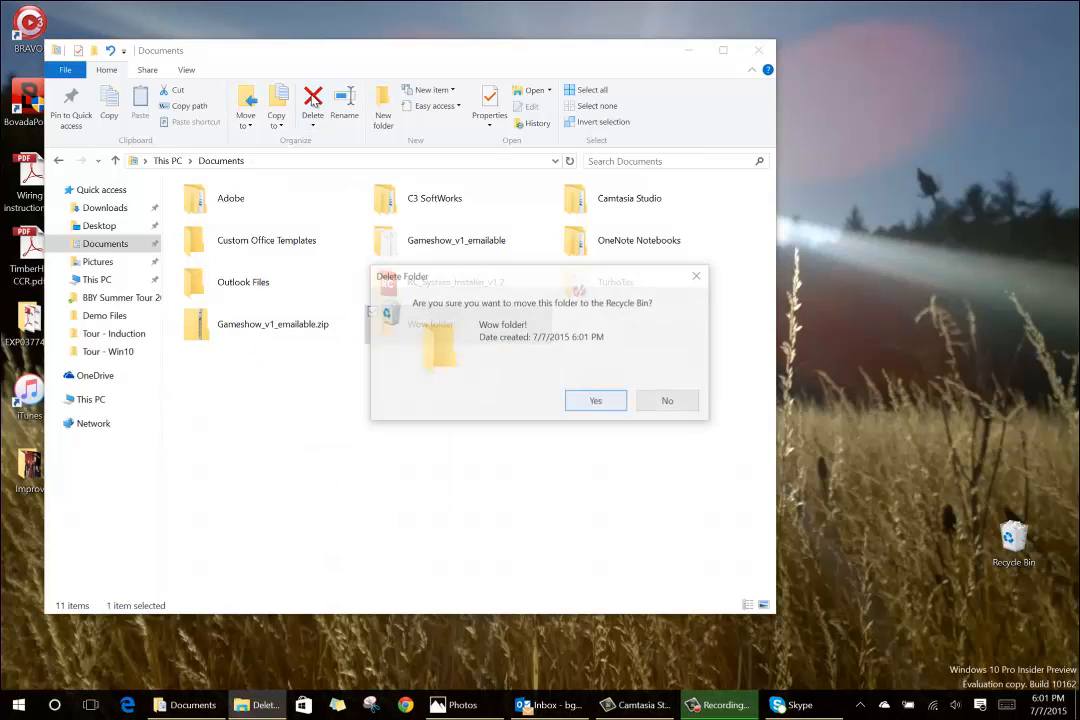
{"action": "left_click", "coordinate": [595, 400]}
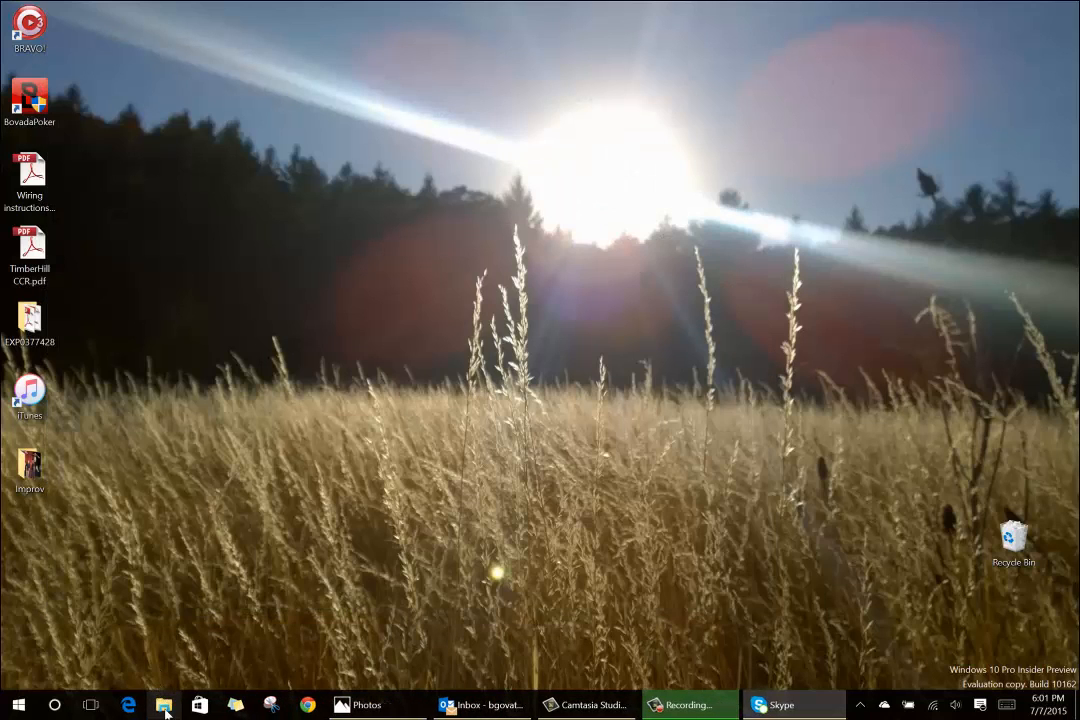
- Dismiss File Explorer's jump list and launch Microsoft Edge from the Start menu
{"action": "right_click", "coordinate": [163, 705]}
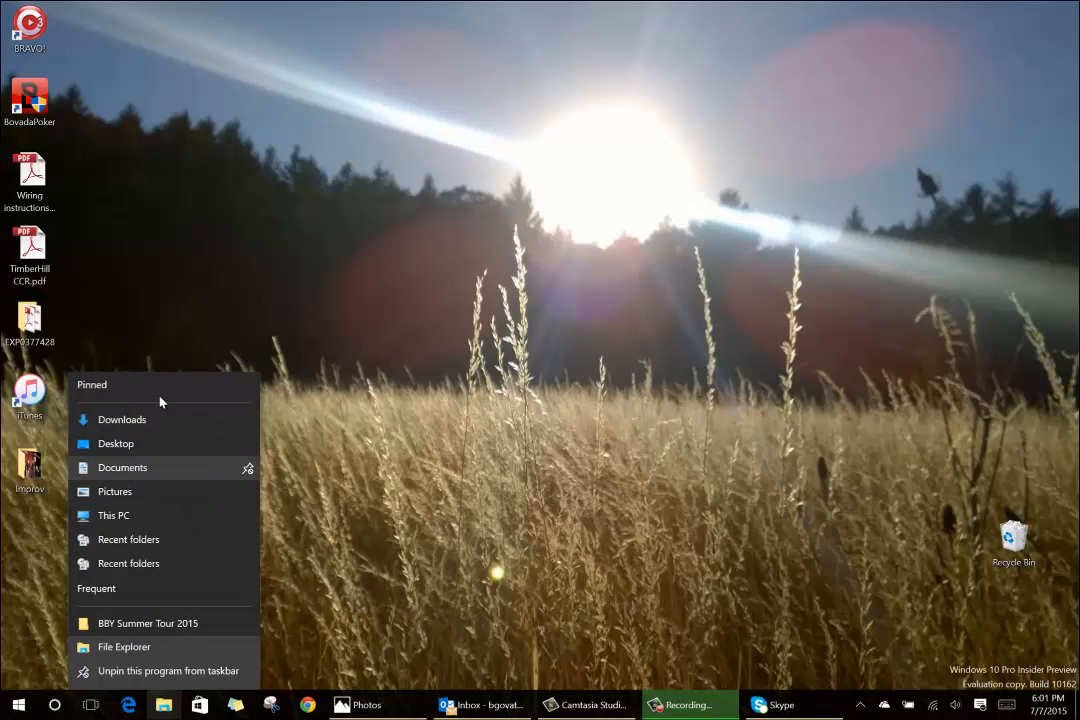
{"action": "mouse_move", "coordinate": [365, 596]}
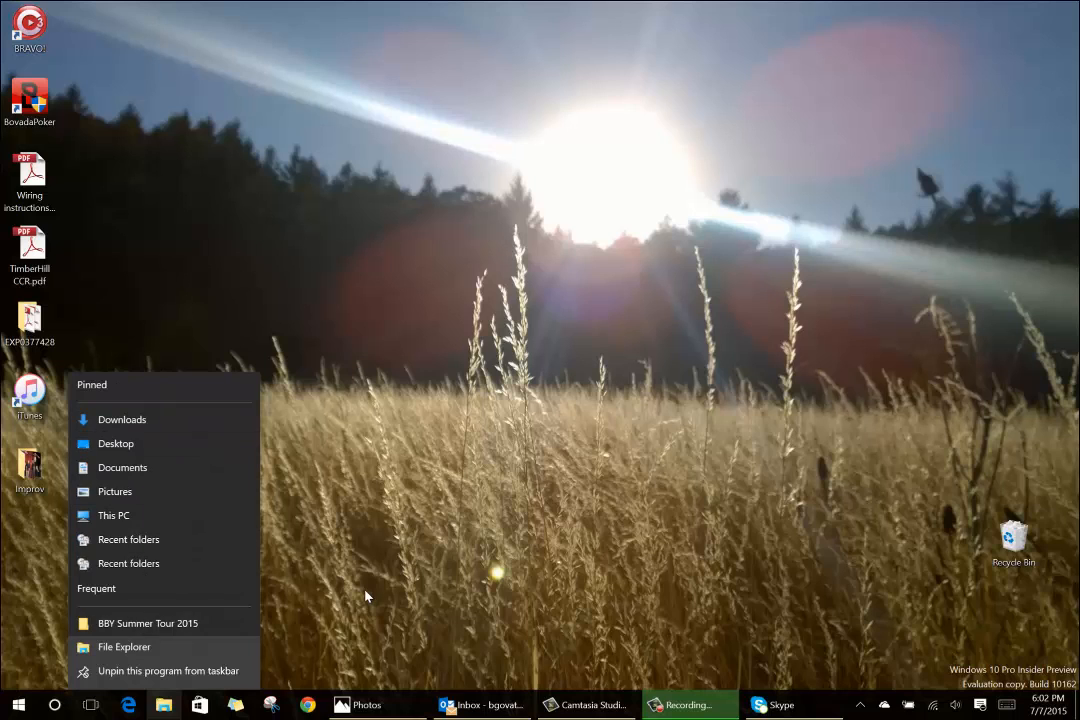
{"action": "left_click", "coordinate": [18, 705]}
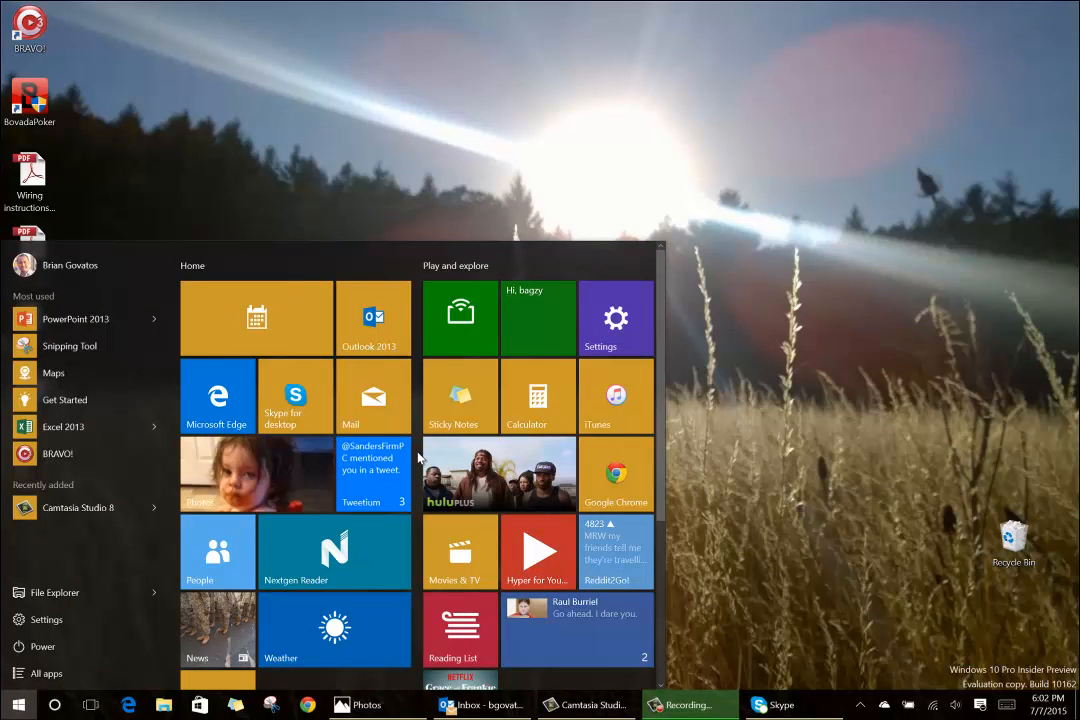
{"action": "scroll", "scroll_direction": "down", "scroll_amount": 3}
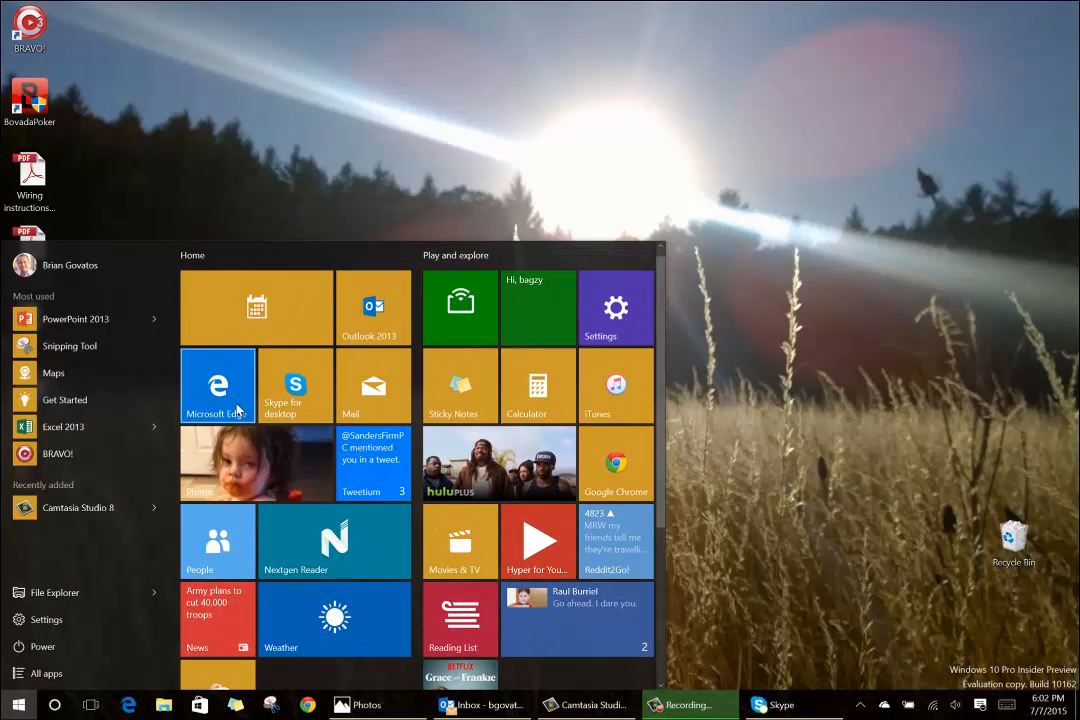
{"action": "left_click", "coordinate": [217, 385]}
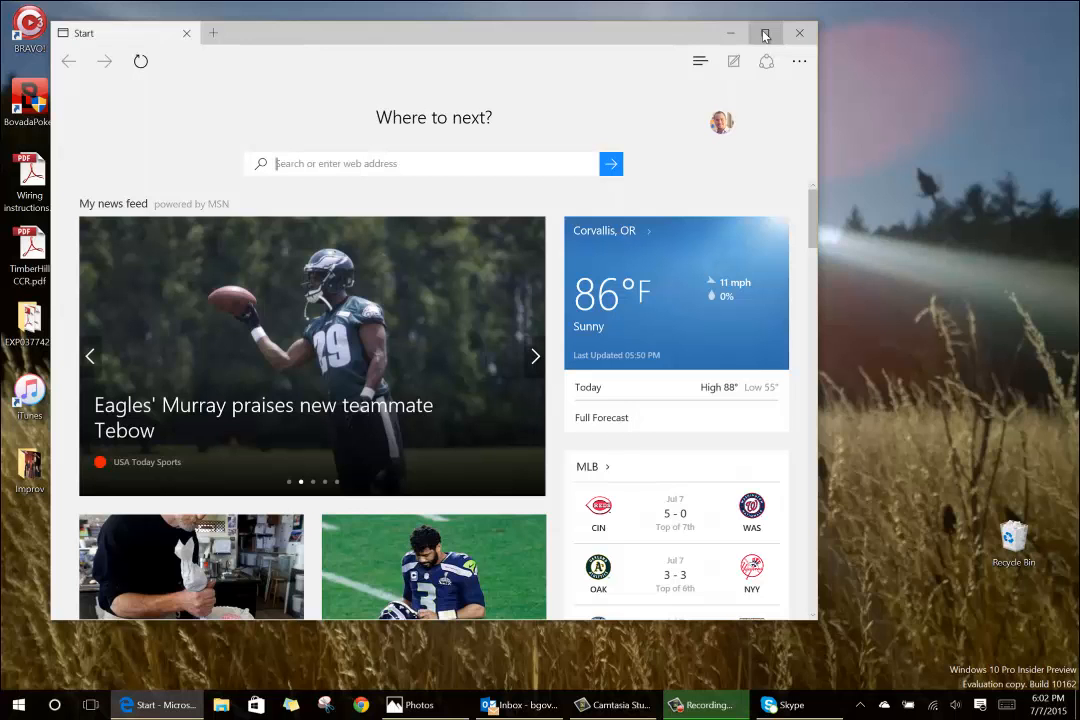
- Maximize Edge and read the MSN Money story on Greece facing a euro exit
{"action": "left_click", "coordinate": [765, 33]}
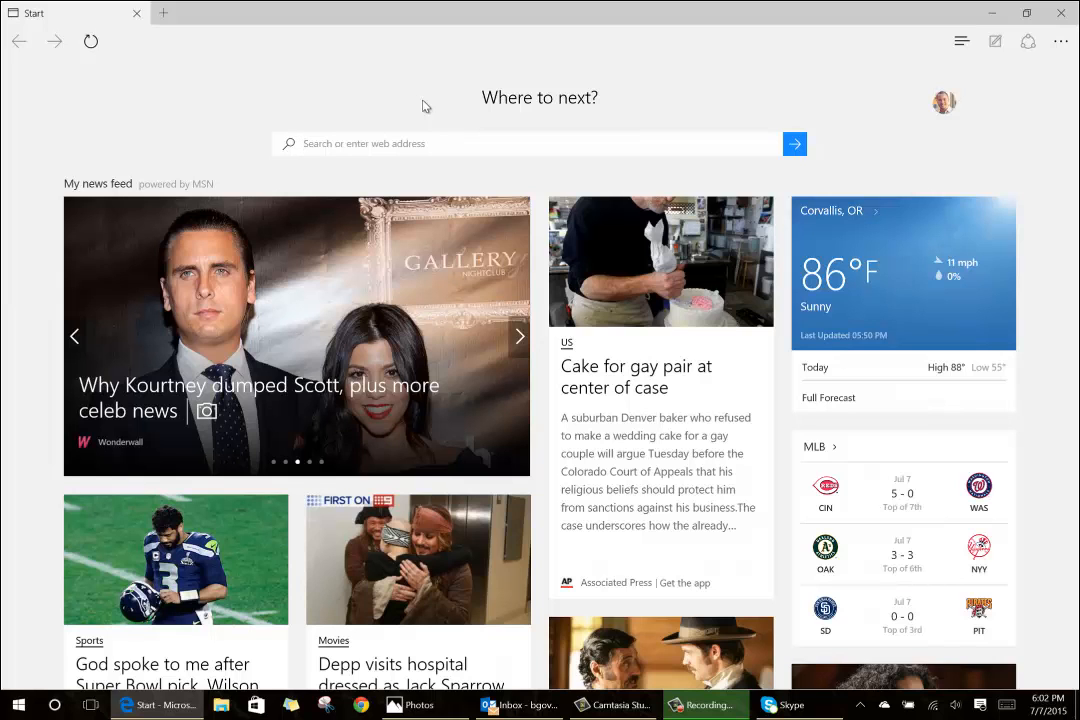
{"action": "left_click", "coordinate": [519, 336]}
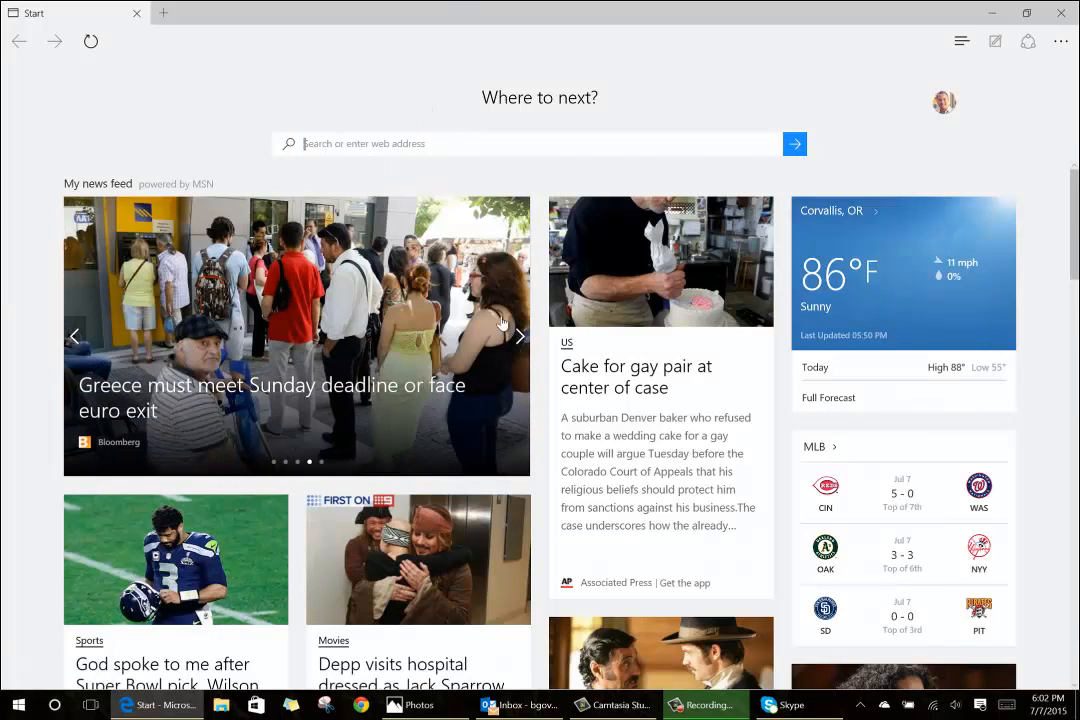
{"action": "scroll", "scroll_direction": "down", "scroll_amount": 3}
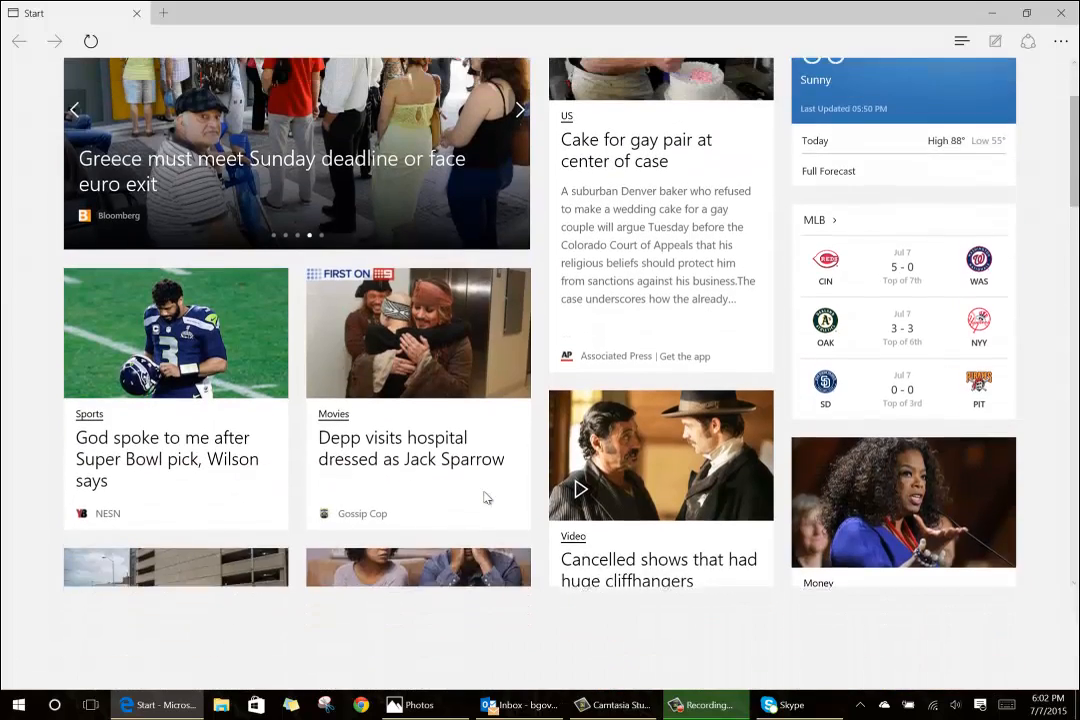
{"action": "left_click", "coordinate": [271, 170]}
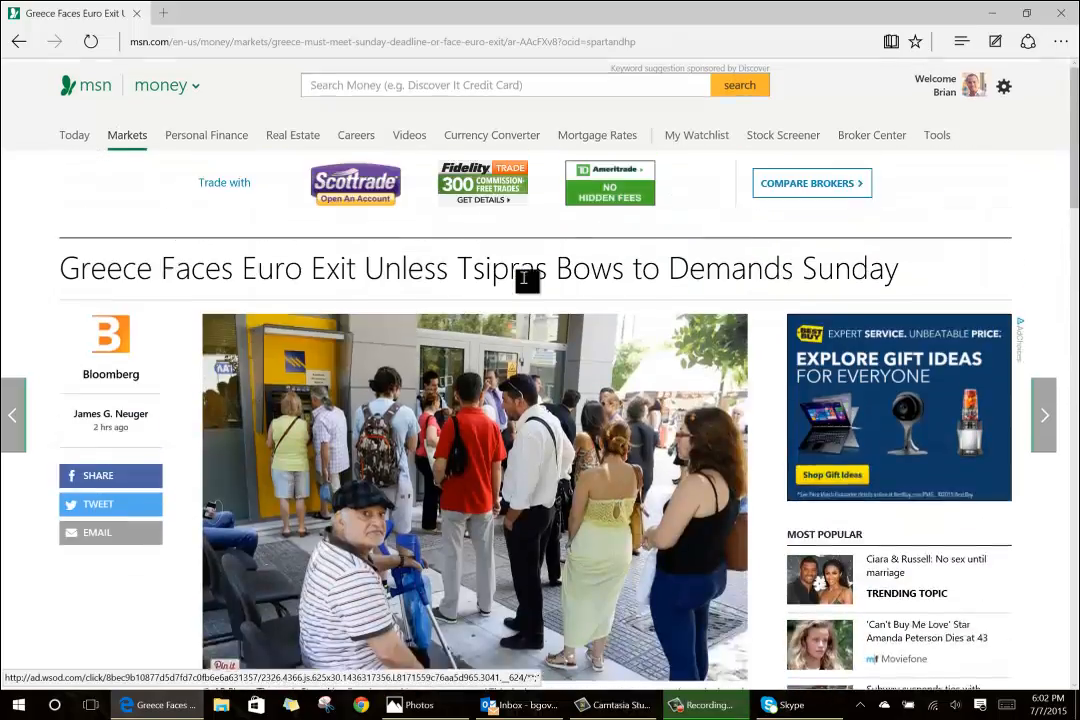
{"action": "scroll", "scroll_direction": "down", "scroll_amount": 3}
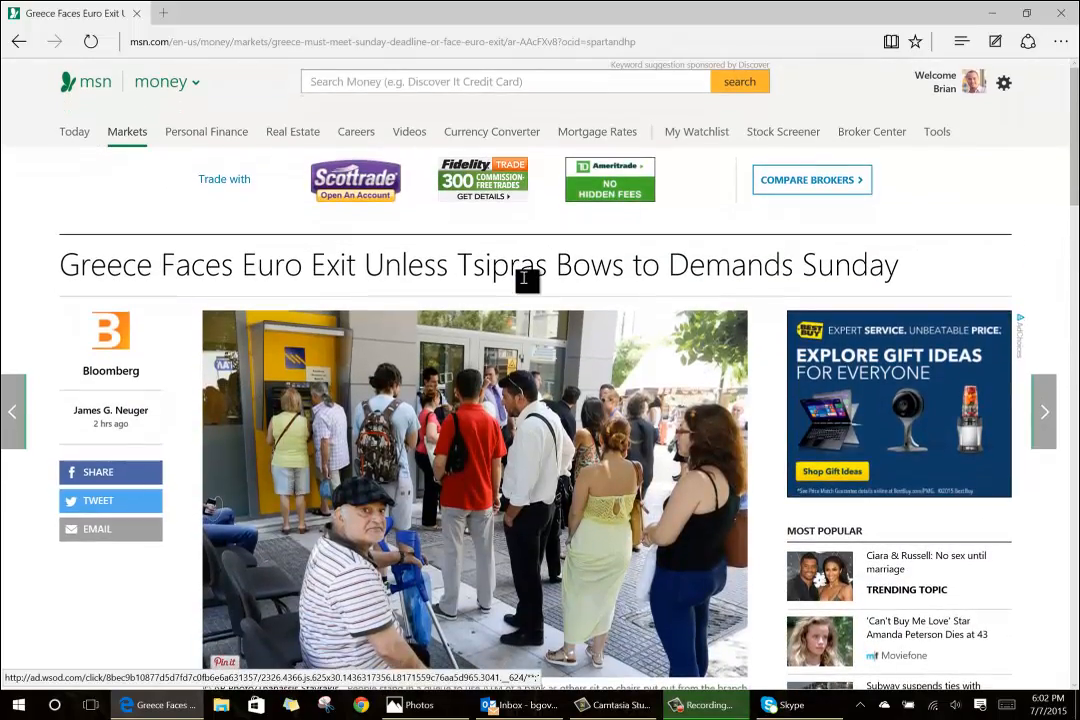
{"action": "scroll", "scroll_direction": "down", "scroll_amount": 3}
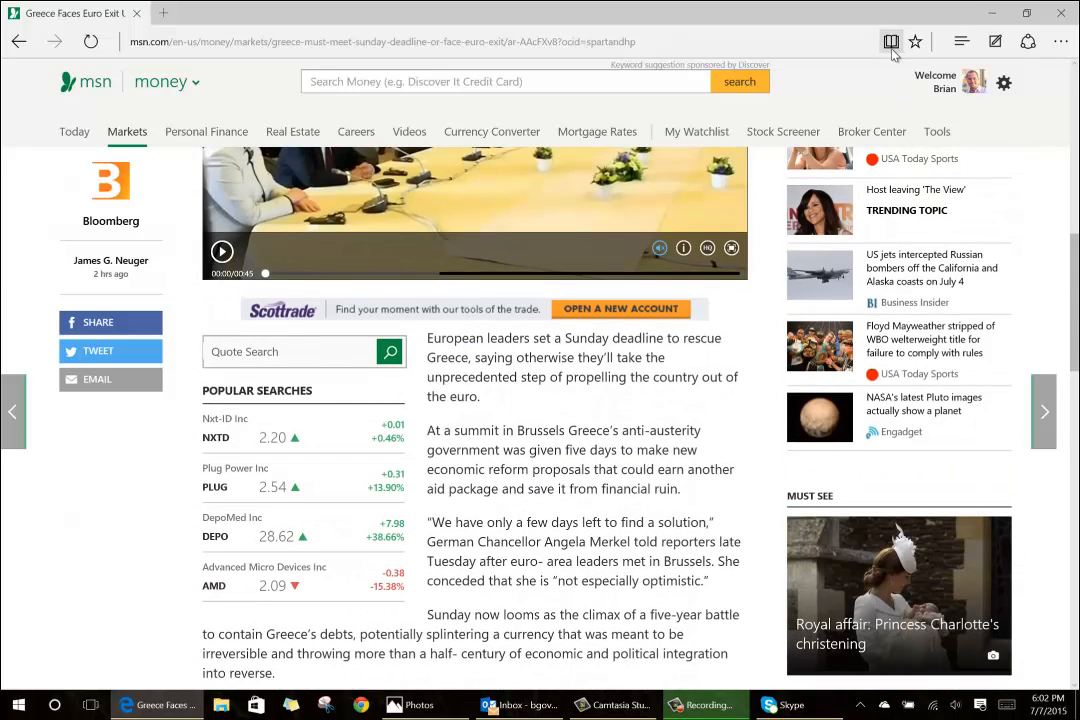
{"action": "left_click", "coordinate": [890, 41]}
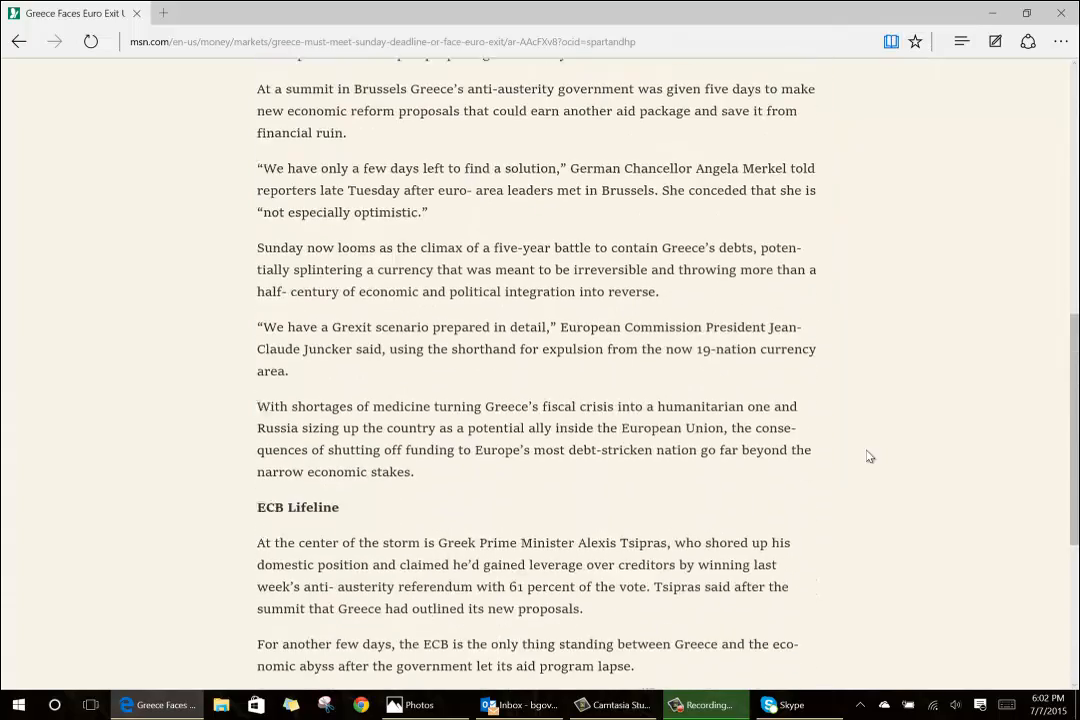
{"action": "scroll", "scroll_direction": "down", "scroll_amount": 3}
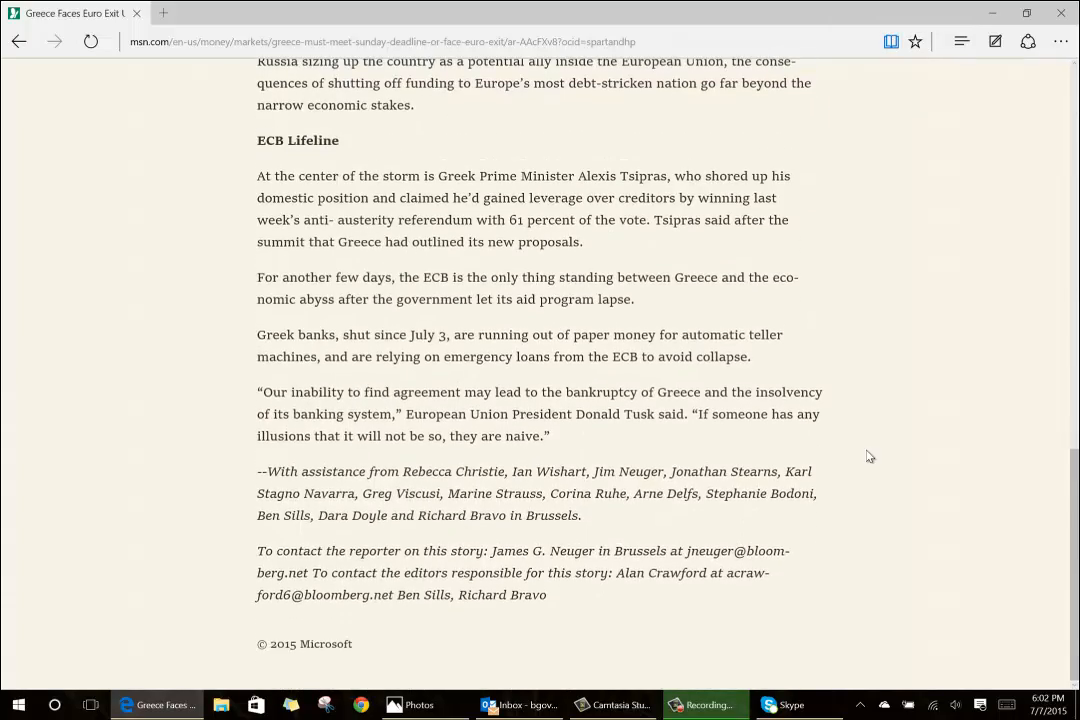
{"action": "scroll", "scroll_direction": "up", "scroll_amount": 3}
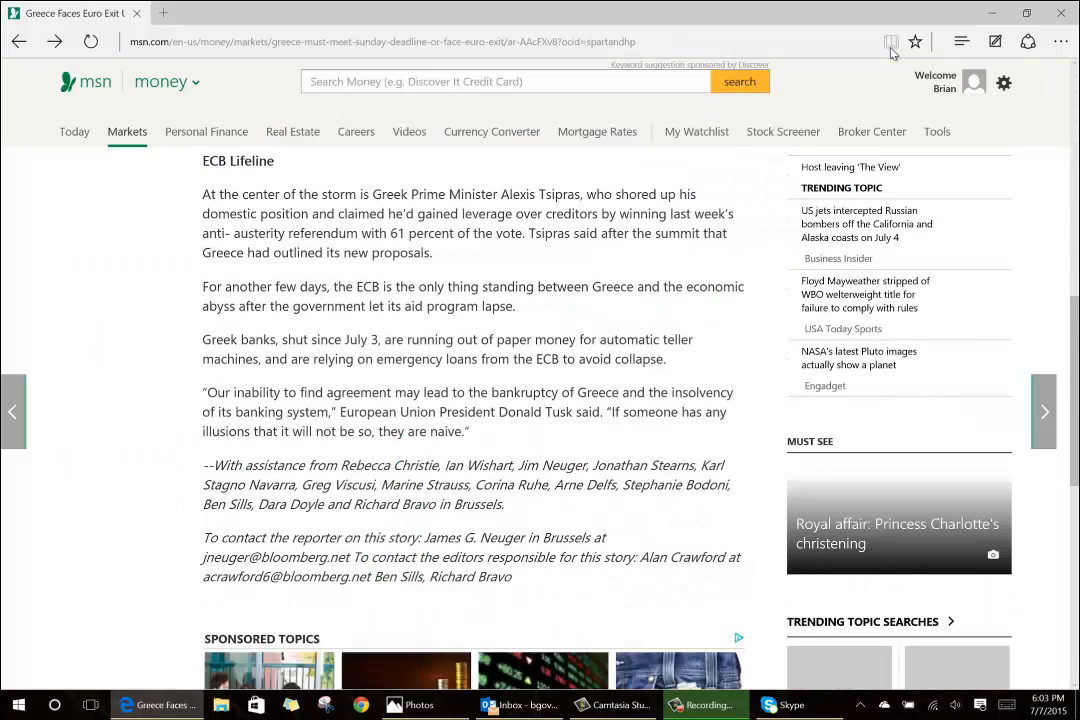
{"action": "scroll", "scroll_direction": "down", "scroll_amount": 3}
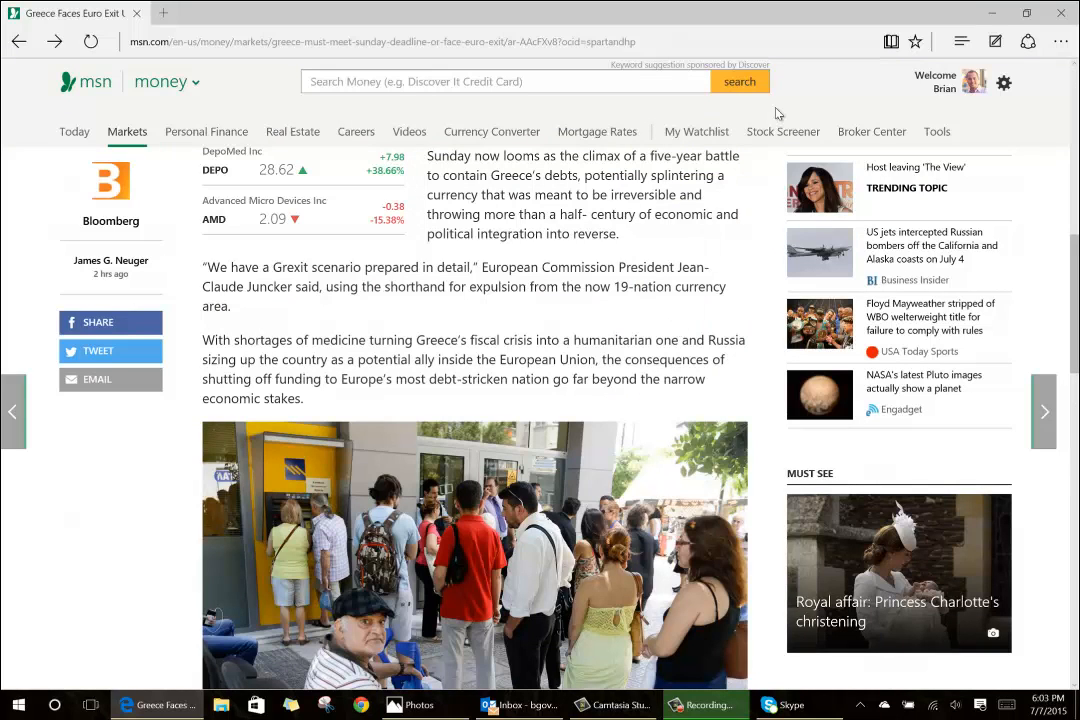
{"action": "mouse_move", "coordinate": [996, 41]}
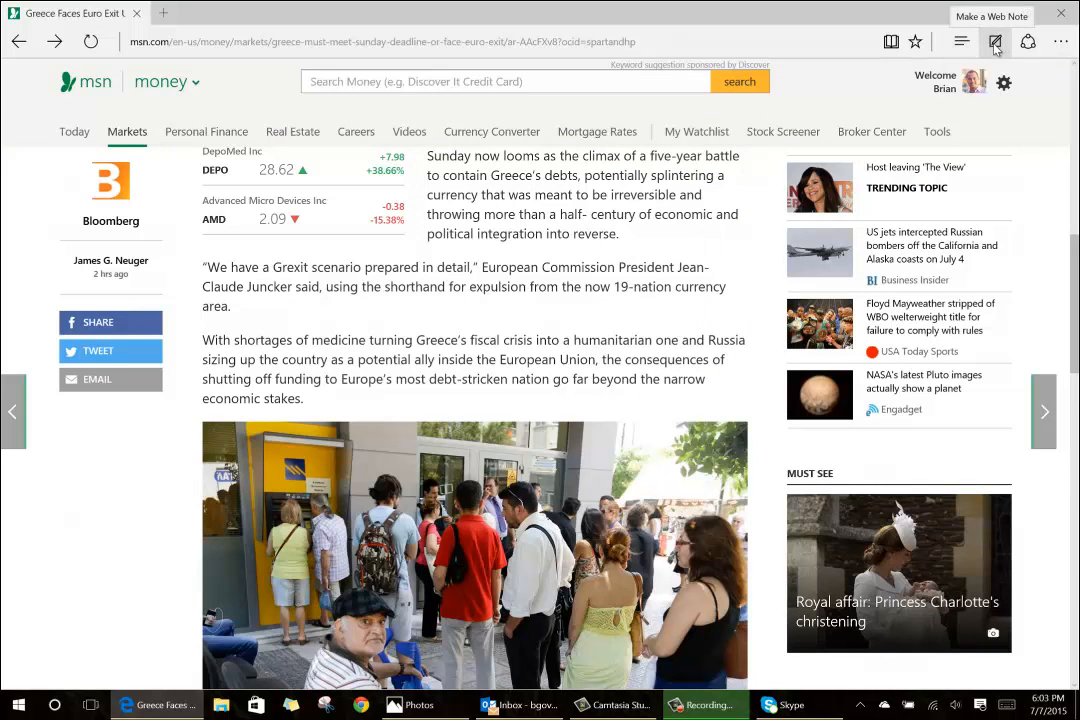
- With Web Note's pen, circle 'summit in Brussels', loop the AMD quote and handwrite 'wow!'
{"action": "left_click", "coordinate": [996, 41]}
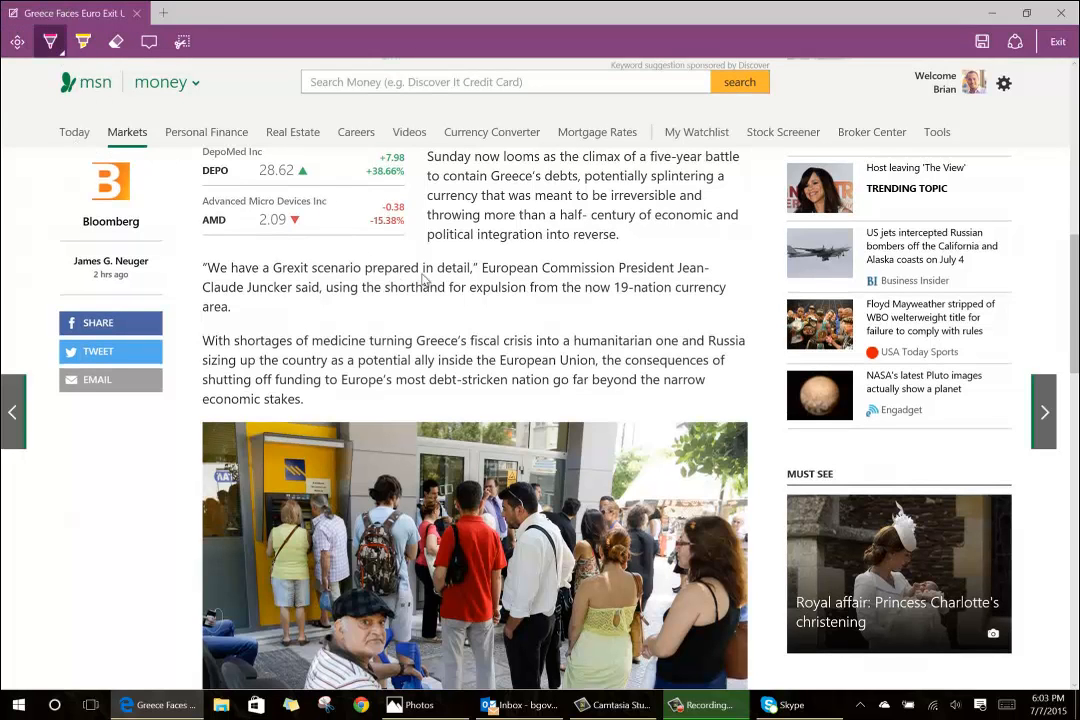
{"action": "left_click", "coordinate": [49, 41]}
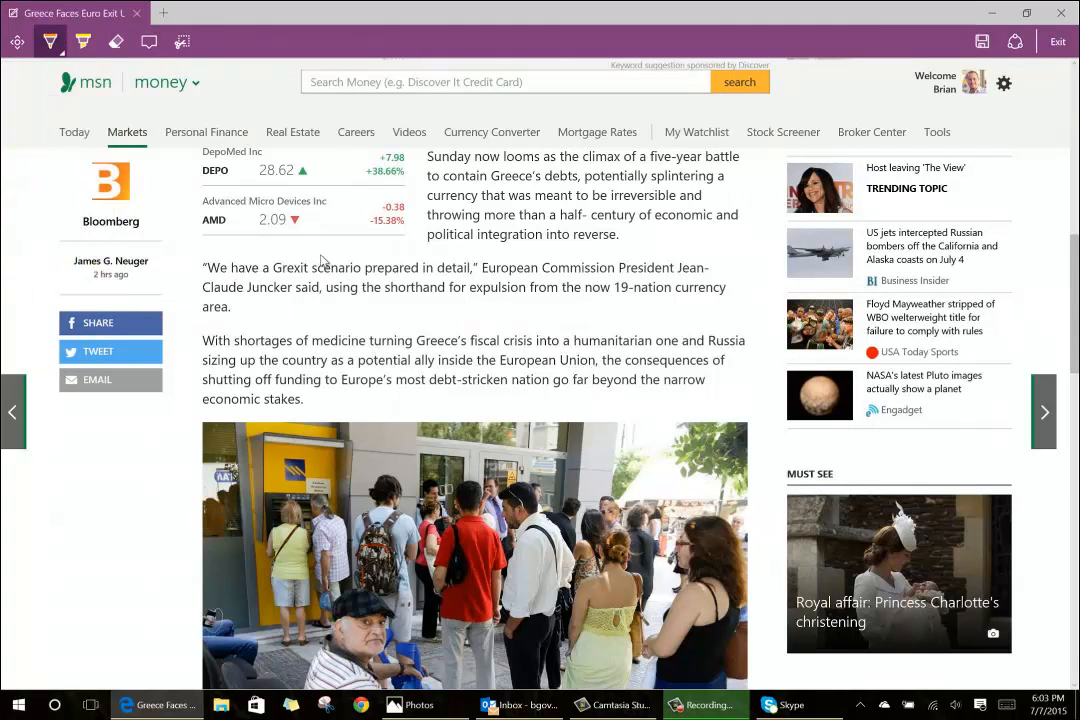
{"action": "mouse_move", "coordinate": [697, 329]}
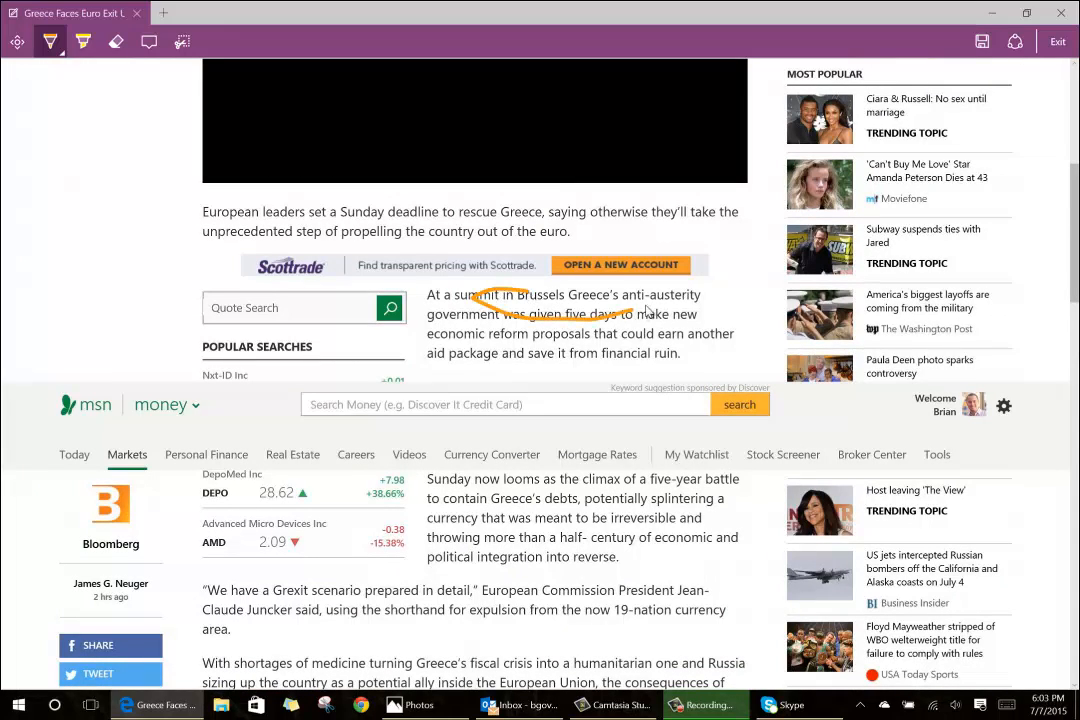
{"action": "left_click_drag", "start_coordinate": [475, 280], "coordinate": [645, 315]}
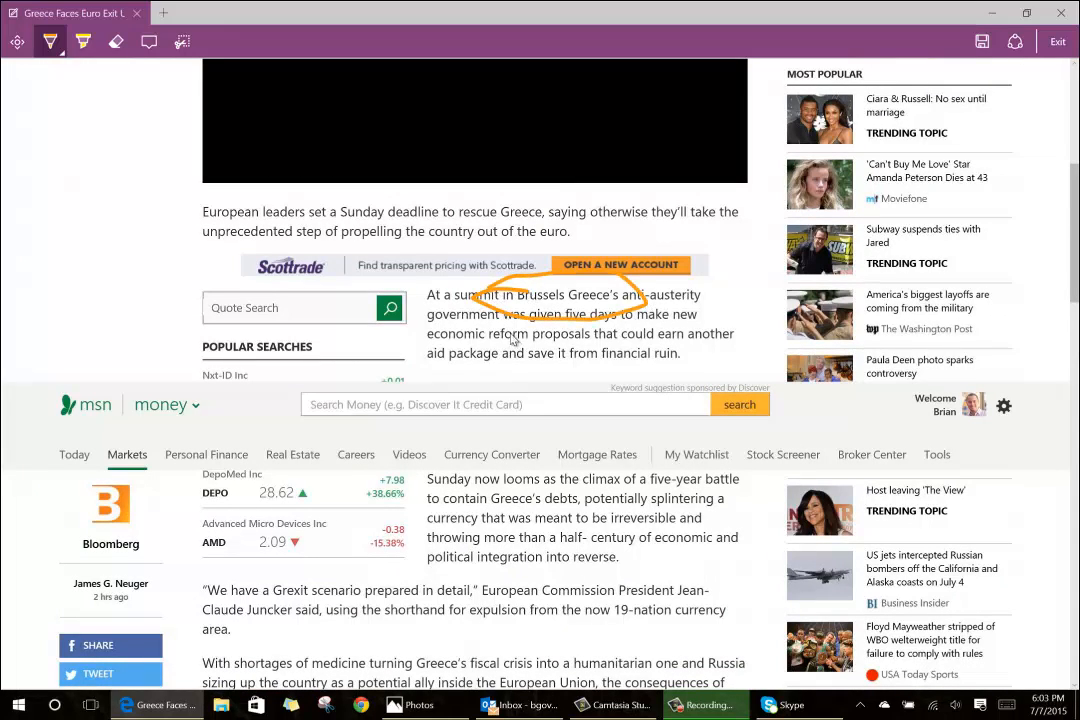
{"action": "mouse_move", "coordinate": [487, 335]}
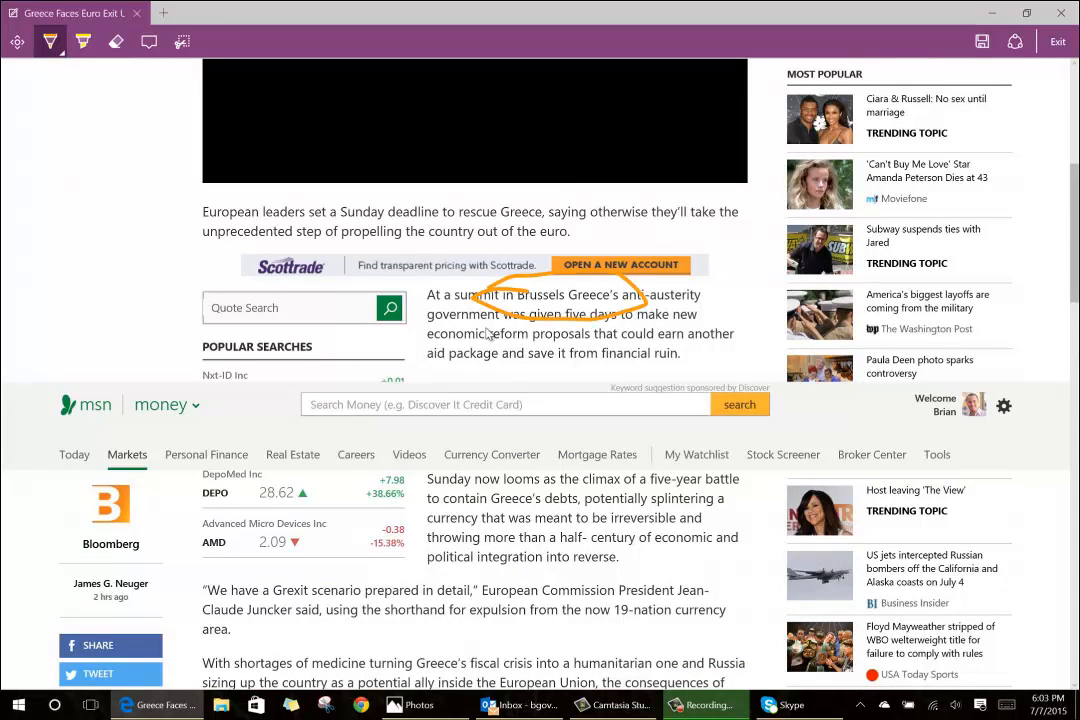
{"action": "left_click_drag", "start_coordinate": [600, 330], "coordinate": [610, 460]}
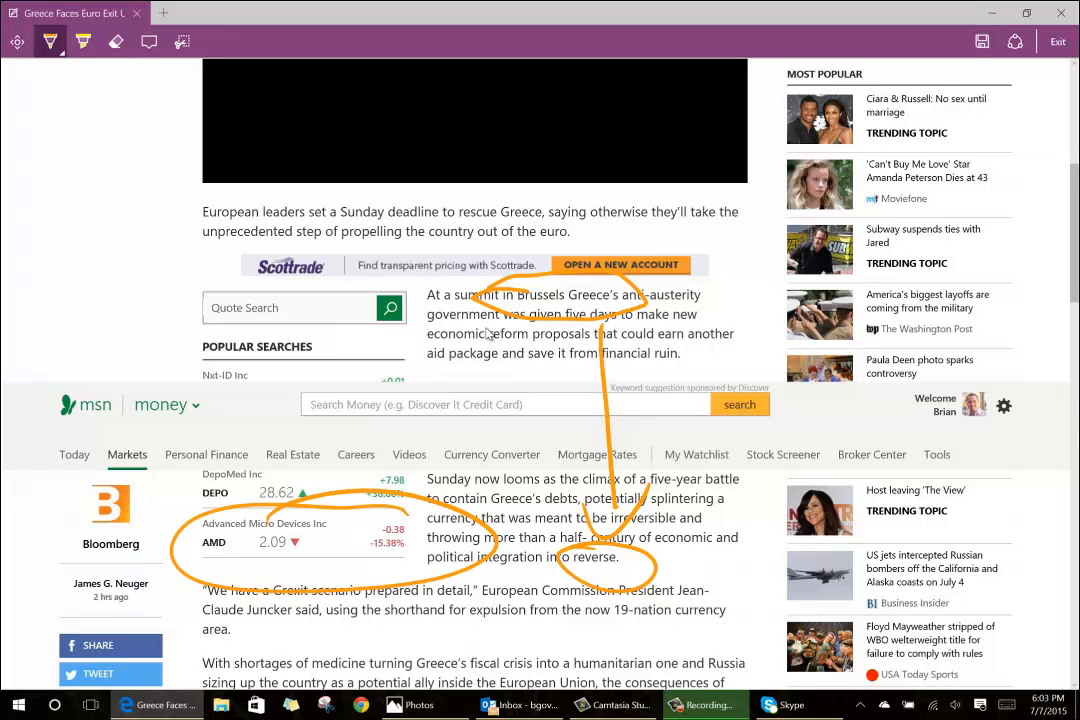
{"action": "left_click_drag", "start_coordinate": [270, 555], "coordinate": [345, 575]}
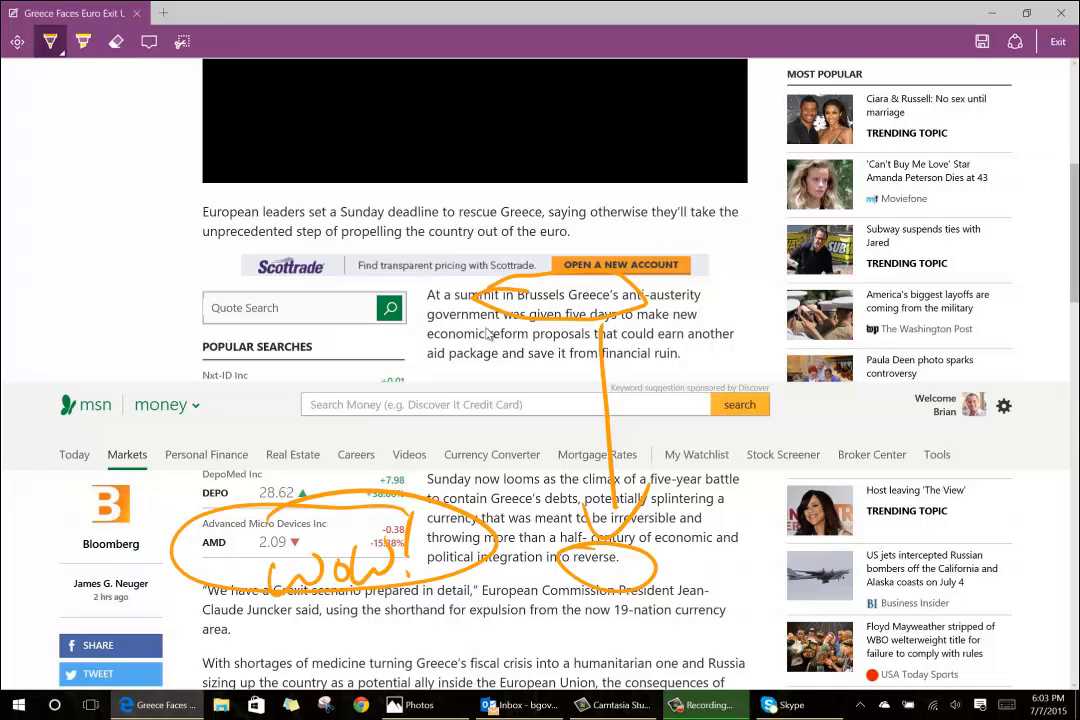
{"action": "left_click", "coordinate": [83, 41]}
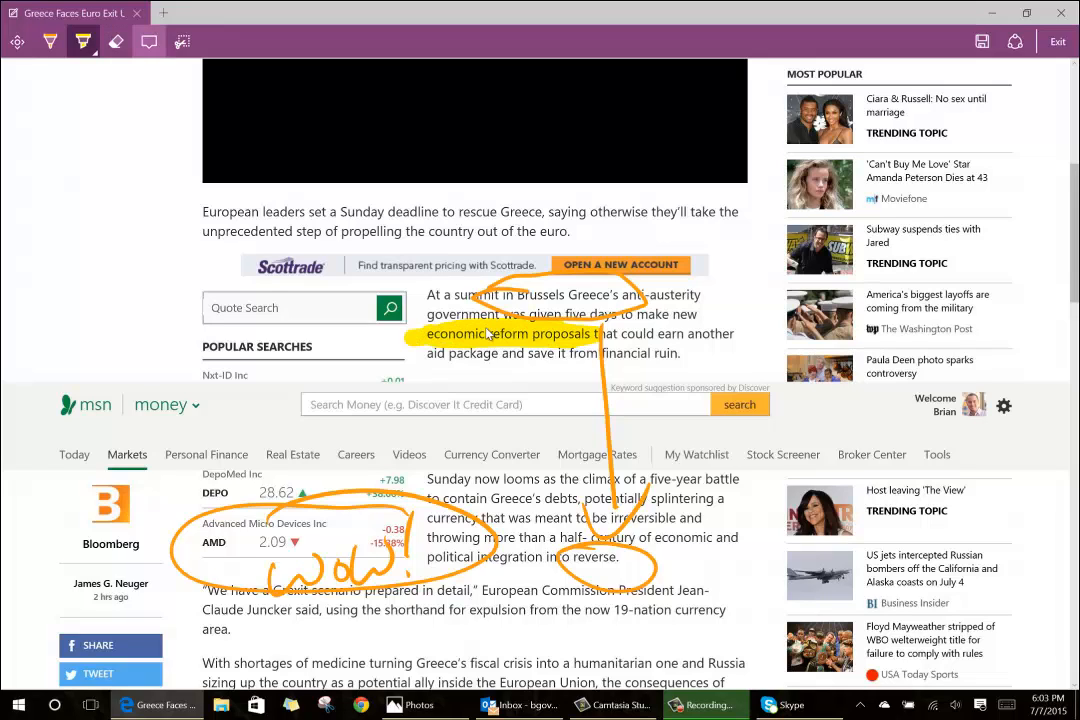
- Add a typed note 'Financial ruin?! SAY IT AIN'T SO!!' beside the highlight, then exit Web Note
{"action": "left_click", "coordinate": [148, 41]}
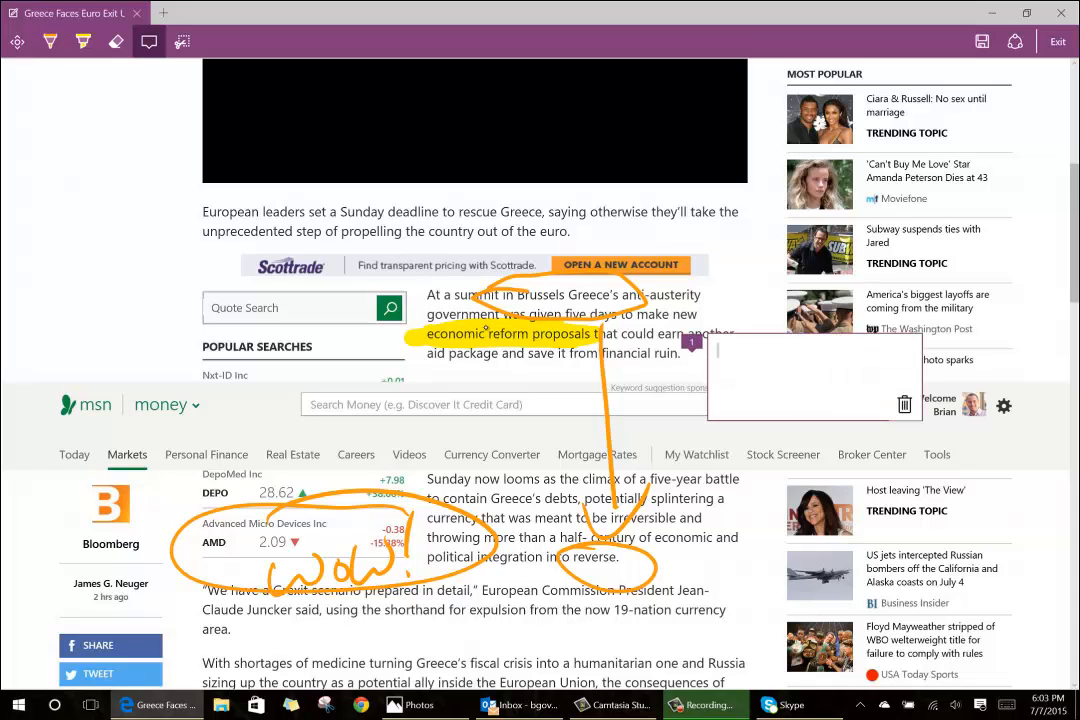
{"action": "type", "text": "Financial ruin?! SAY"}
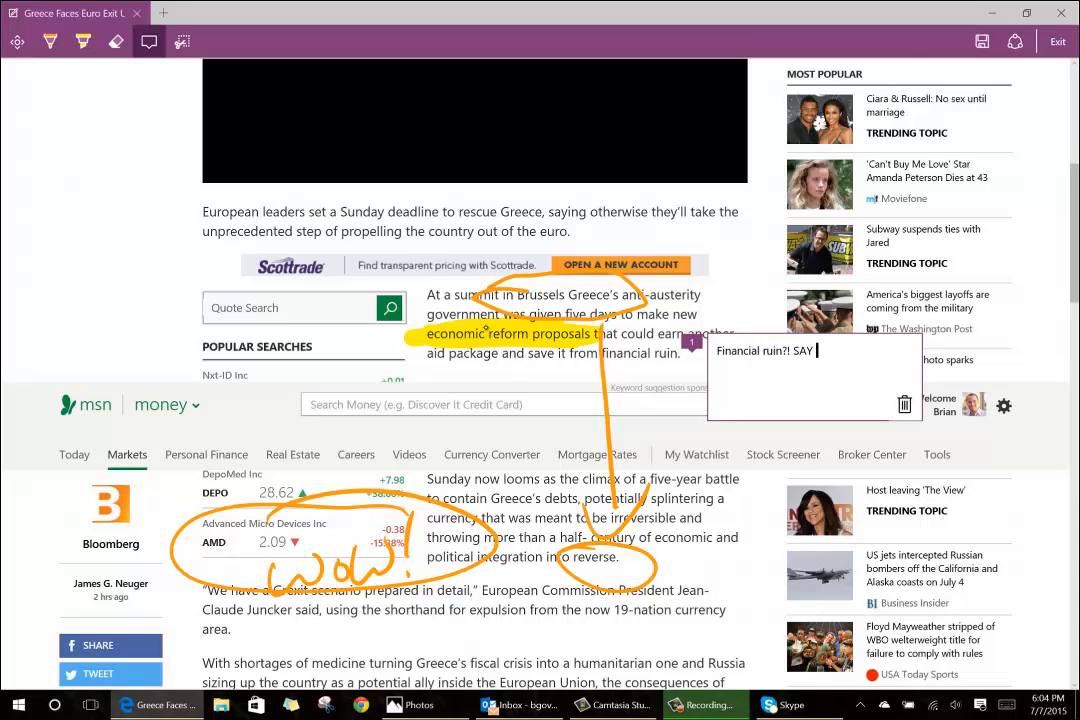
{"action": "type", "text": "IT AIN'T SO!!"}
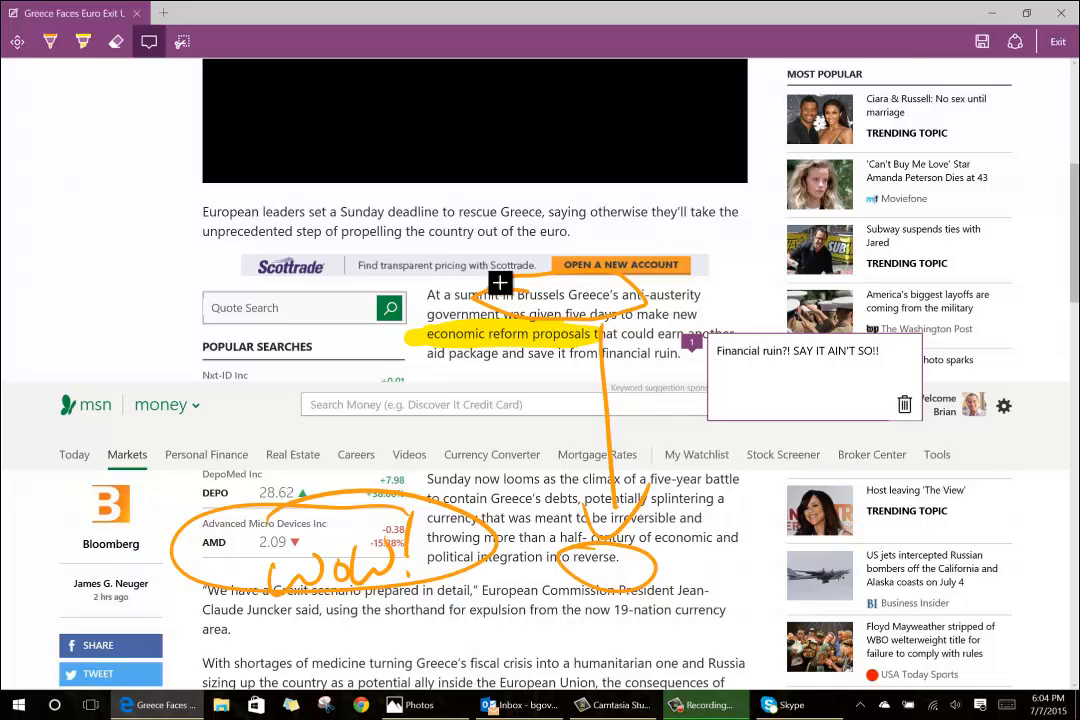
{"action": "mouse_move", "coordinate": [470, 271]}
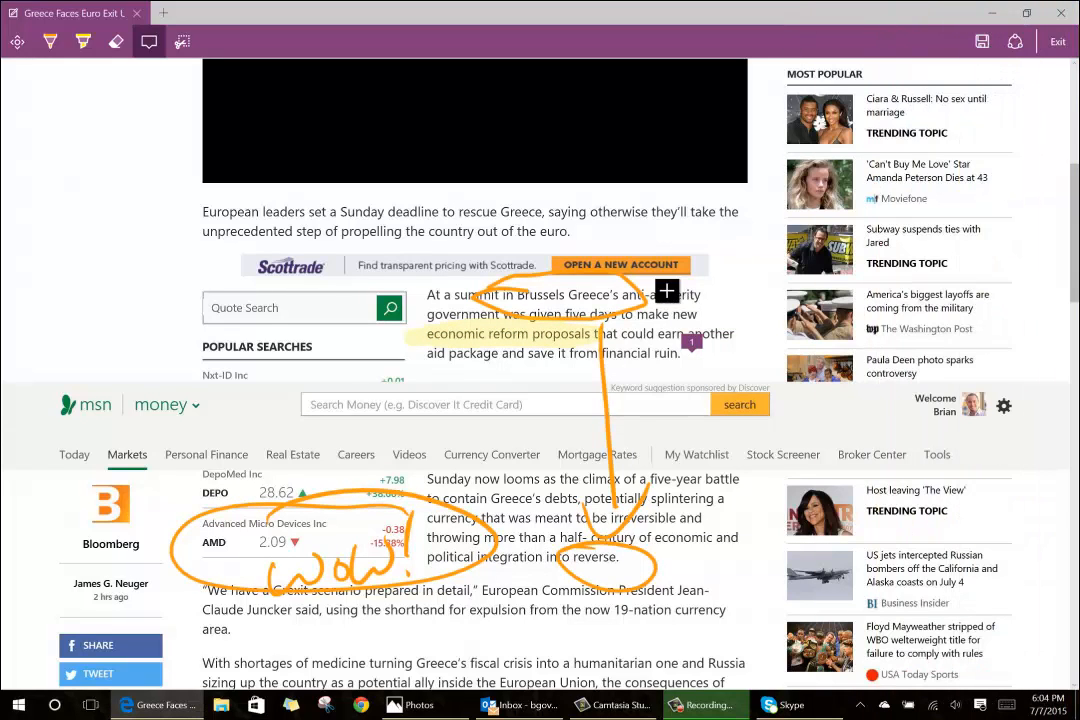
{"action": "left_click", "coordinate": [150, 41]}
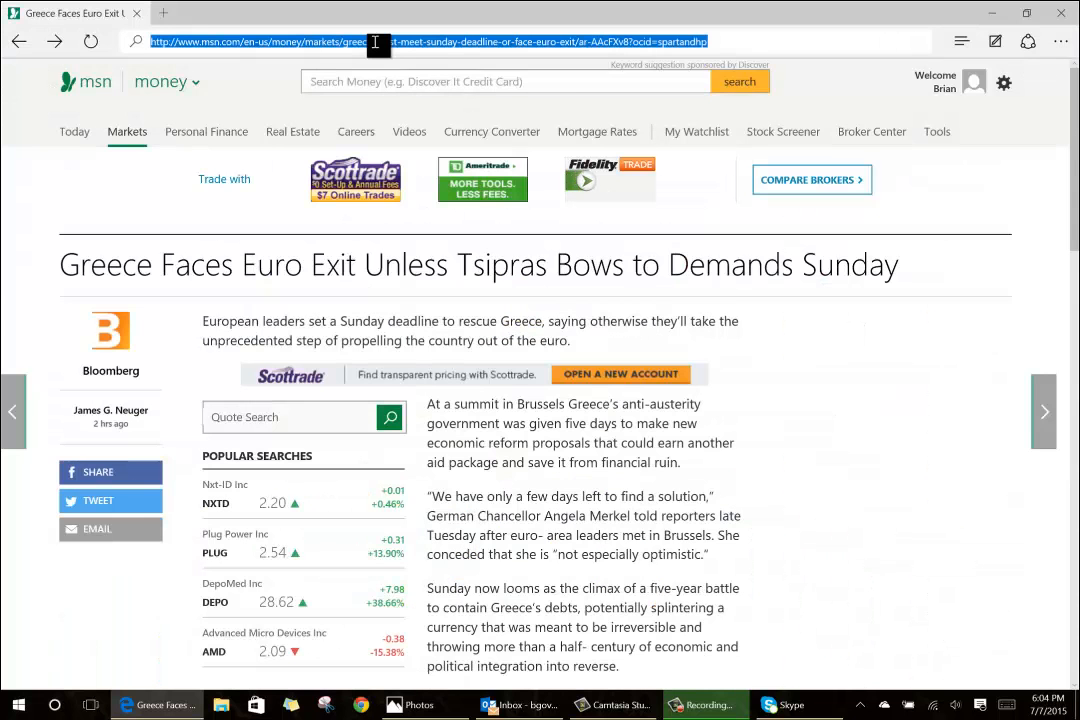
- Go to bestbuy.com and browse into the 4K Ultra HD TVs section
{"action": "type", "text": "be"}
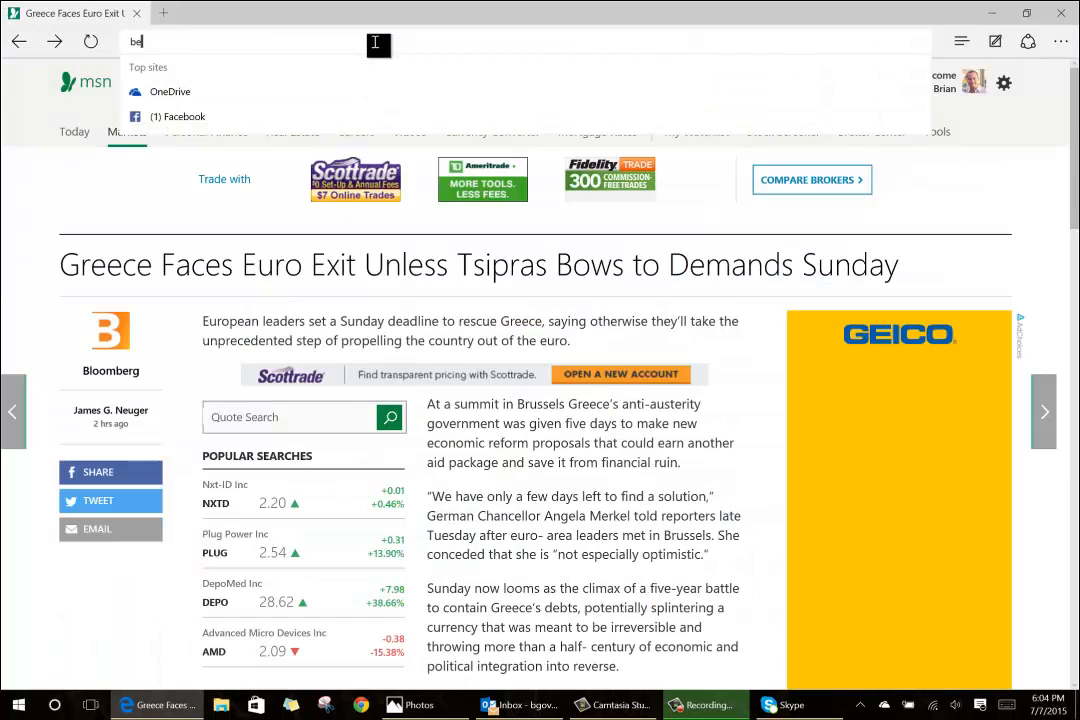
{"action": "type", "text": "bestbuy.com"}
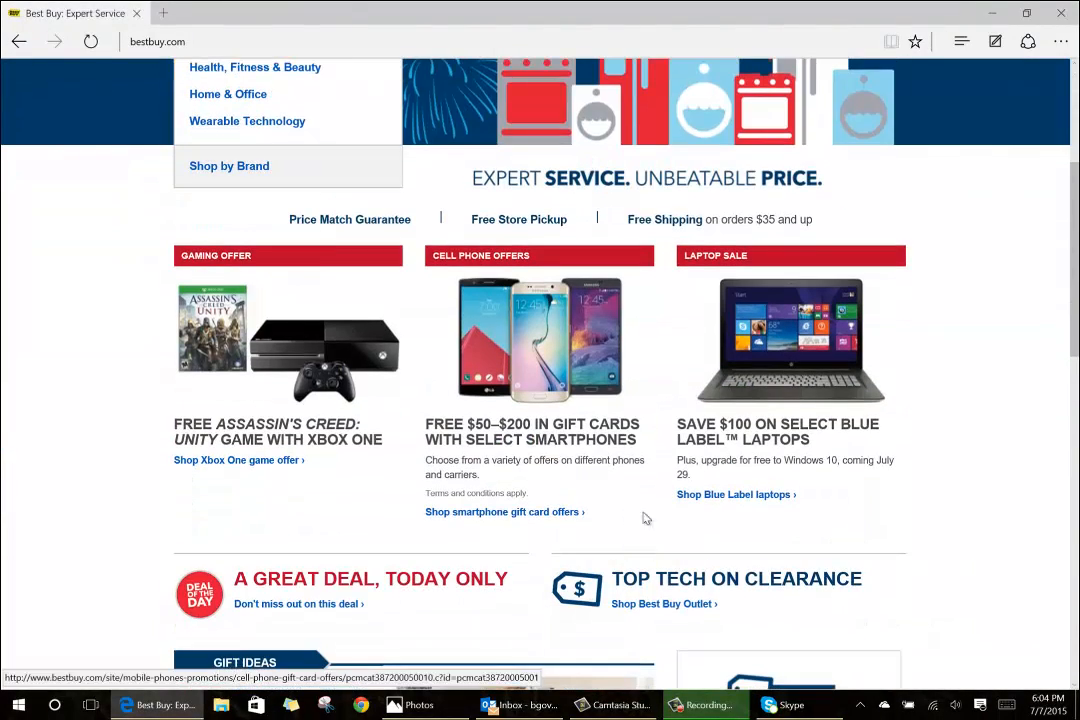
{"action": "mouse_move", "coordinate": [293, 388]}
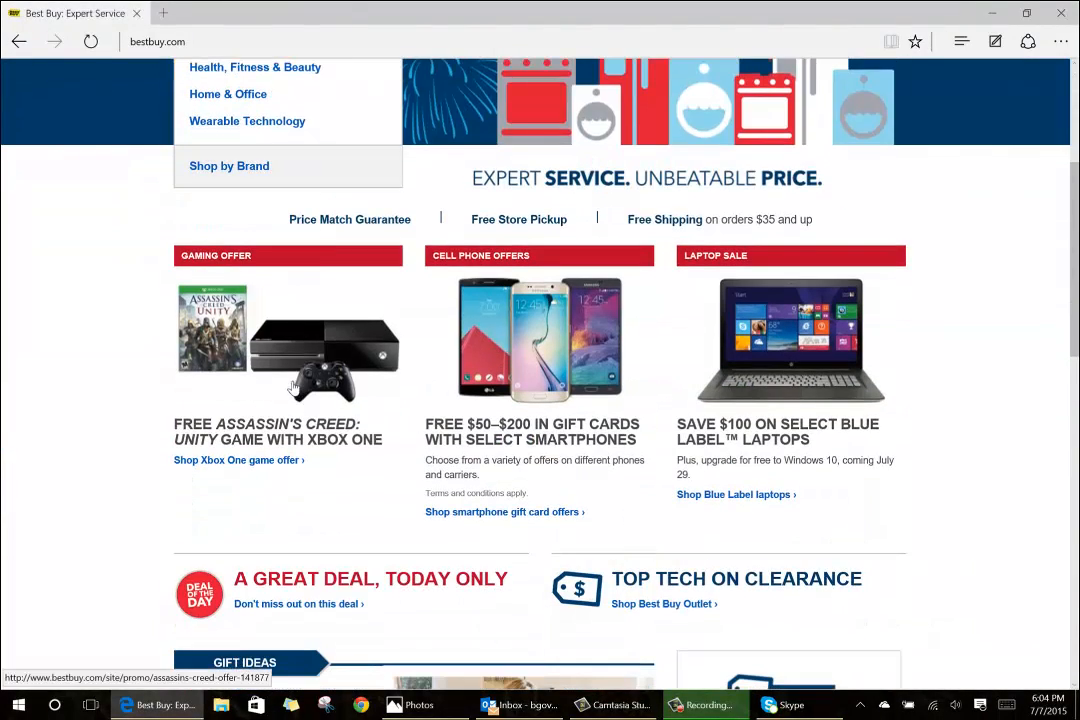
{"action": "scroll", "scroll_direction": "up", "scroll_amount": 3}
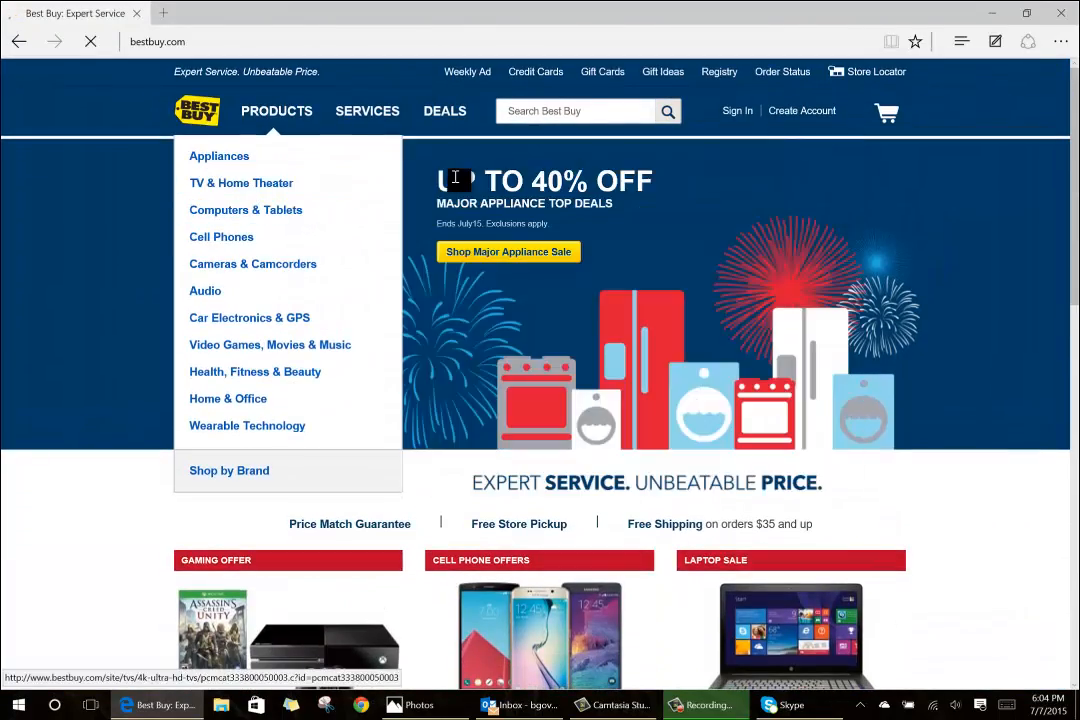
{"action": "left_click", "coordinate": [241, 183]}
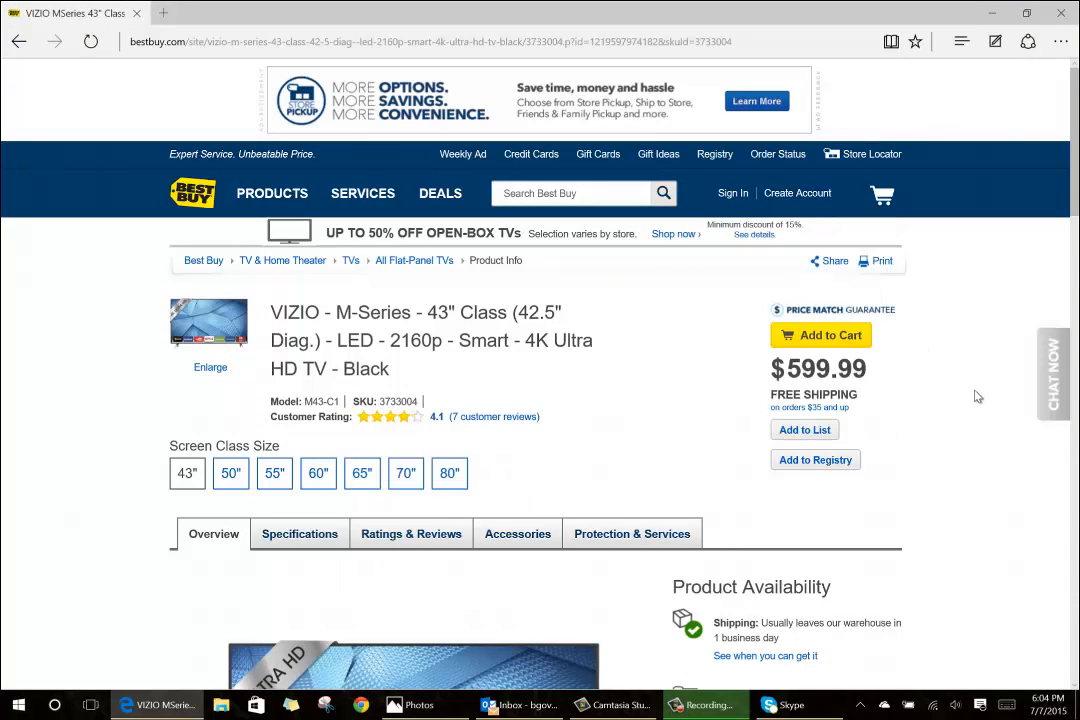
- Web Note the TV page: 'yes please!' by 80", blue ink to $599.99, M-Series highlighted yellow
{"action": "left_click", "coordinate": [994, 41]}
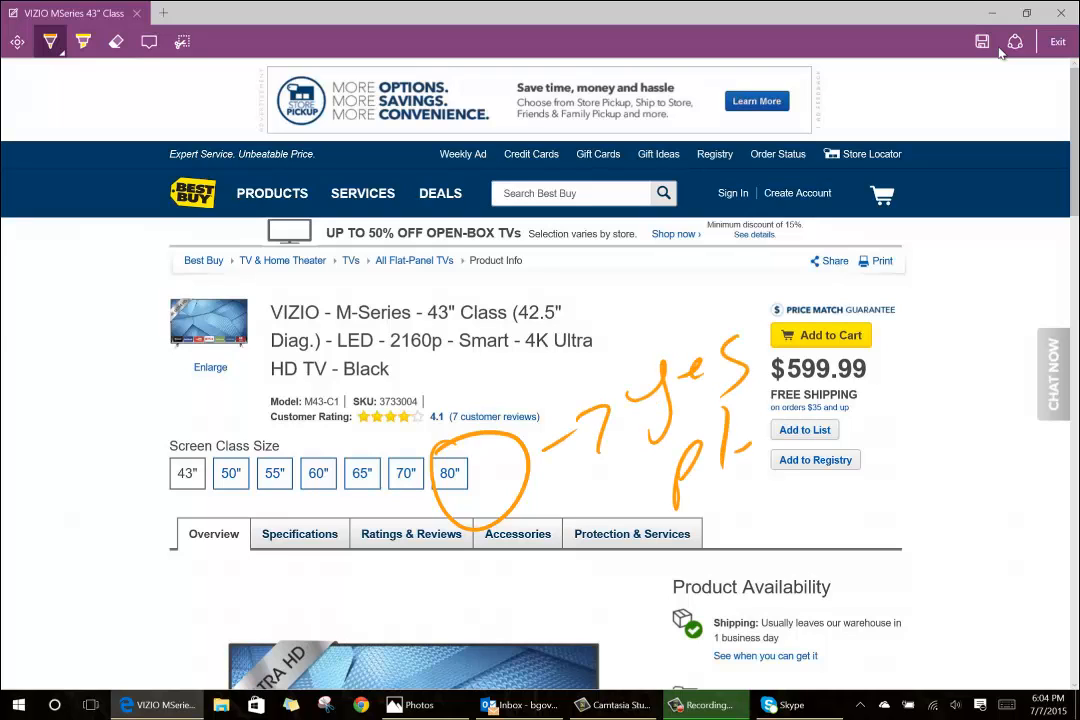
{"action": "left_click_drag", "start_coordinate": [680, 420], "coordinate": [840, 500]}
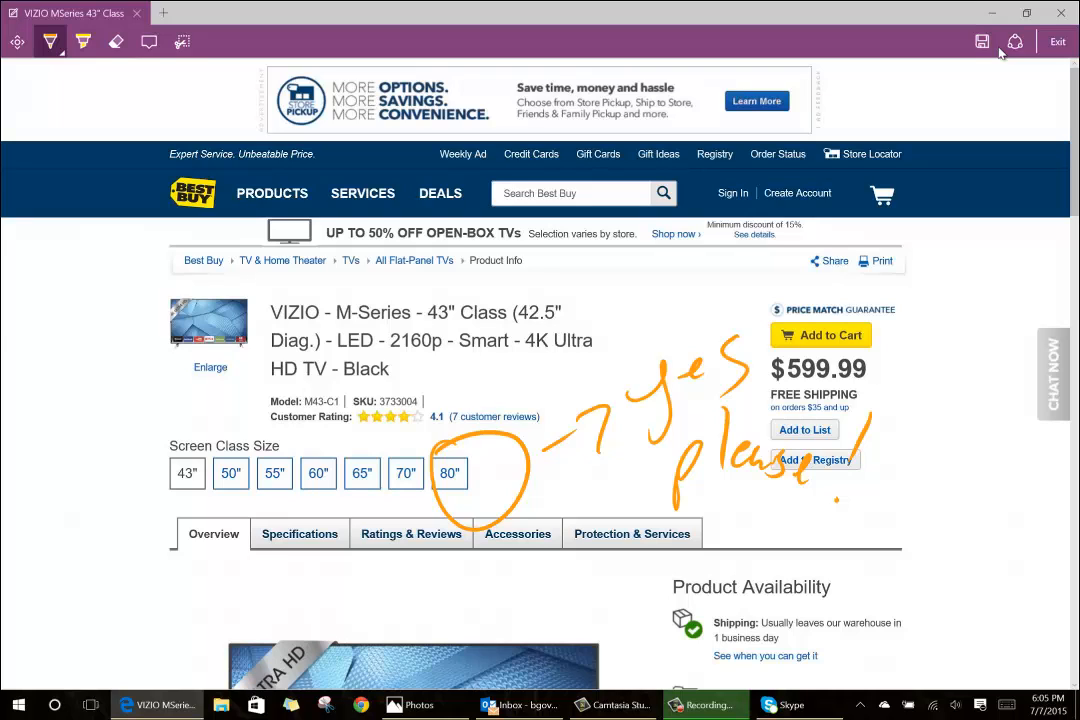
{"action": "left_click", "coordinate": [50, 41]}
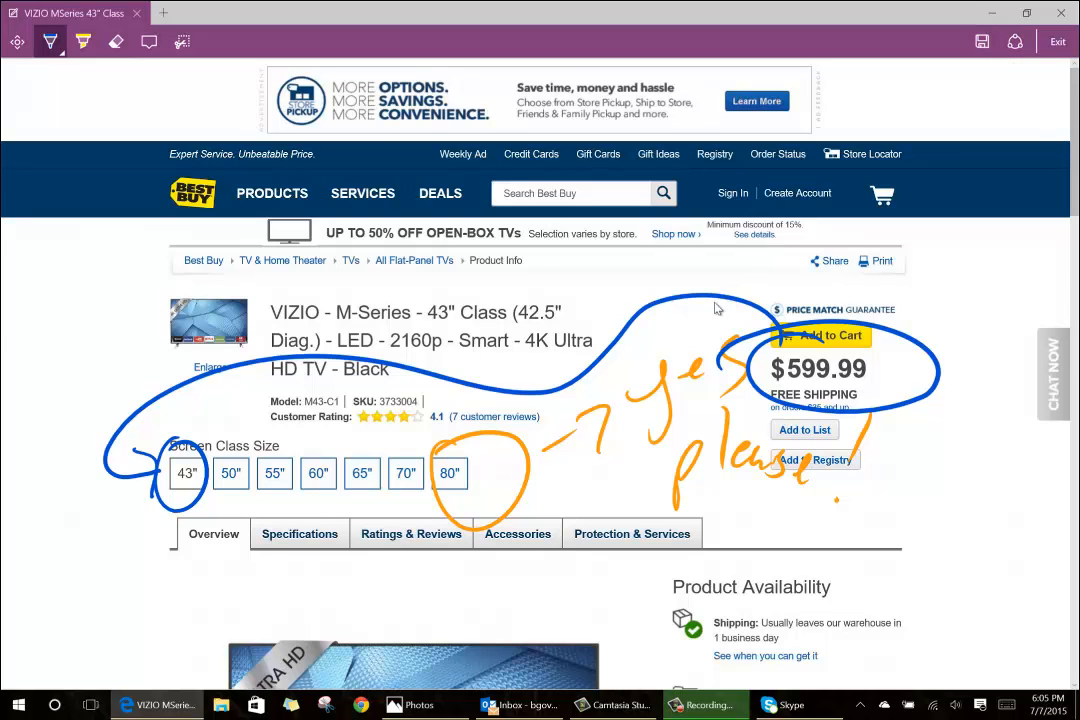
{"action": "mouse_move", "coordinate": [353, 378]}
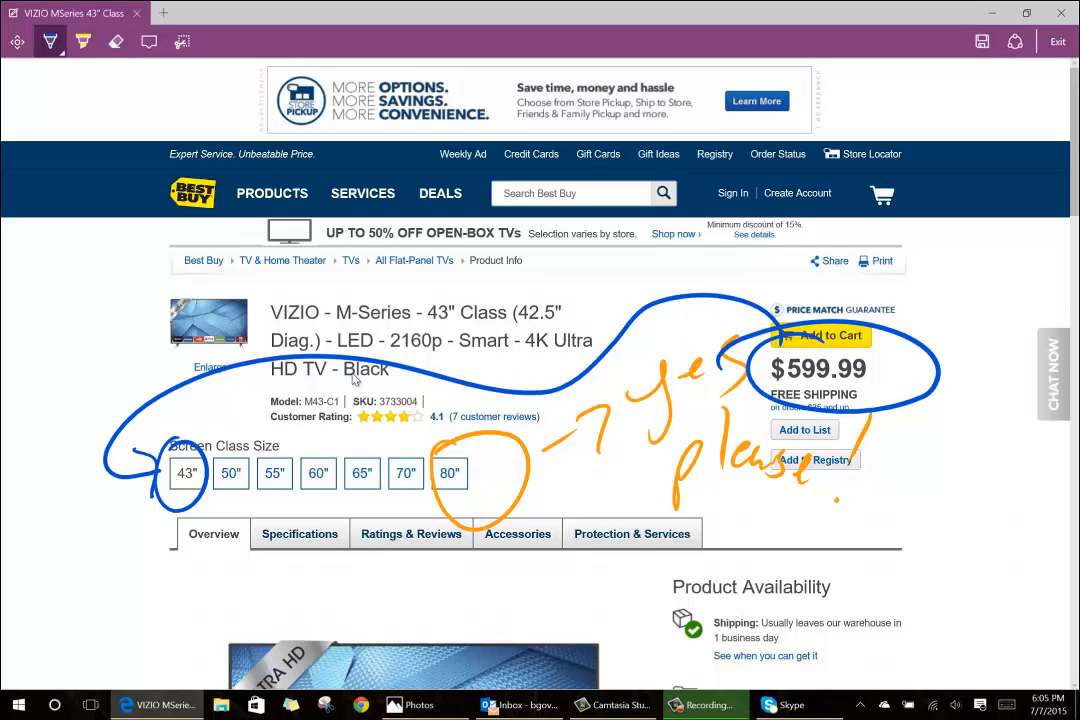
{"action": "left_click", "coordinate": [83, 41]}
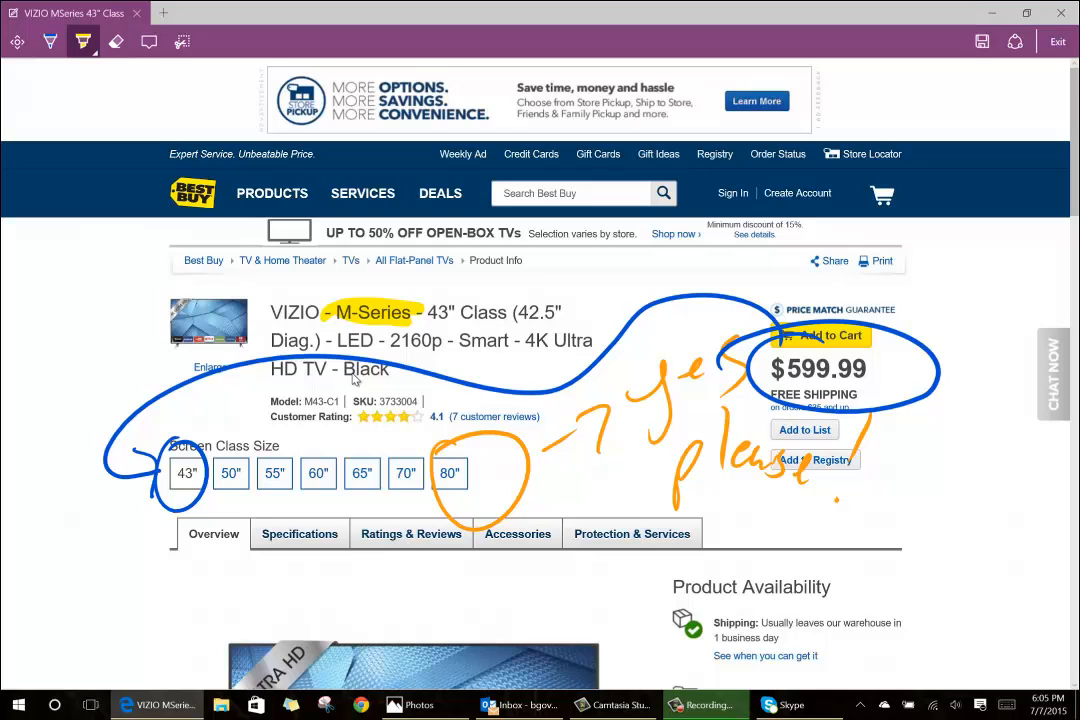
{"action": "scroll", "scroll_direction": "down", "scroll_amount": 3}
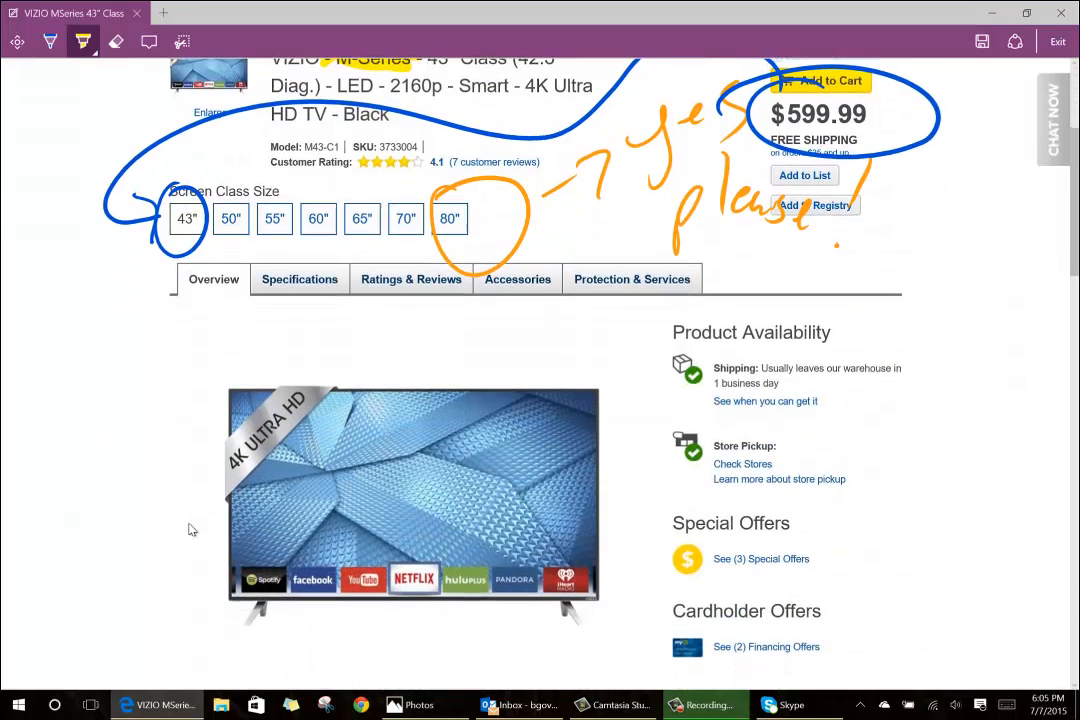
{"action": "scroll", "scroll_direction": "down", "scroll_amount": 3}
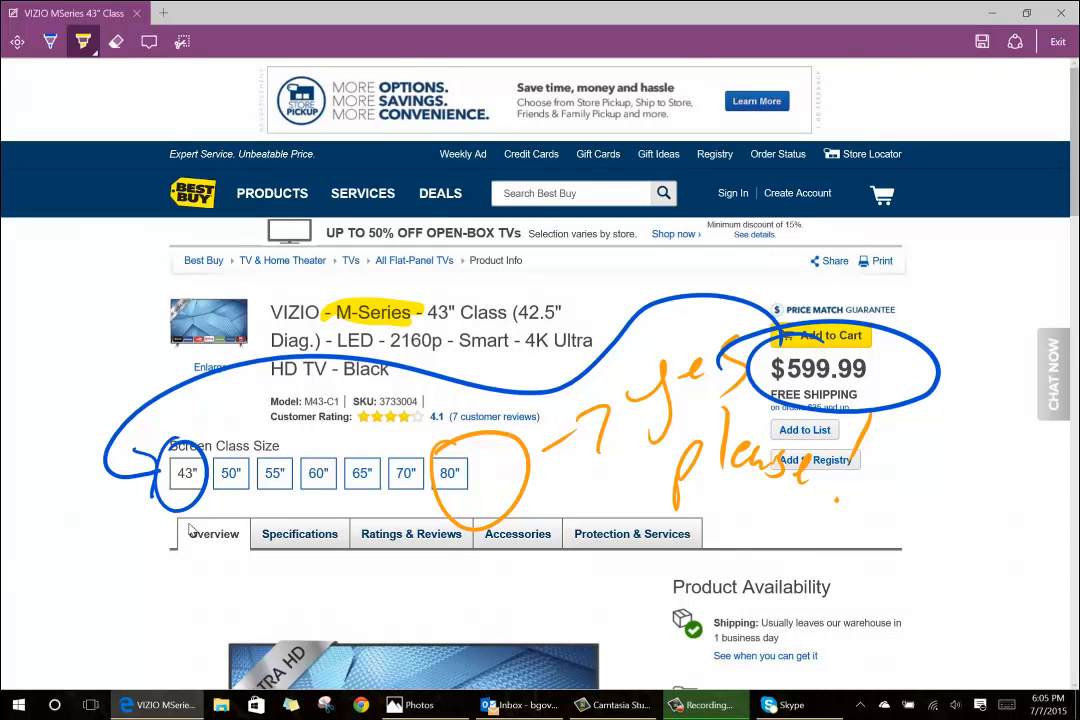
{"action": "mouse_move", "coordinate": [972, 77]}
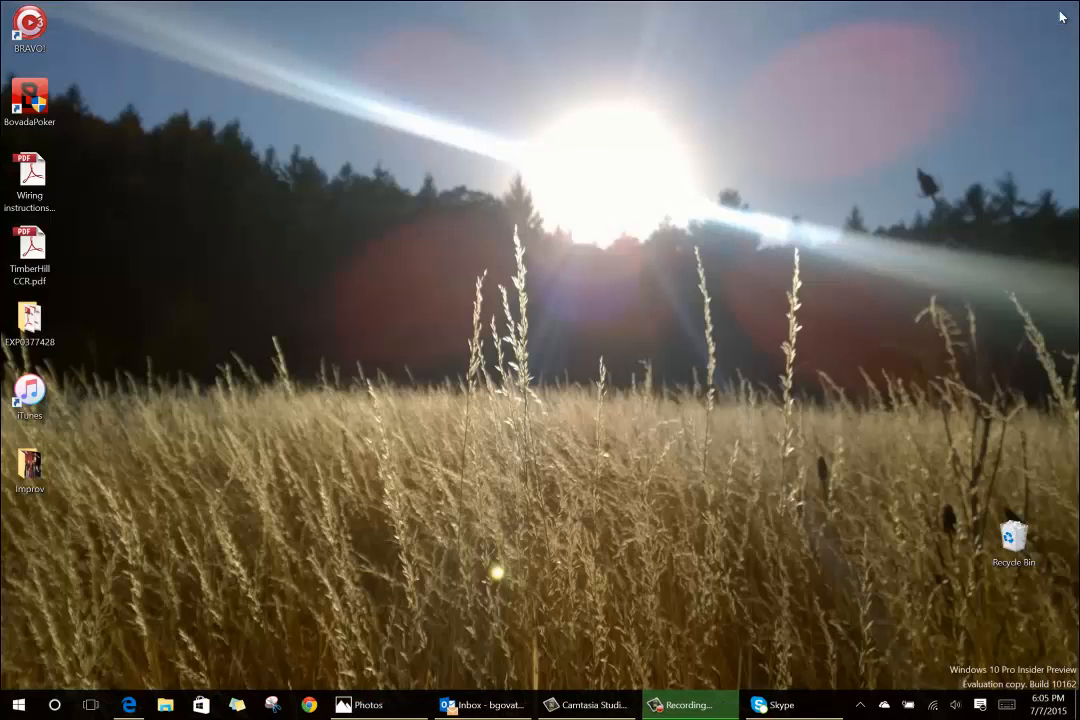
{"action": "mouse_move", "coordinate": [435, 340]}
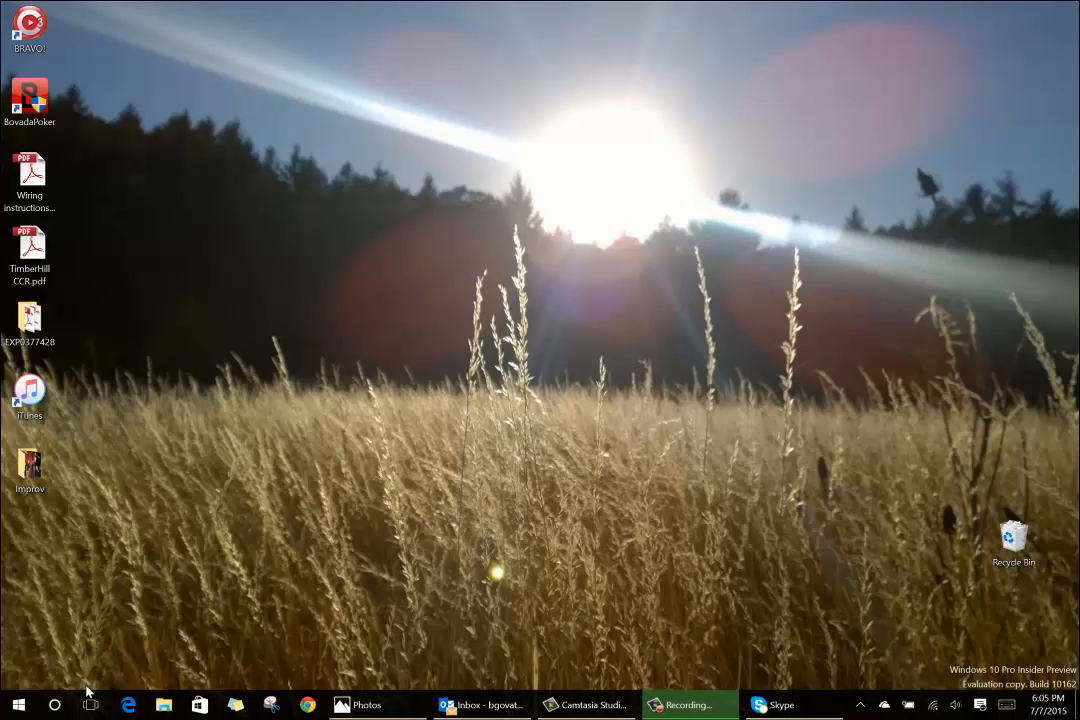
{"action": "mouse_move", "coordinate": [138, 616]}
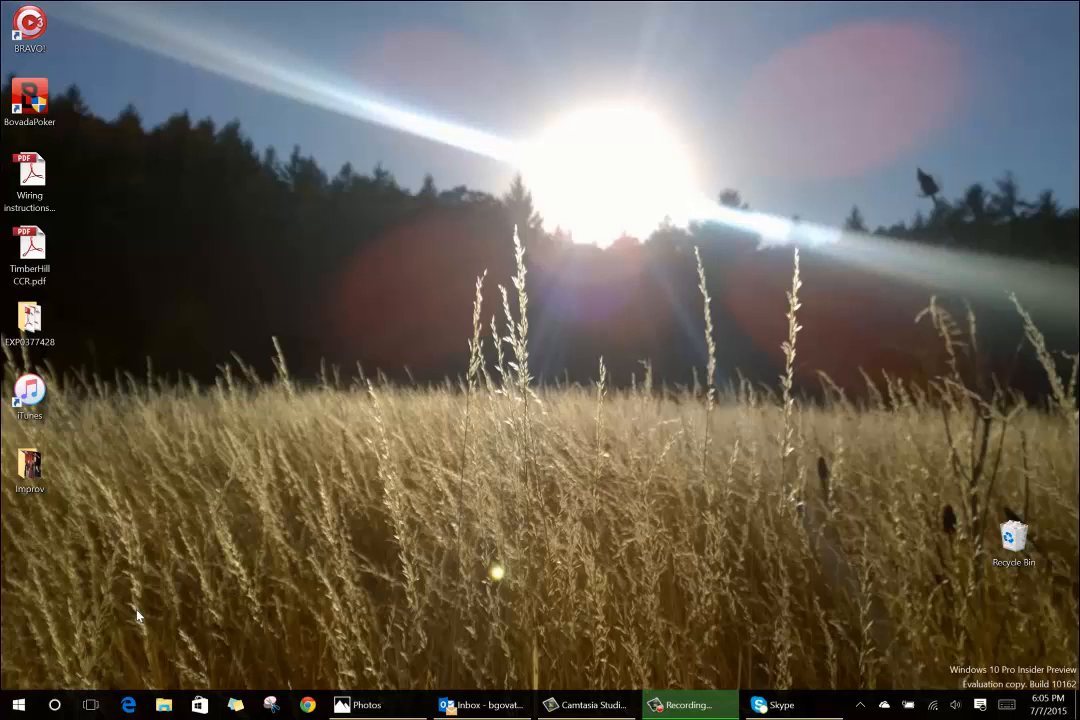
{"action": "mouse_move", "coordinate": [128, 618]}
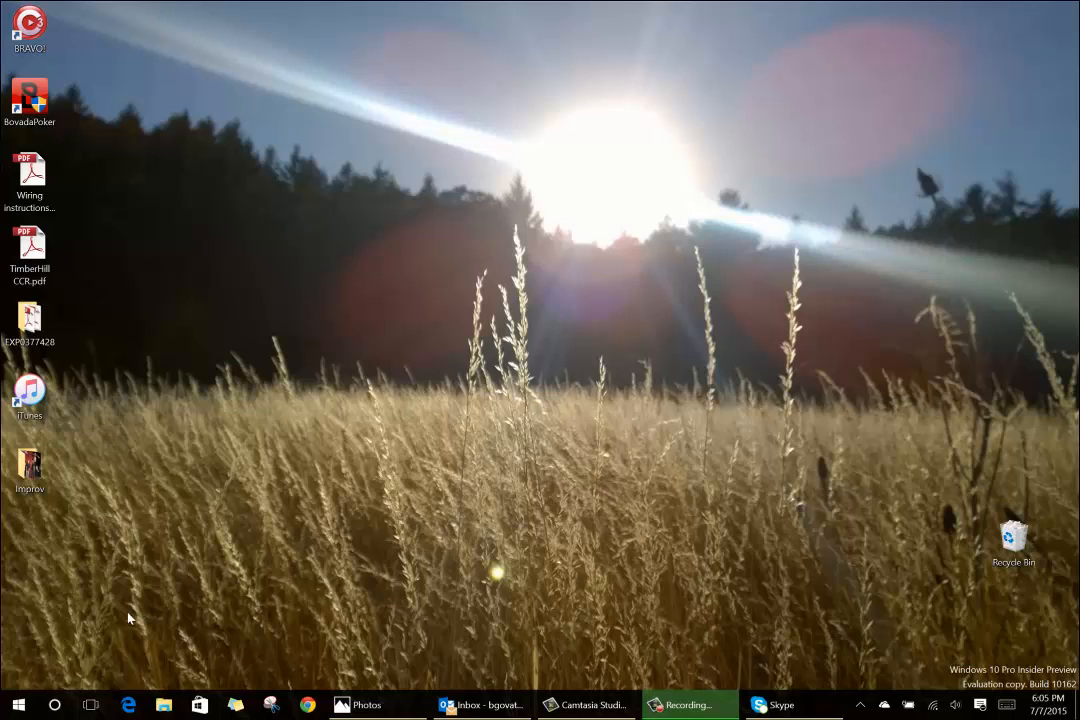
{"action": "mouse_move", "coordinate": [56, 705]}
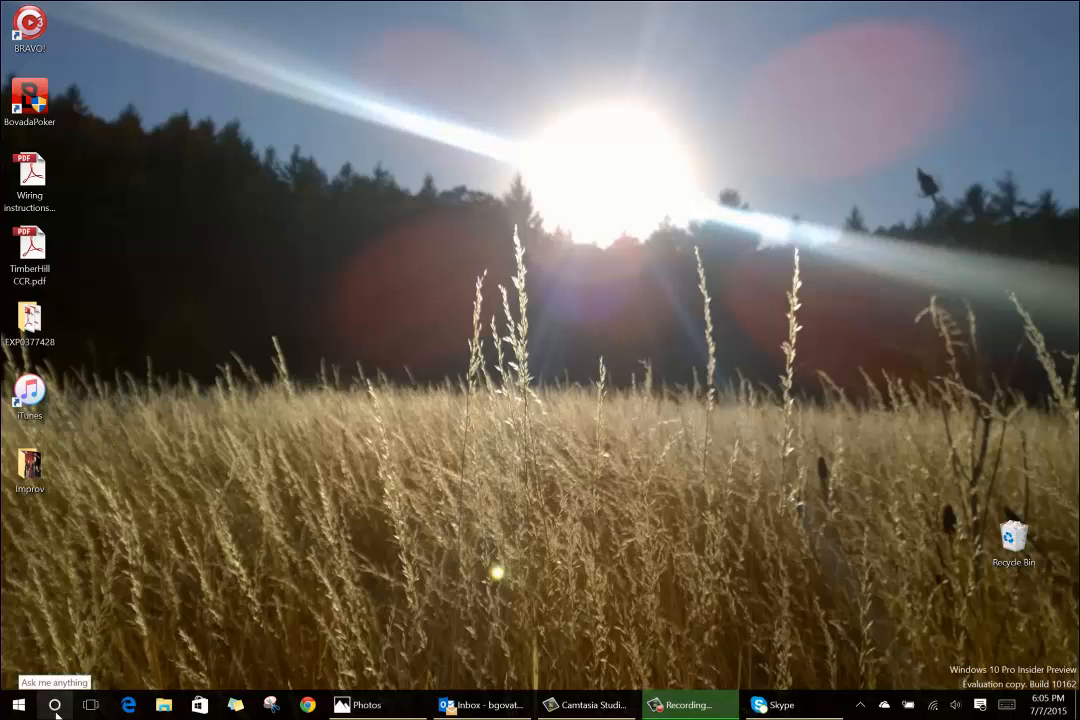
- Open Cortana's home panel and scroll through its weather and news cards
{"action": "left_click", "coordinate": [55, 705]}
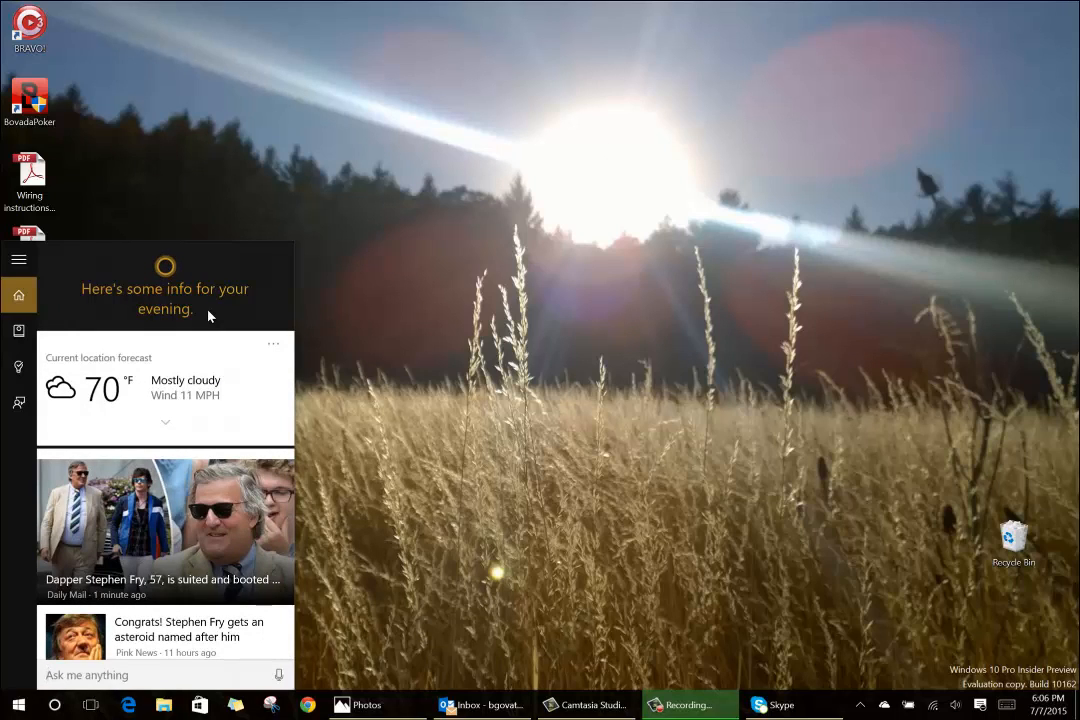
{"action": "mouse_move", "coordinate": [165, 308]}
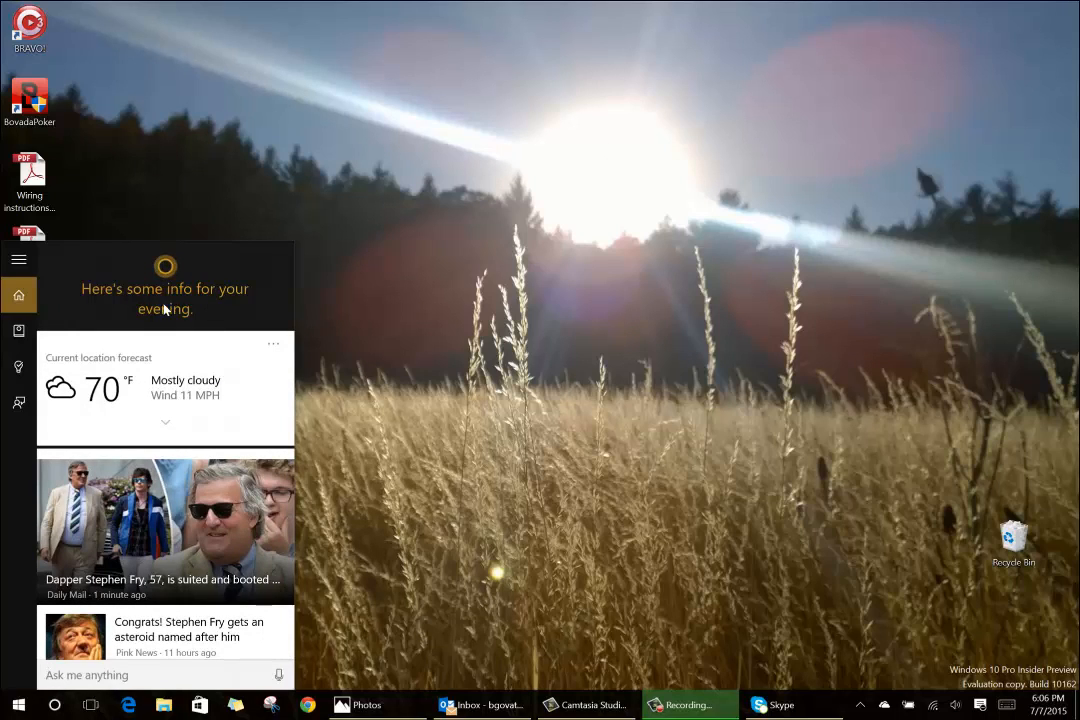
{"action": "mouse_move", "coordinate": [190, 522]}
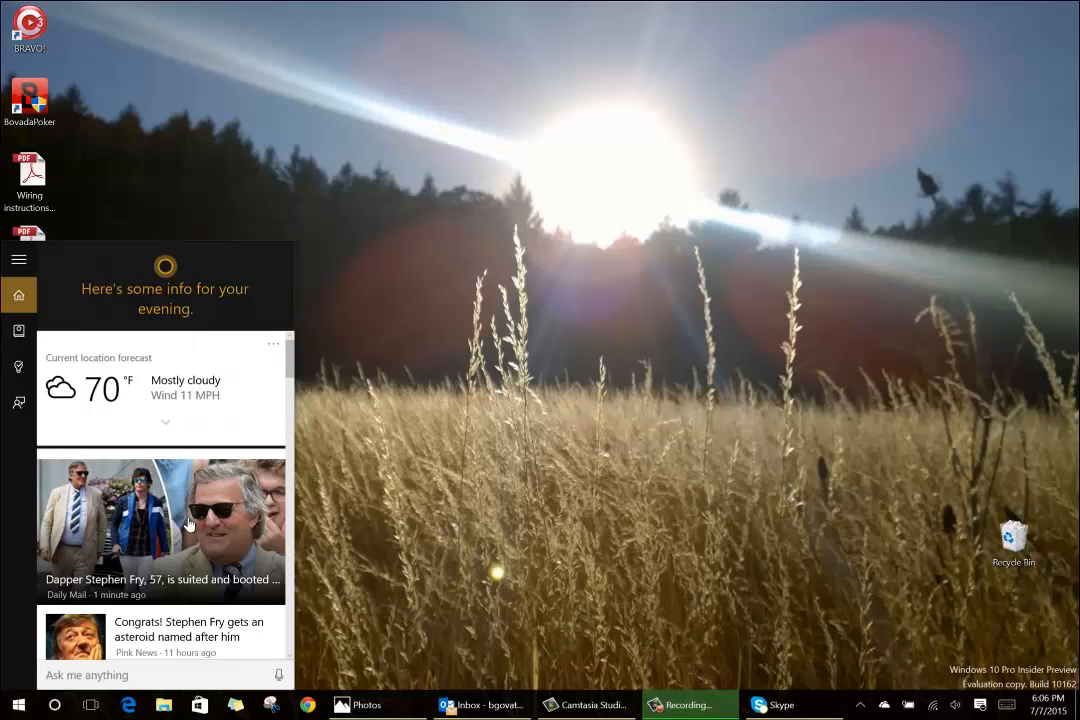
{"action": "scroll", "scroll_direction": "down", "scroll_amount": 3}
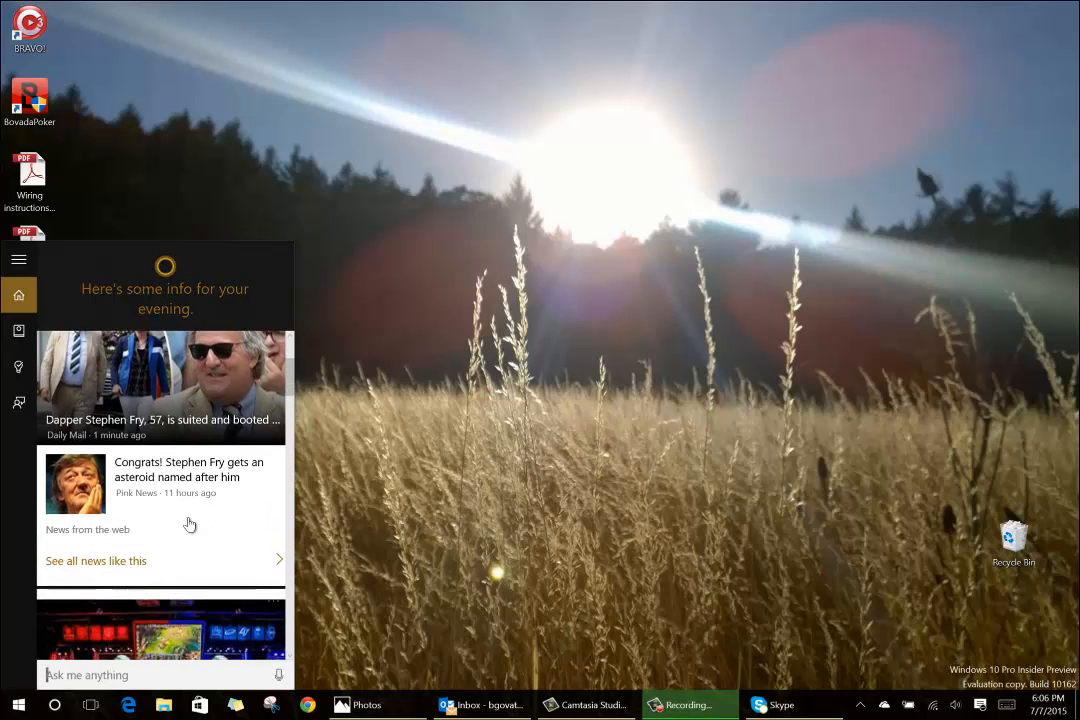
{"action": "scroll", "scroll_direction": "down", "scroll_amount": 3}
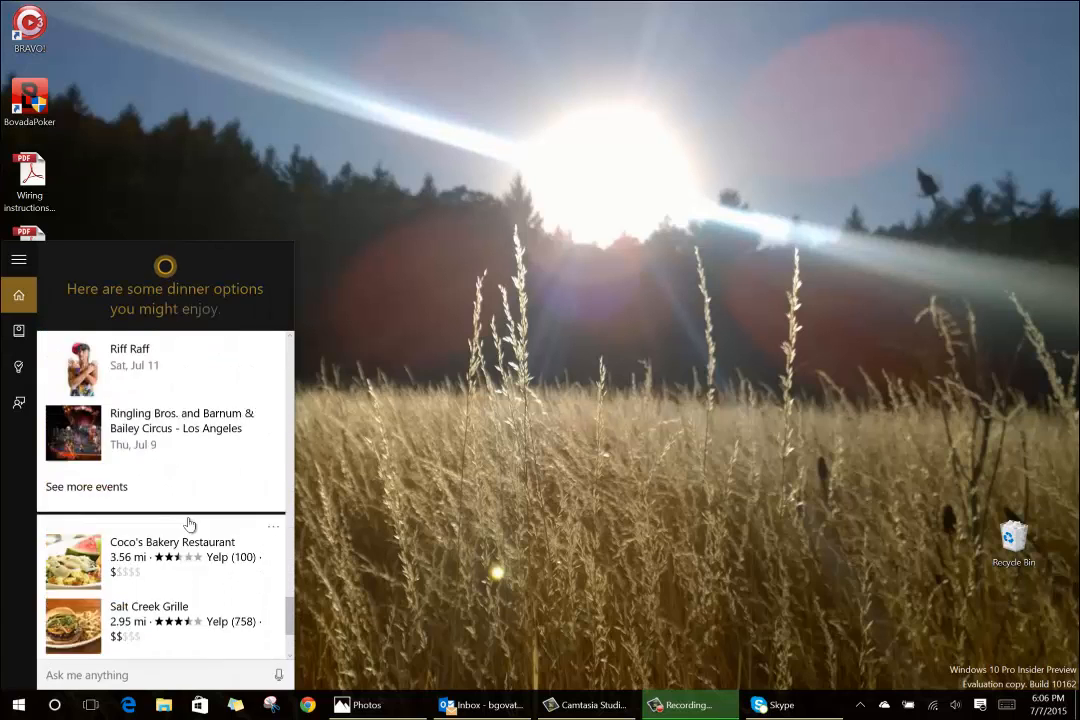
{"action": "scroll", "scroll_direction": "down", "scroll_amount": 3}
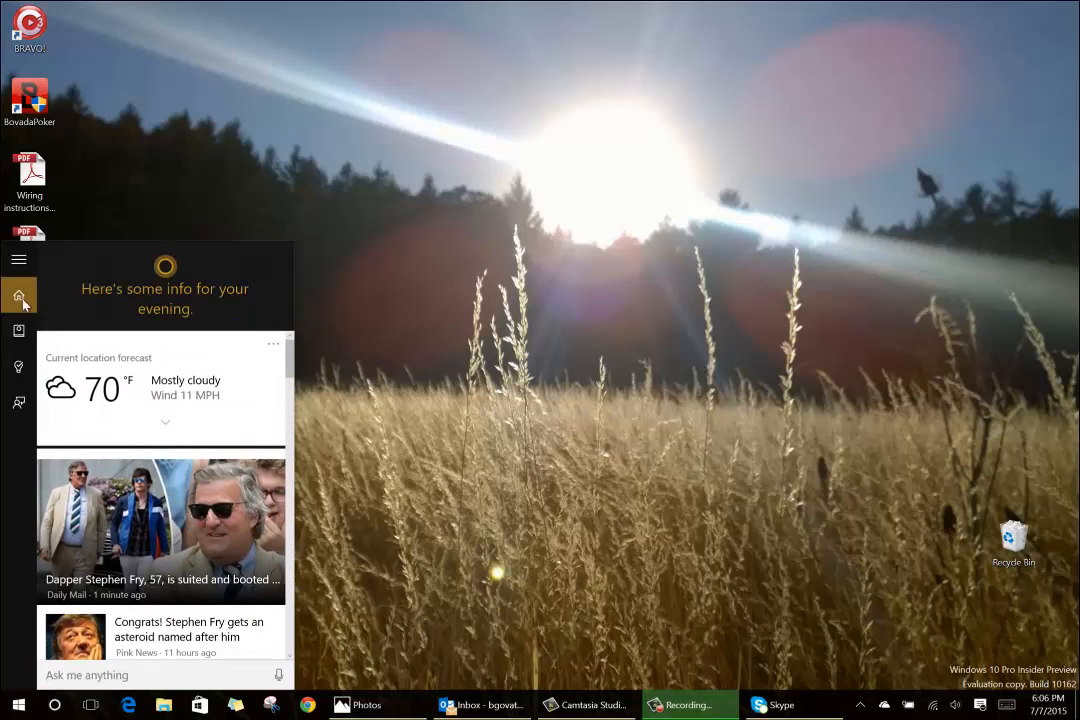
- Open the News interest settings in Cortana's Notebook
{"action": "left_click", "coordinate": [19, 331]}
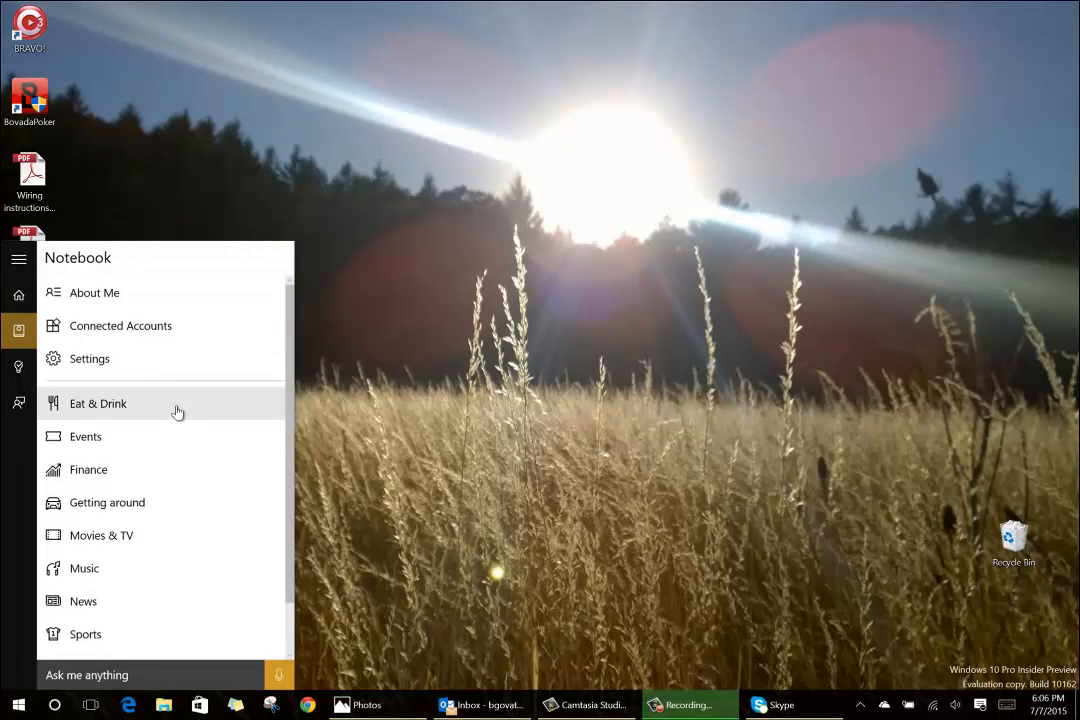
{"action": "scroll", "scroll_direction": "down", "scroll_amount": 3}
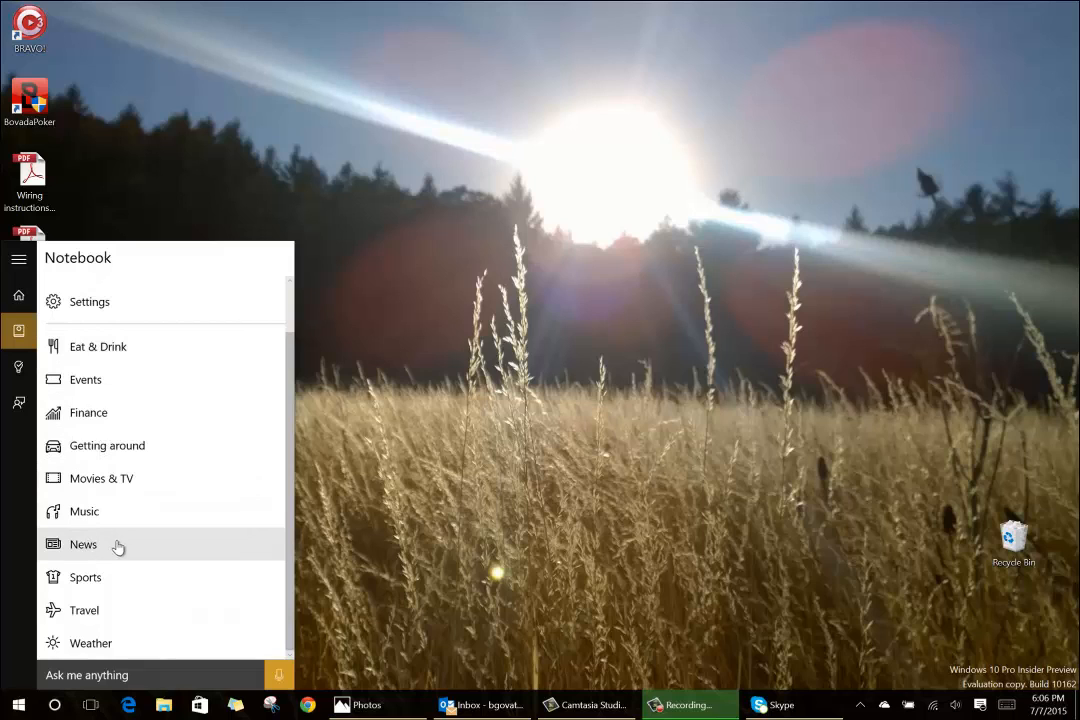
{"action": "left_click", "coordinate": [83, 544]}
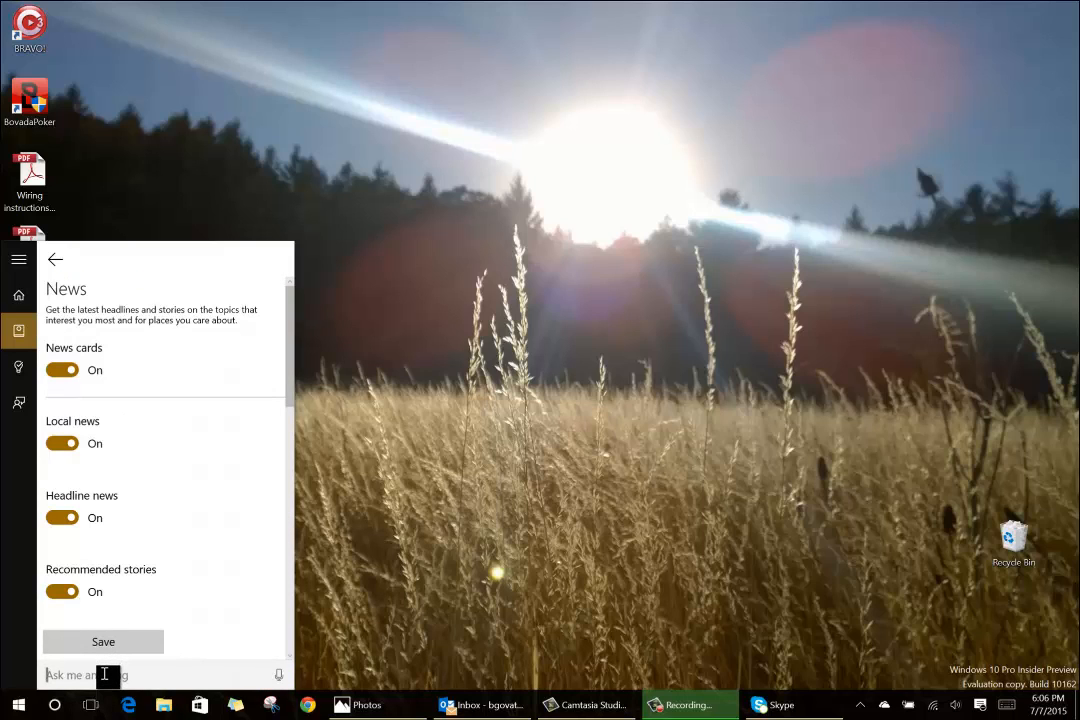
{"action": "type", "text": "Knitting"}
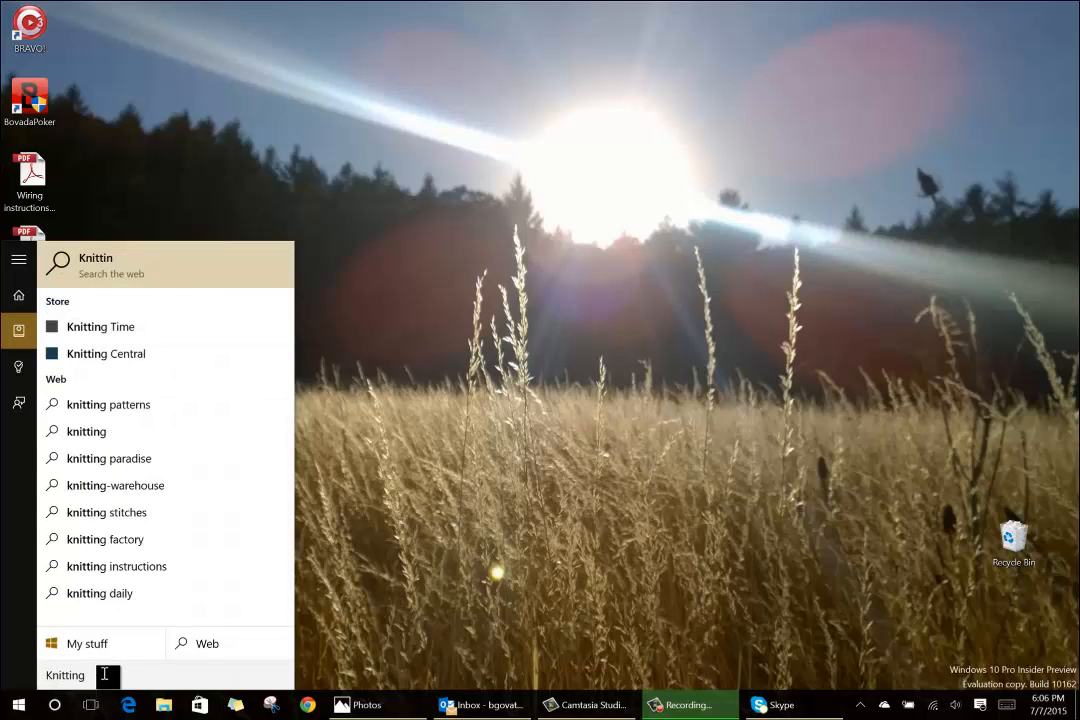
{"action": "key", "text": "BackSpace"}
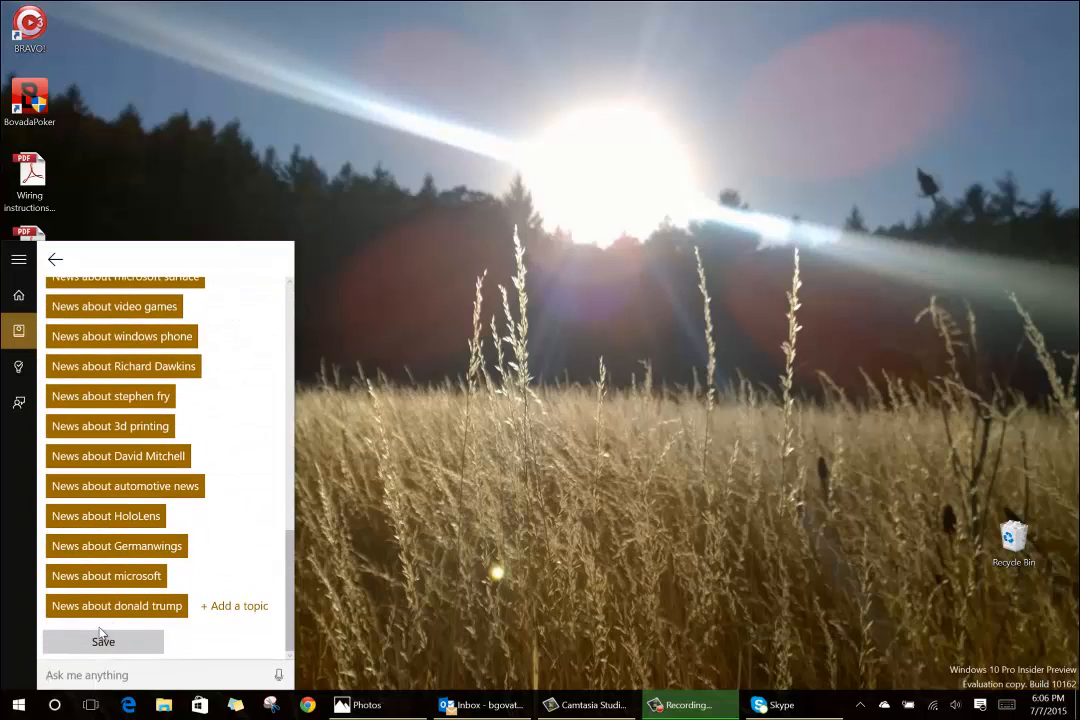
- Add knitting as a news topic with new-story notifications turned off
{"action": "left_click", "coordinate": [103, 641]}
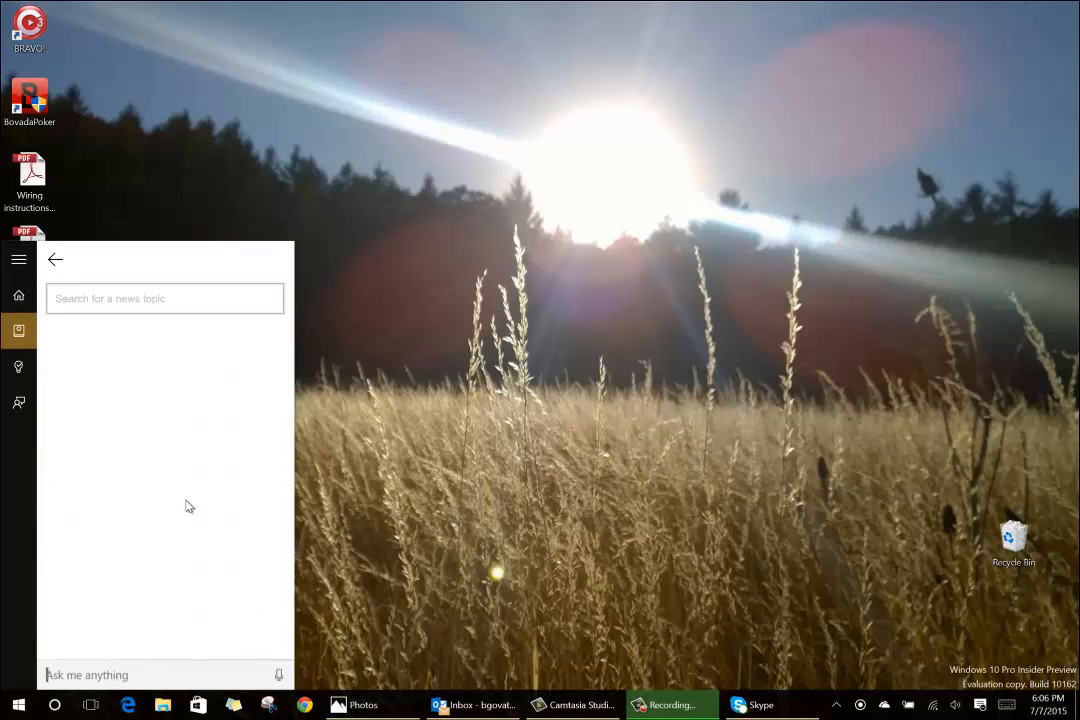
{"action": "type", "text": "k"}
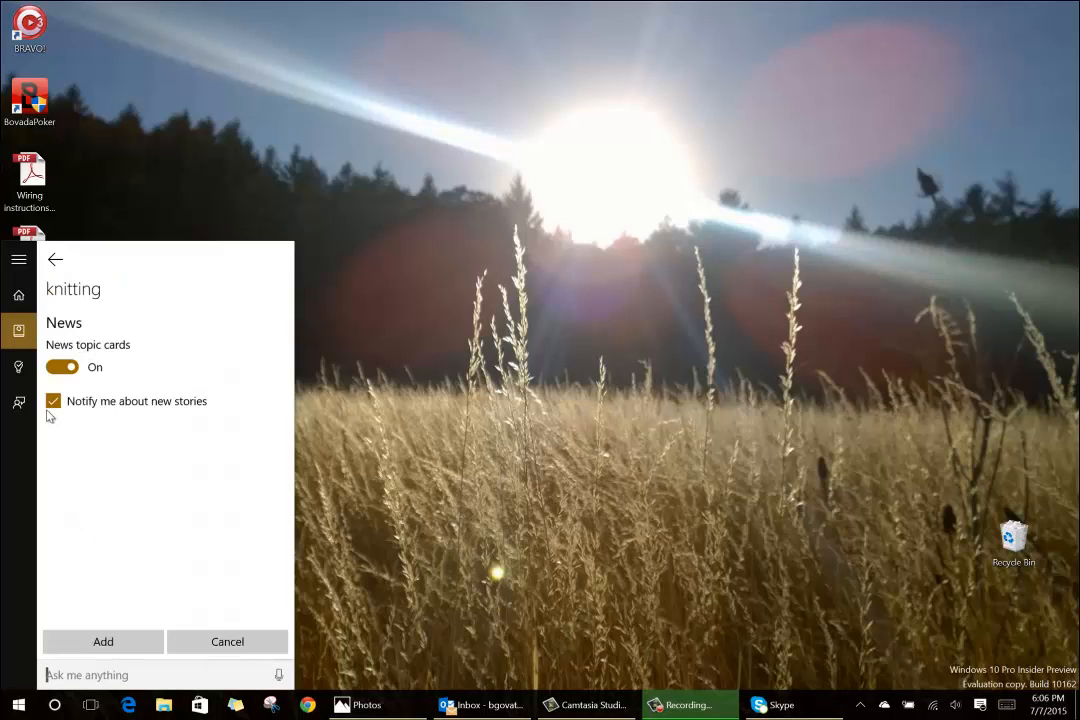
{"action": "left_click", "coordinate": [53, 401]}
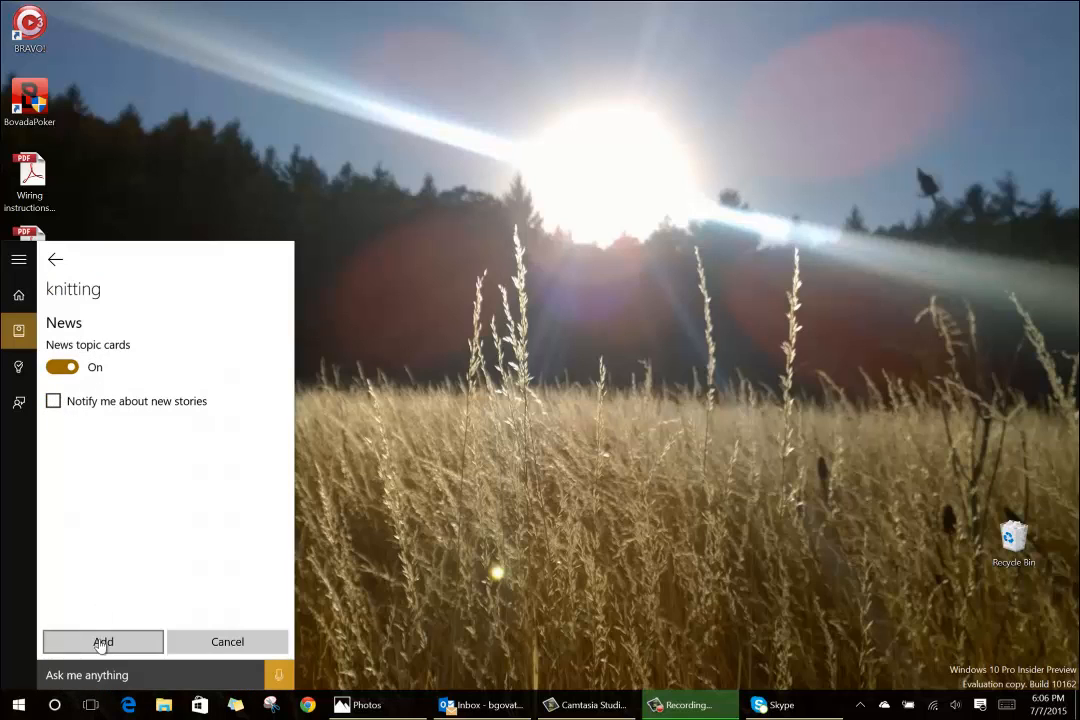
{"action": "left_click", "coordinate": [103, 641]}
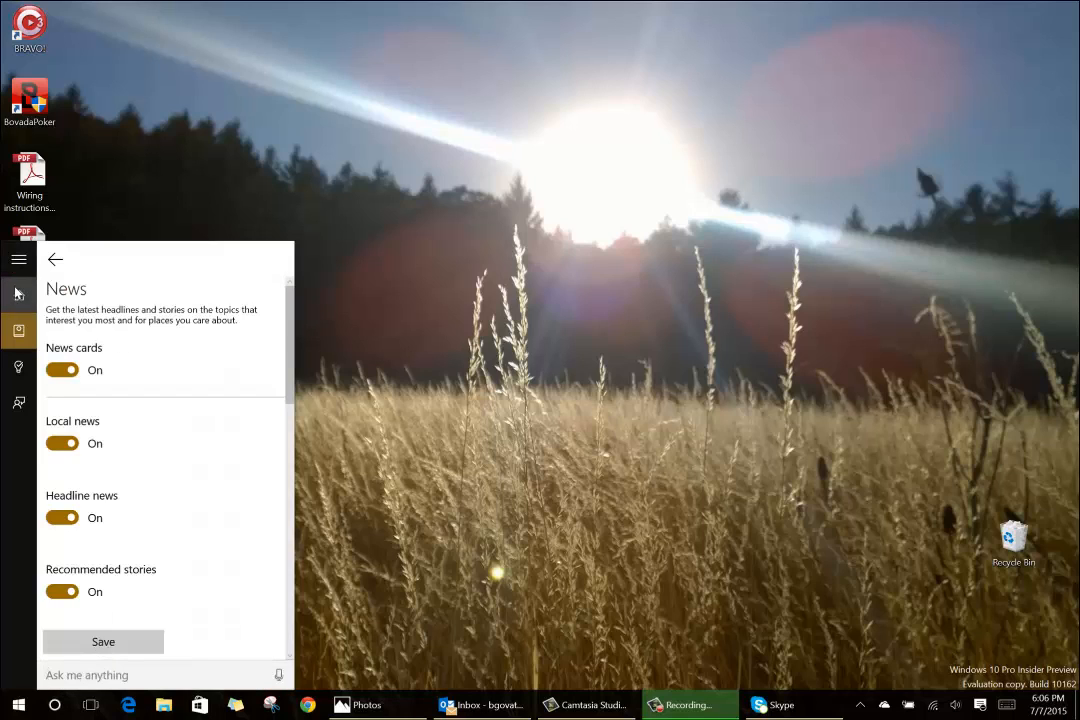
{"action": "left_click", "coordinate": [55, 259]}
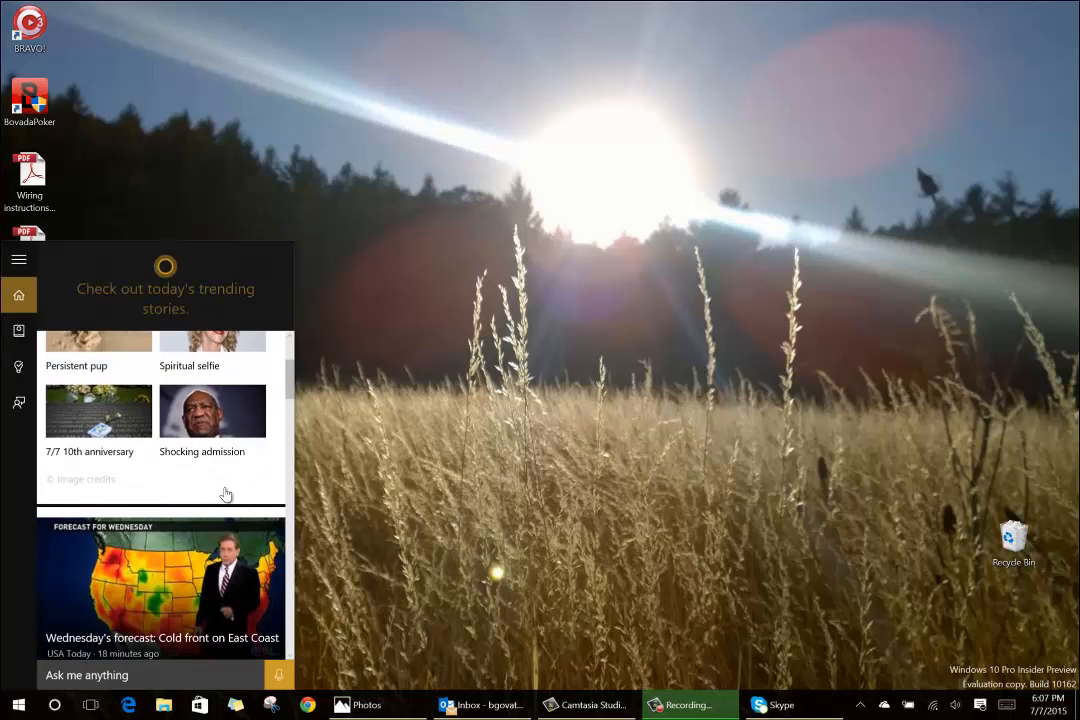
{"action": "scroll", "scroll_direction": "down", "scroll_amount": 3}
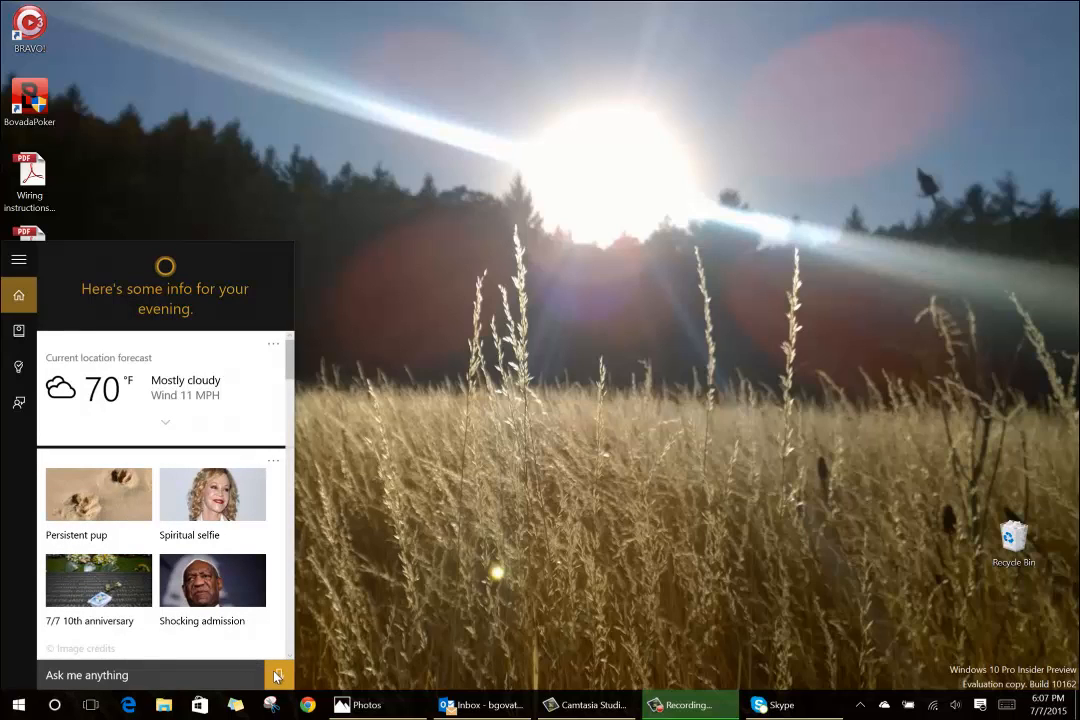
{"action": "mouse_move", "coordinate": [278, 678]}
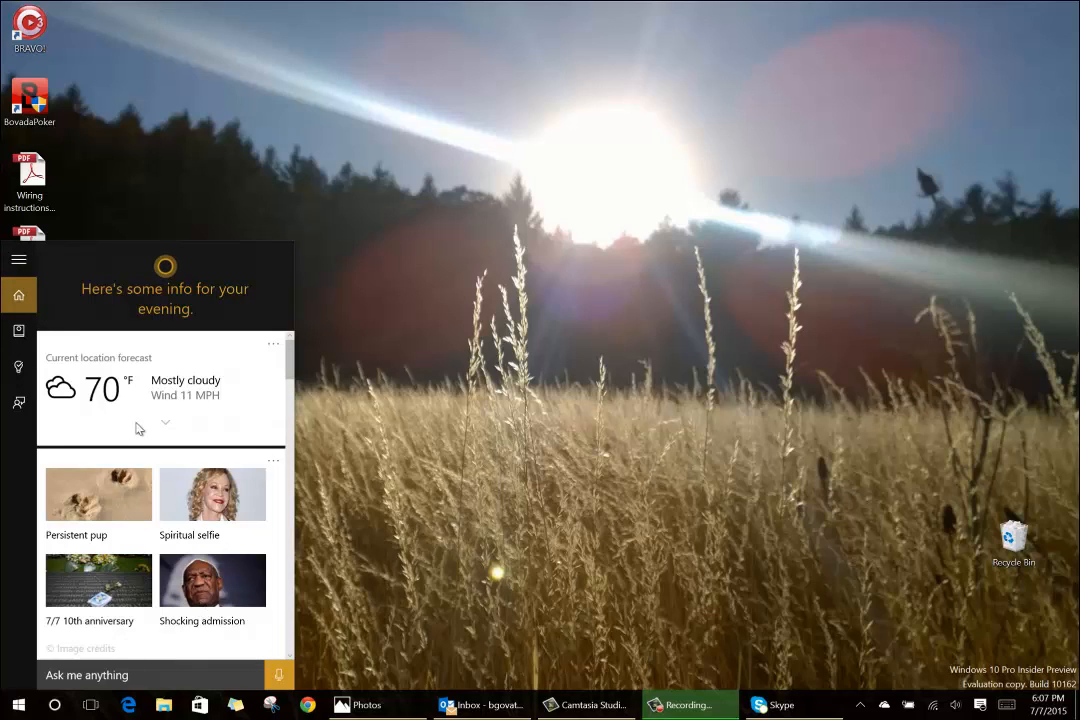
{"action": "left_click", "coordinate": [18, 259]}
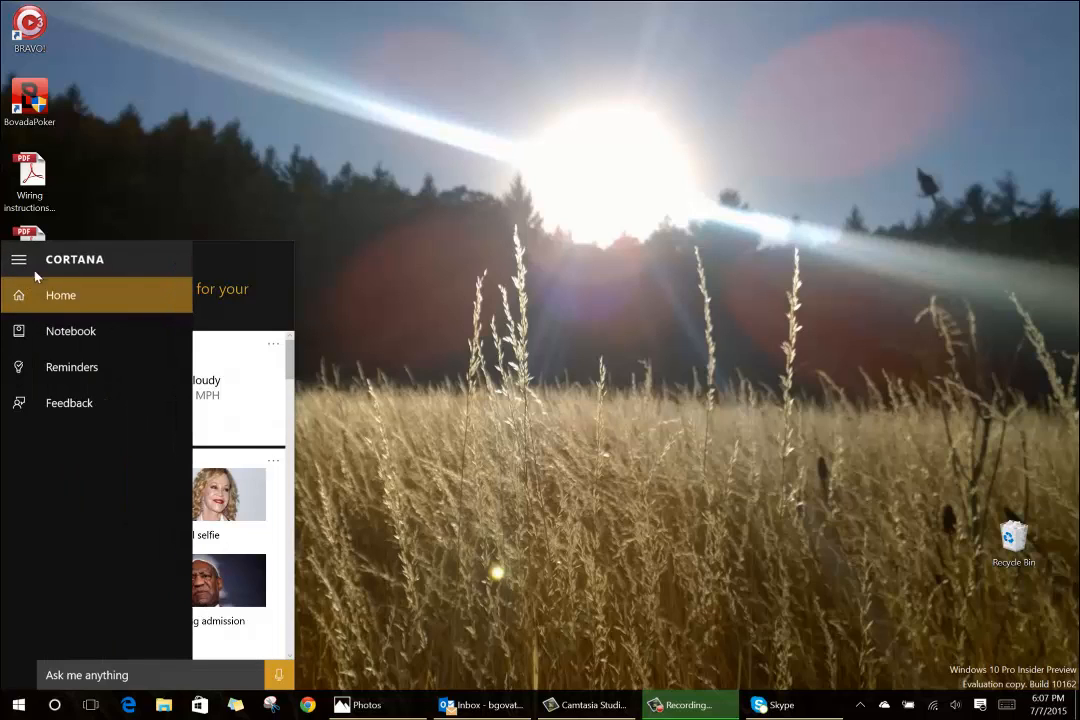
{"action": "left_click", "coordinate": [71, 331]}
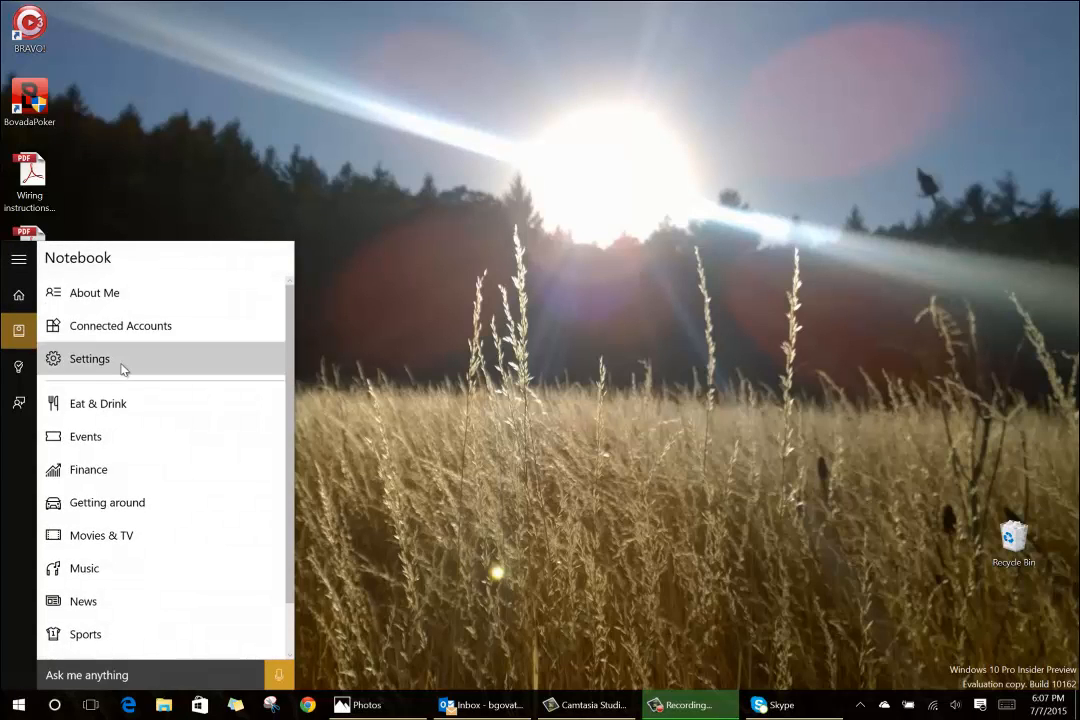
{"action": "left_click", "coordinate": [89, 358]}
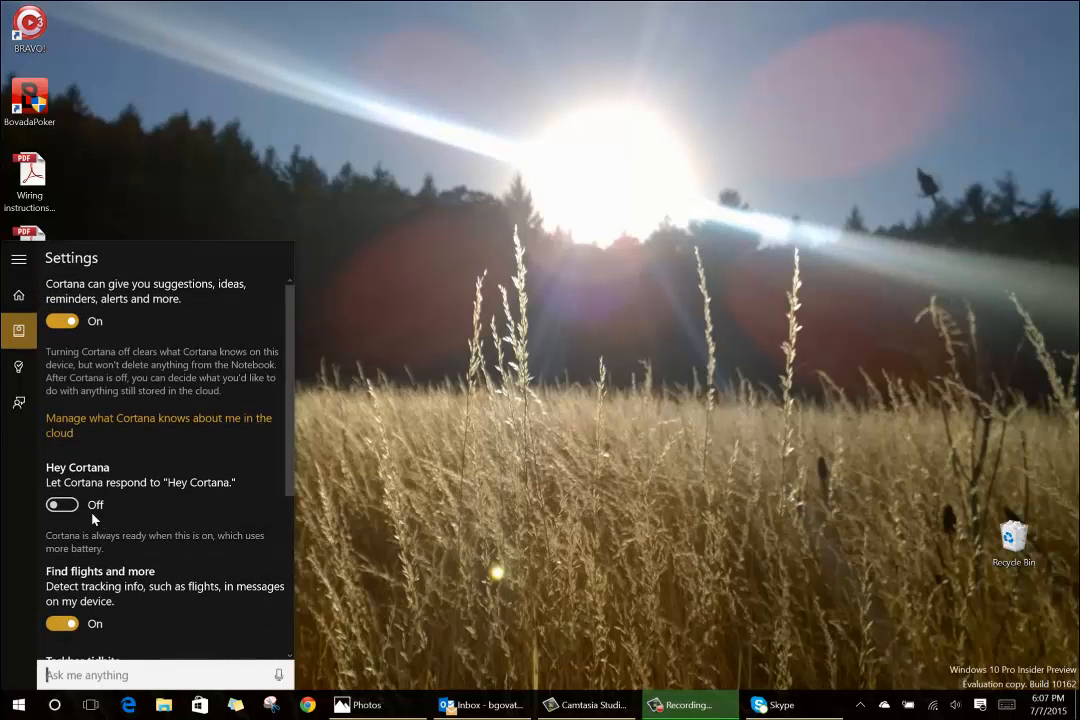
{"action": "left_click", "coordinate": [18, 294]}
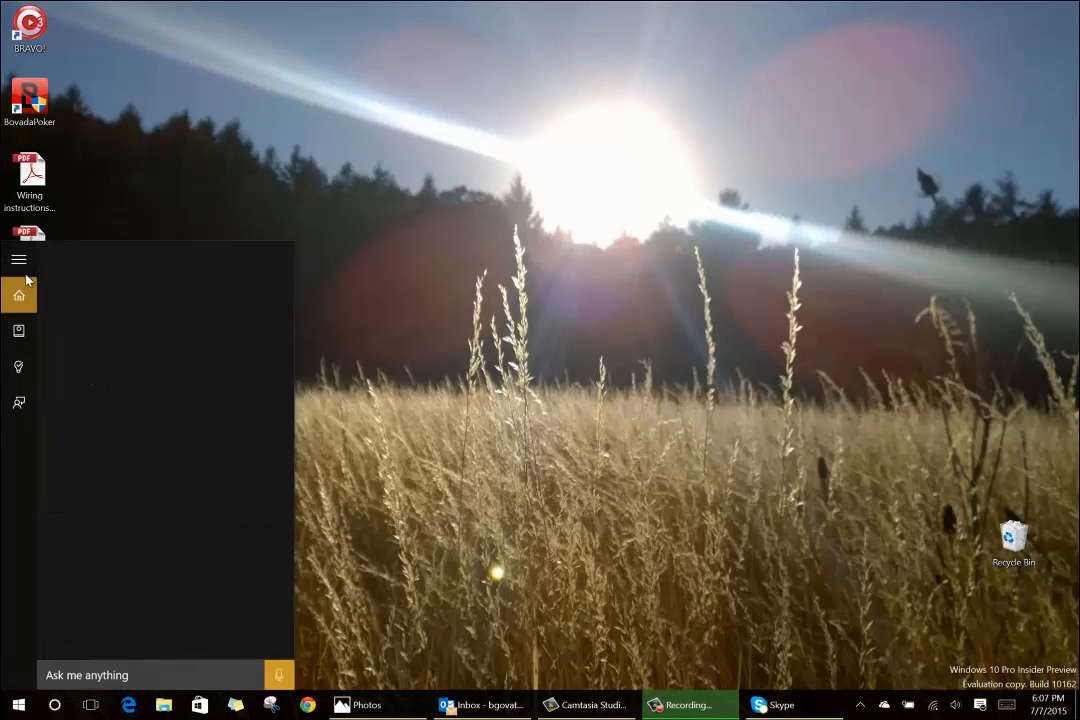
{"action": "left_click", "coordinate": [18, 294]}
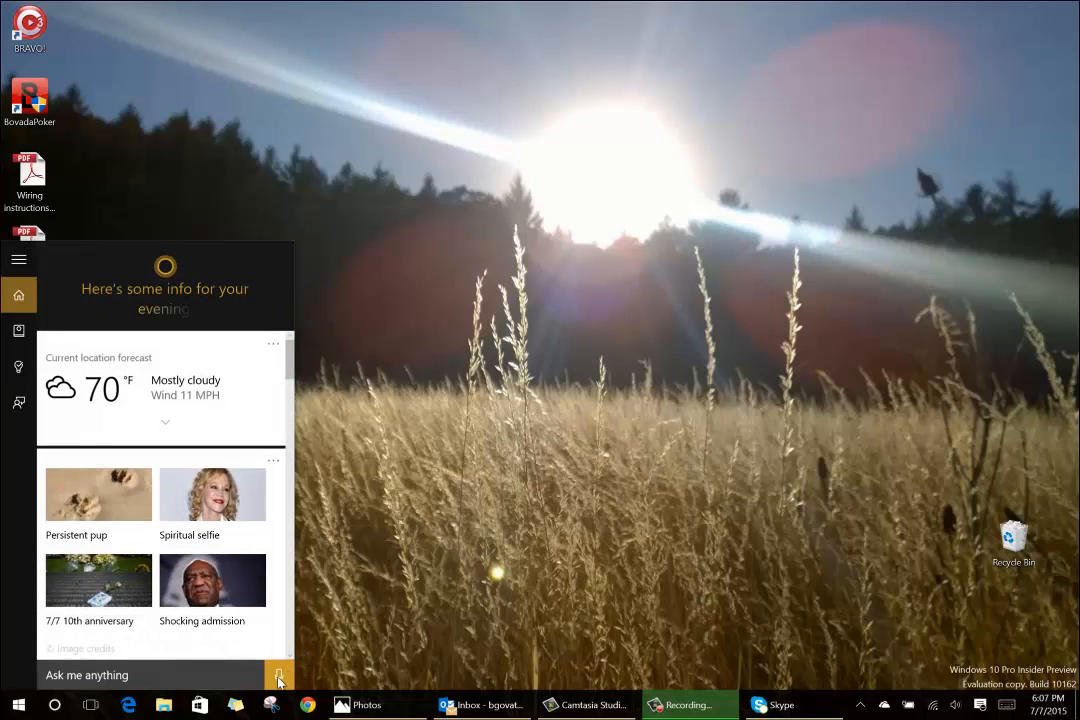
- Ask Cortana by voice whether a jacket is needed tomorrow and get the forecast
{"action": "left_click", "coordinate": [279, 675]}
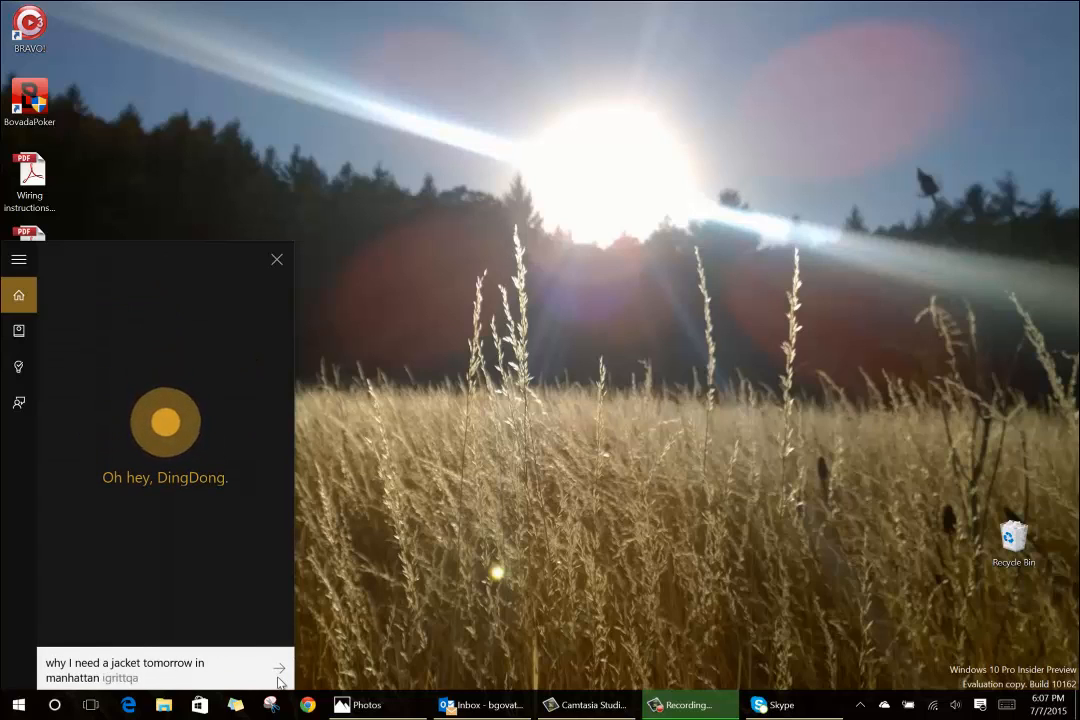
{"action": "left_click", "coordinate": [278, 670]}
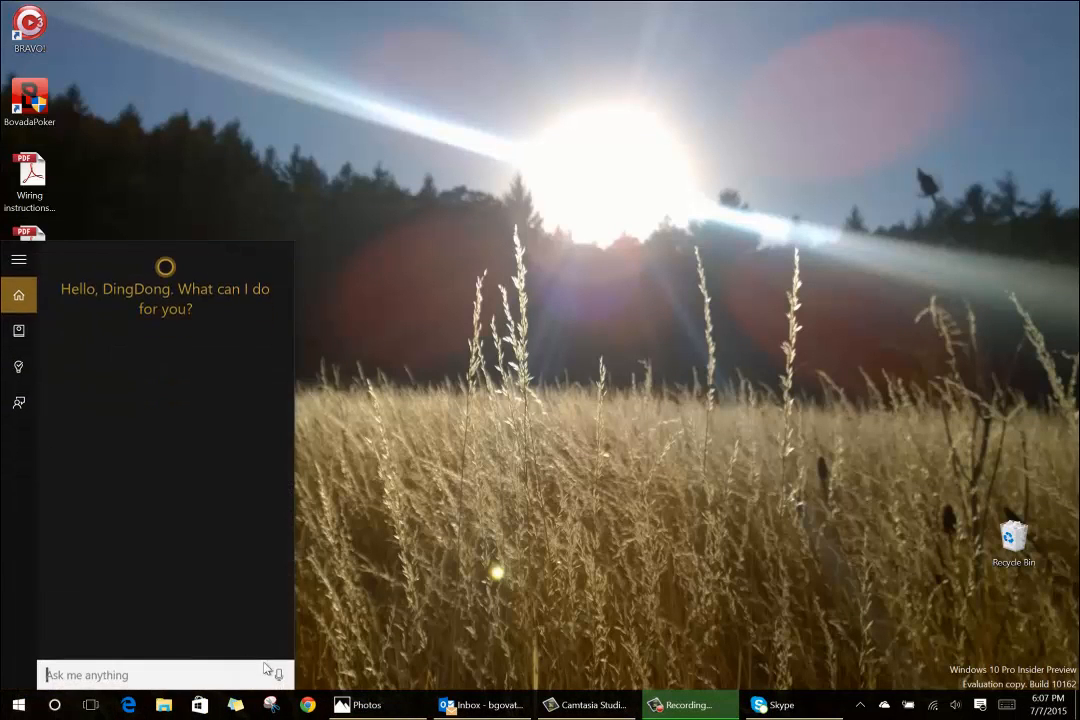
{"action": "type", "text": "aeyptqwq"}
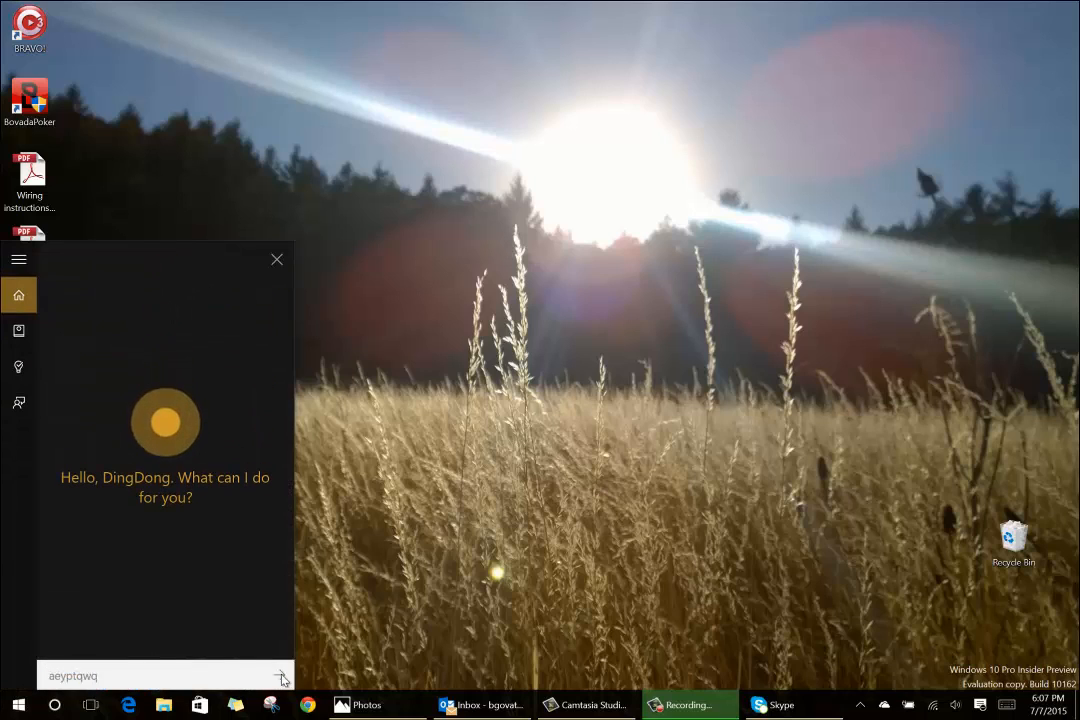
{"action": "type", "text": "will I need a jacket tomorrow in my"}
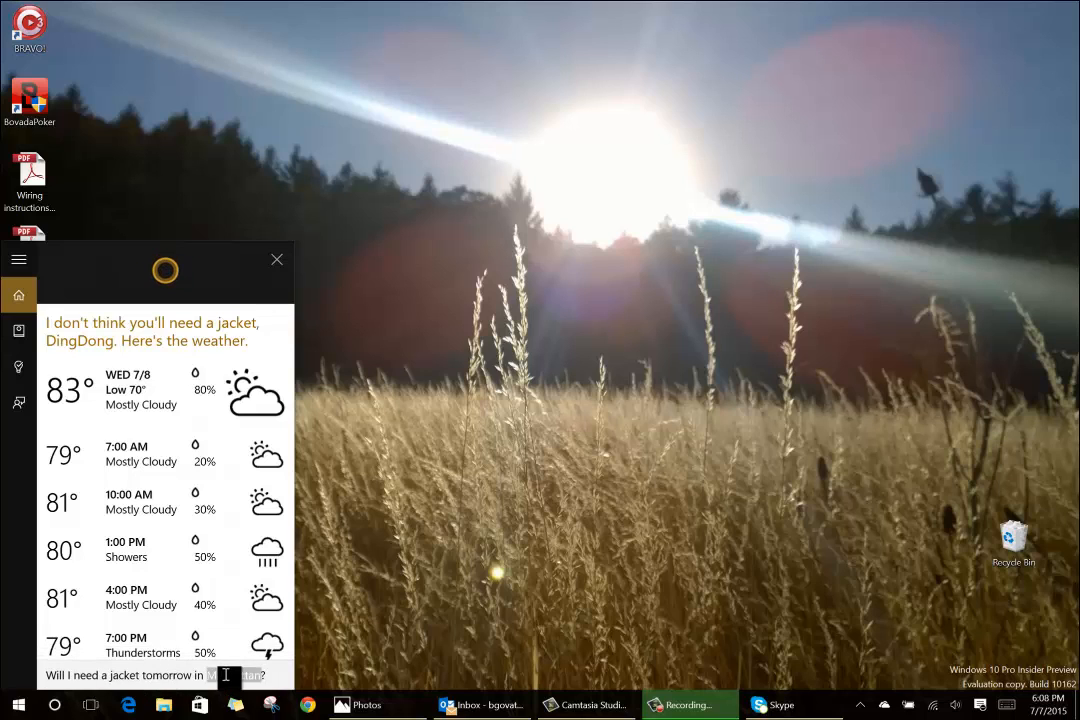
- Ask Cortana whether an umbrella is needed tomorrow in Sandy, then close the panel
{"action": "left_click", "coordinate": [278, 675]}
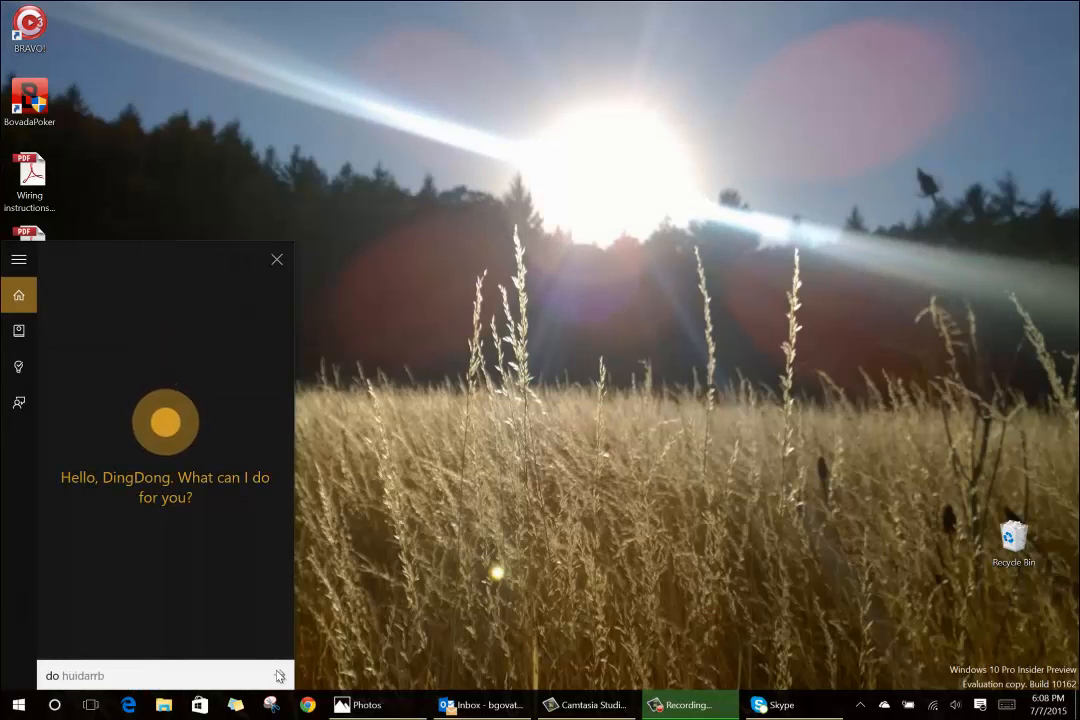
{"action": "type", "text": "do I need an umbrella tomorrow in sandy"}
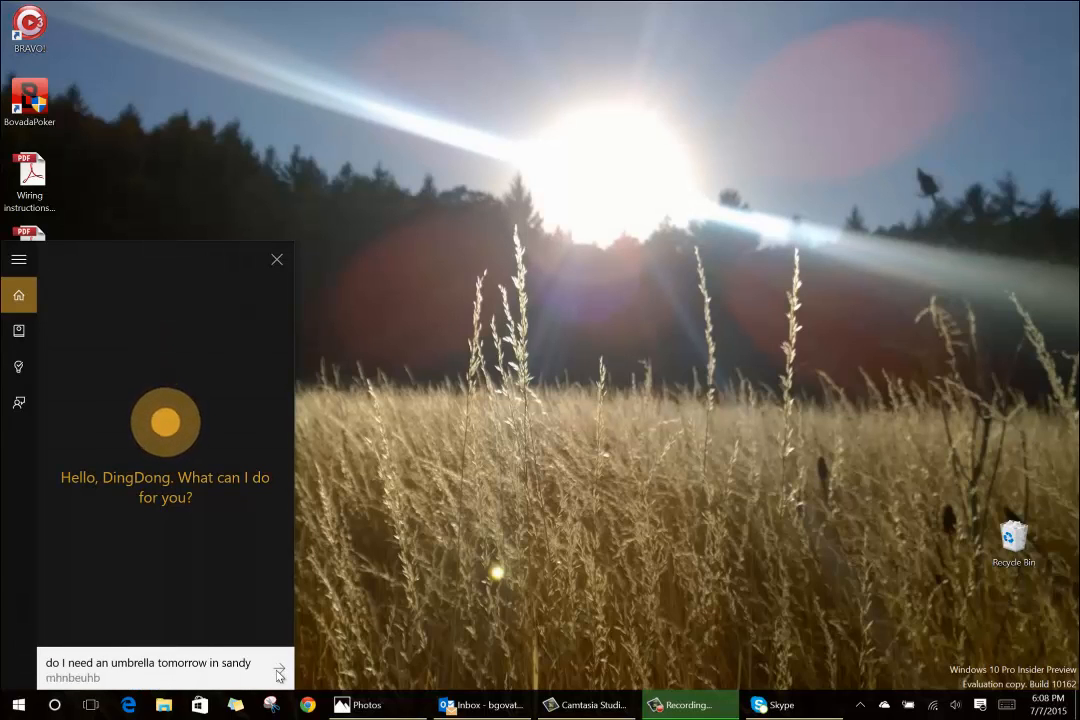
{"action": "left_click", "coordinate": [277, 259]}
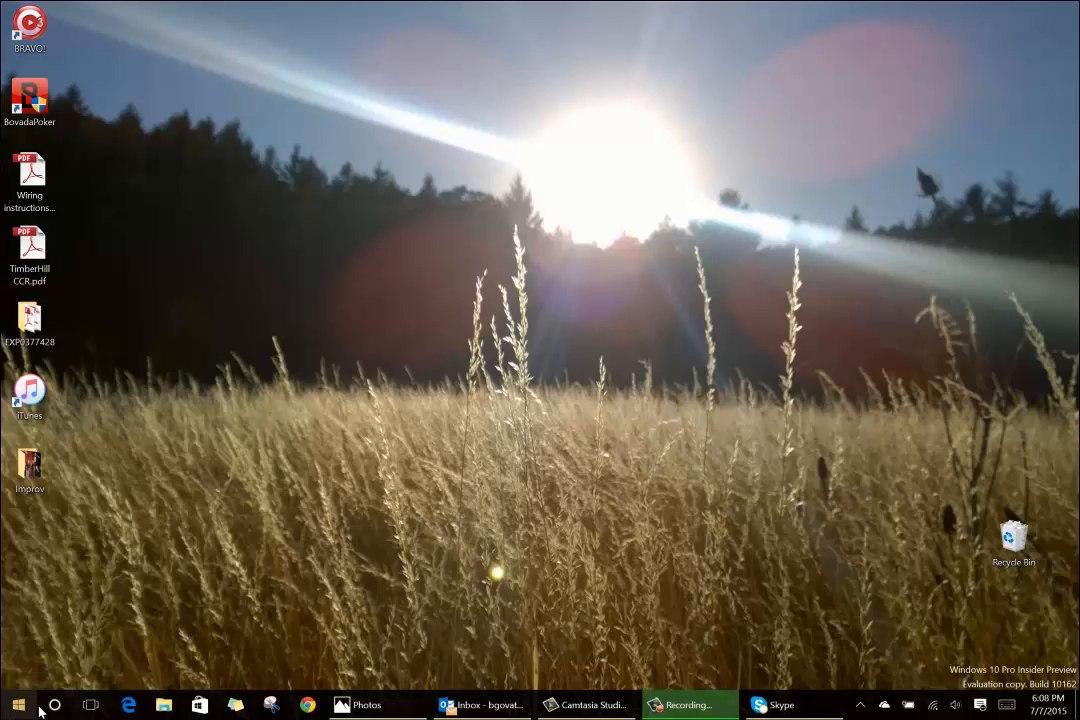
- Reopen Cortana, ask tomorrow's forecast (70°, mostly sunny), and begin asking what $35 is in yen
{"action": "left_click", "coordinate": [54, 705]}
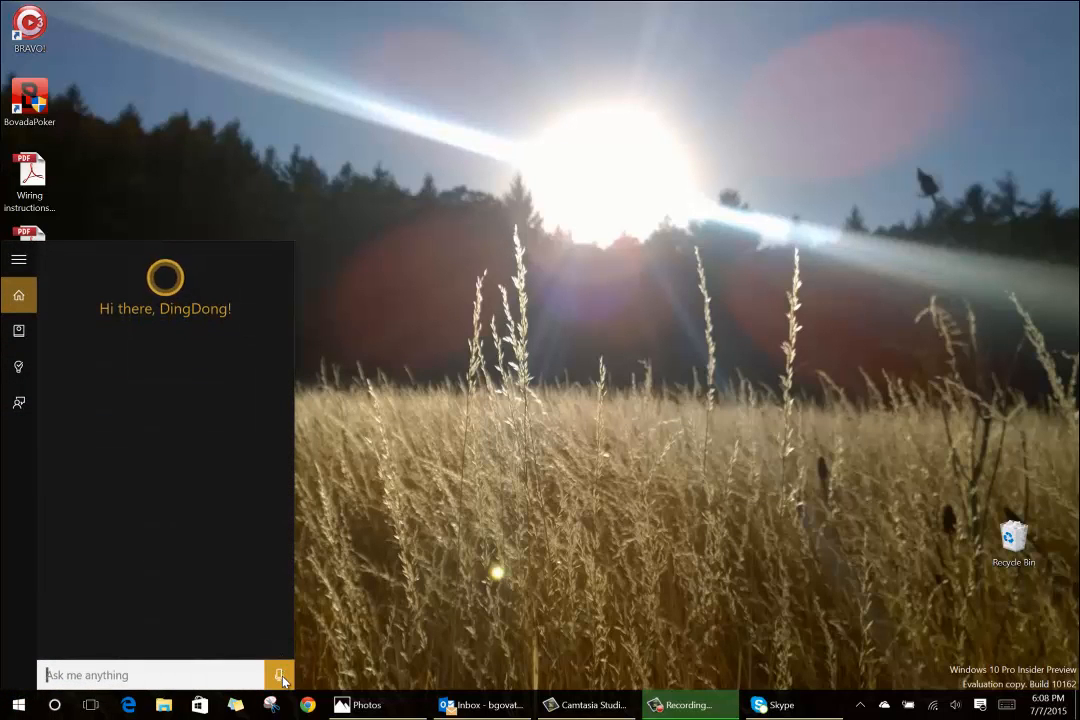
{"action": "left_click", "coordinate": [280, 675]}
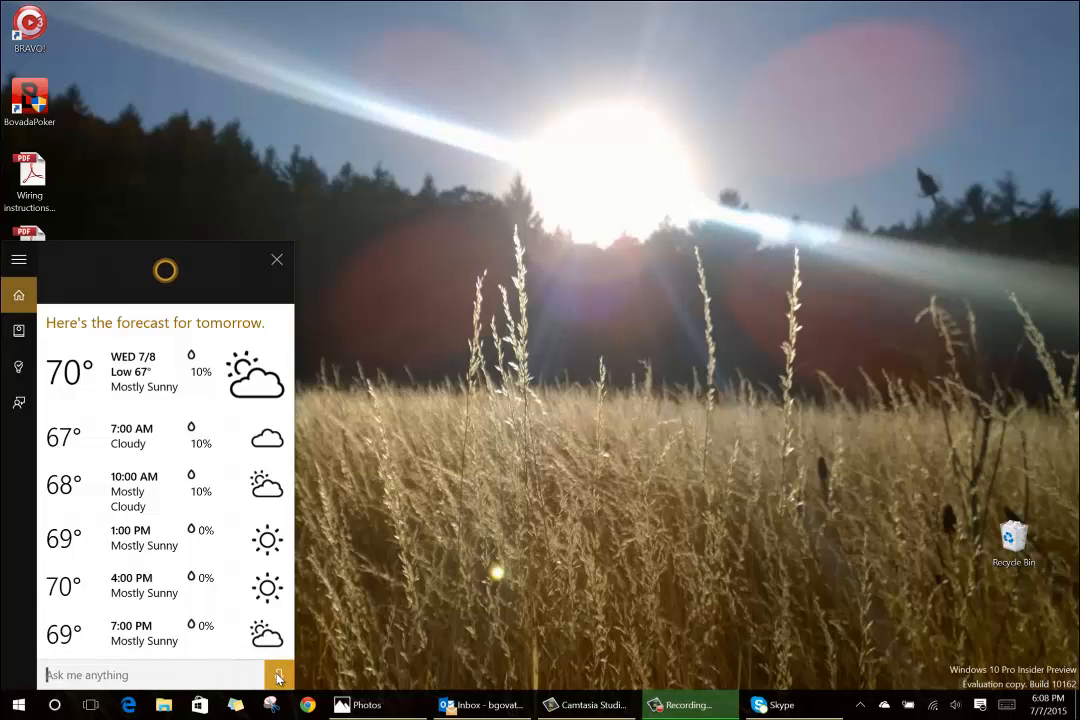
{"action": "left_click", "coordinate": [279, 675]}
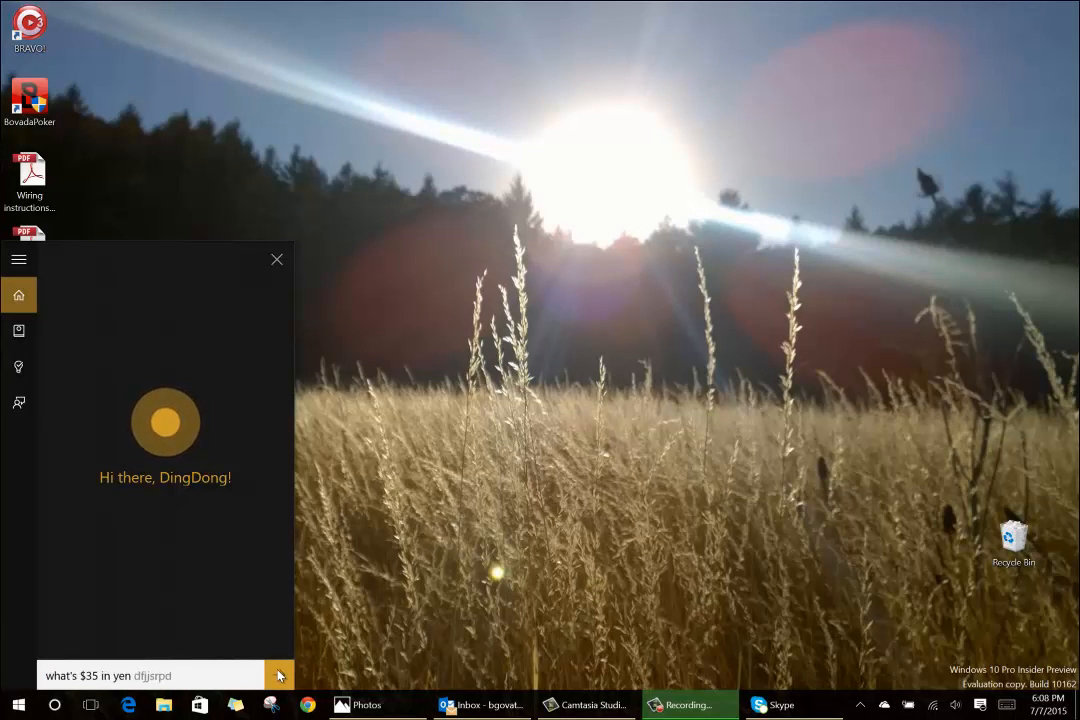
- Get $35 converted to 4,279.84 yen, then ask Cortana 'What do you think of Google?'
{"action": "left_click", "coordinate": [279, 674]}
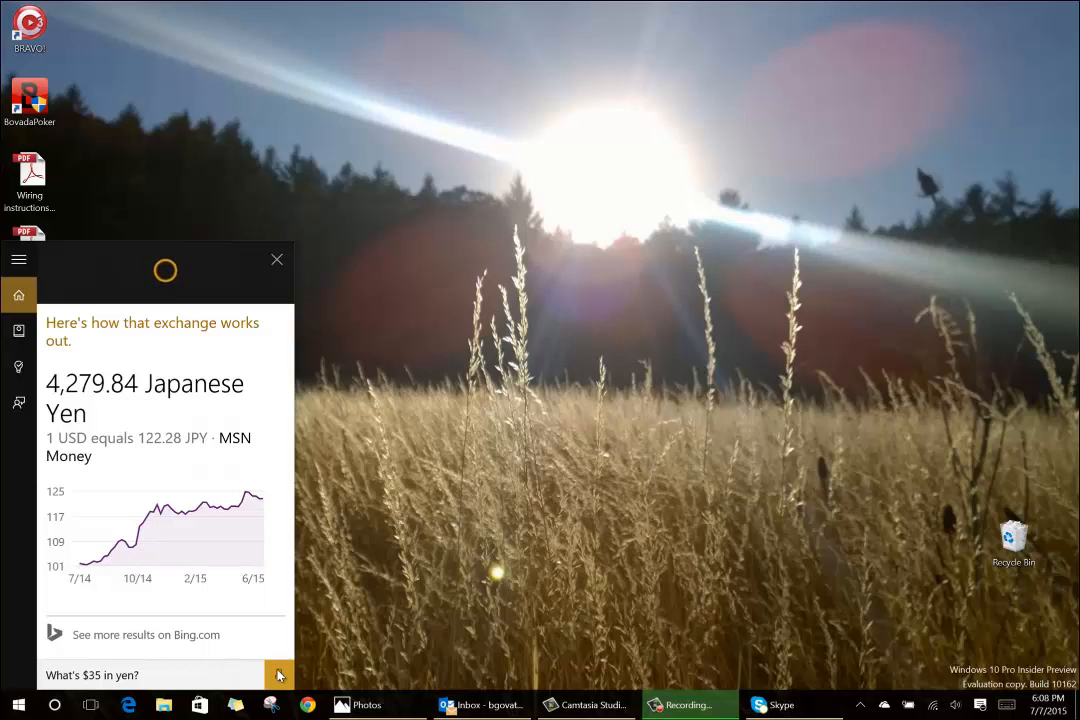
{"action": "left_click", "coordinate": [279, 675]}
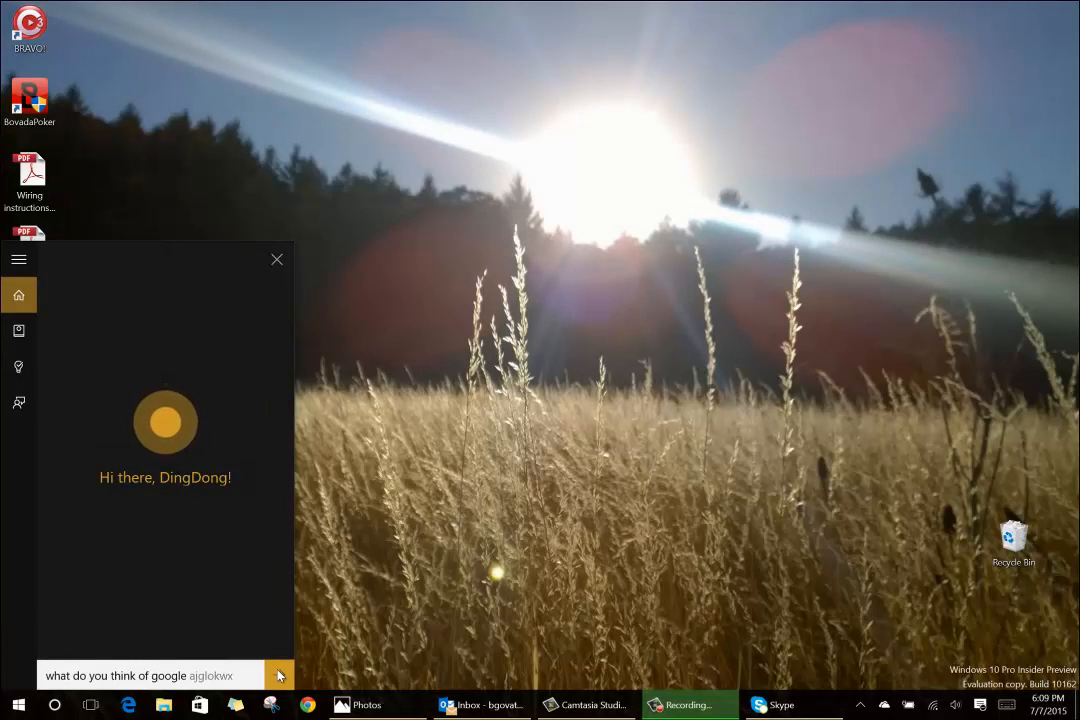
{"action": "left_click", "coordinate": [280, 675]}
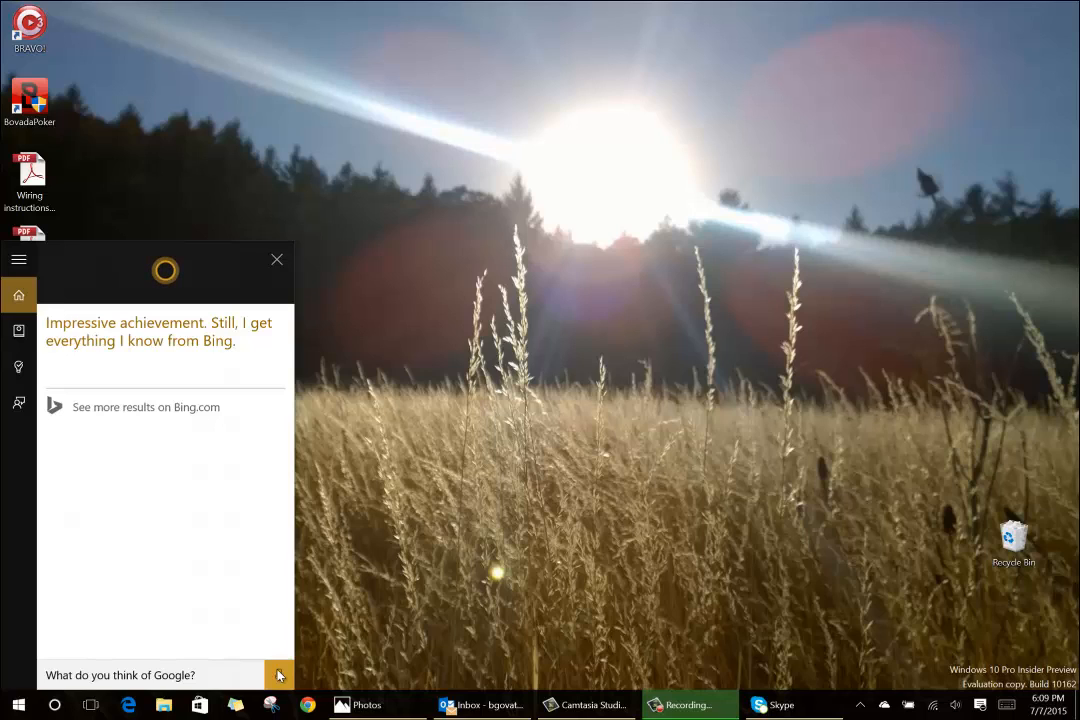
- Search by voice for Excel budget spreadsheets, then for PowerPoint files used in the last month
{"action": "left_click", "coordinate": [279, 674]}
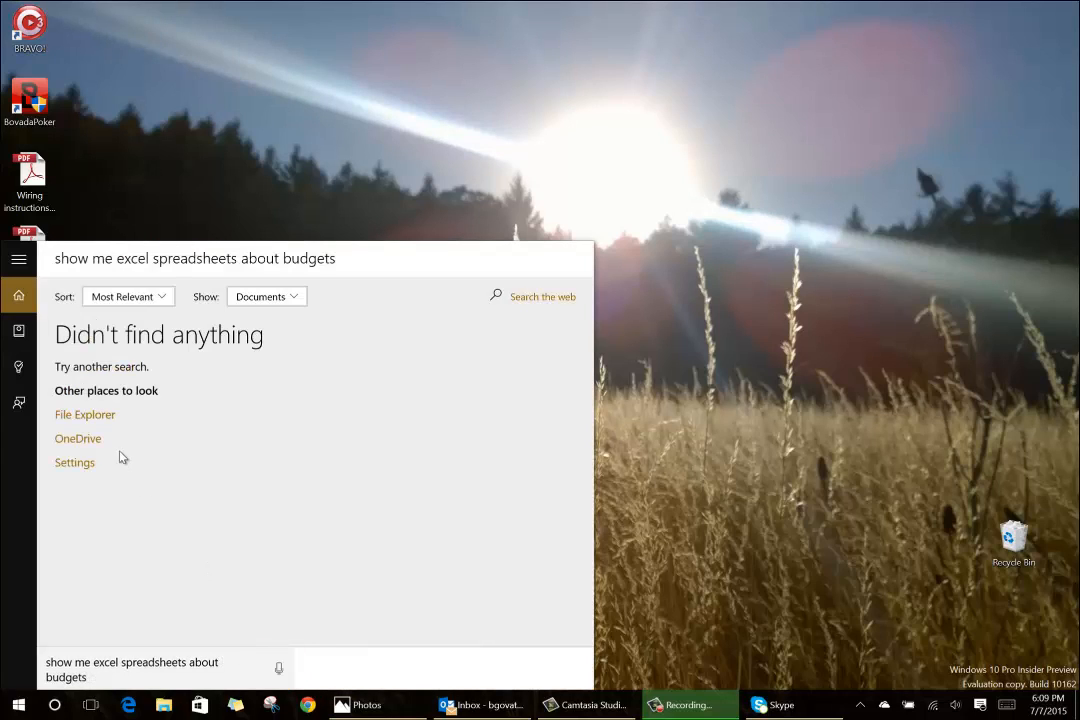
{"action": "mouse_move", "coordinate": [251, 258]}
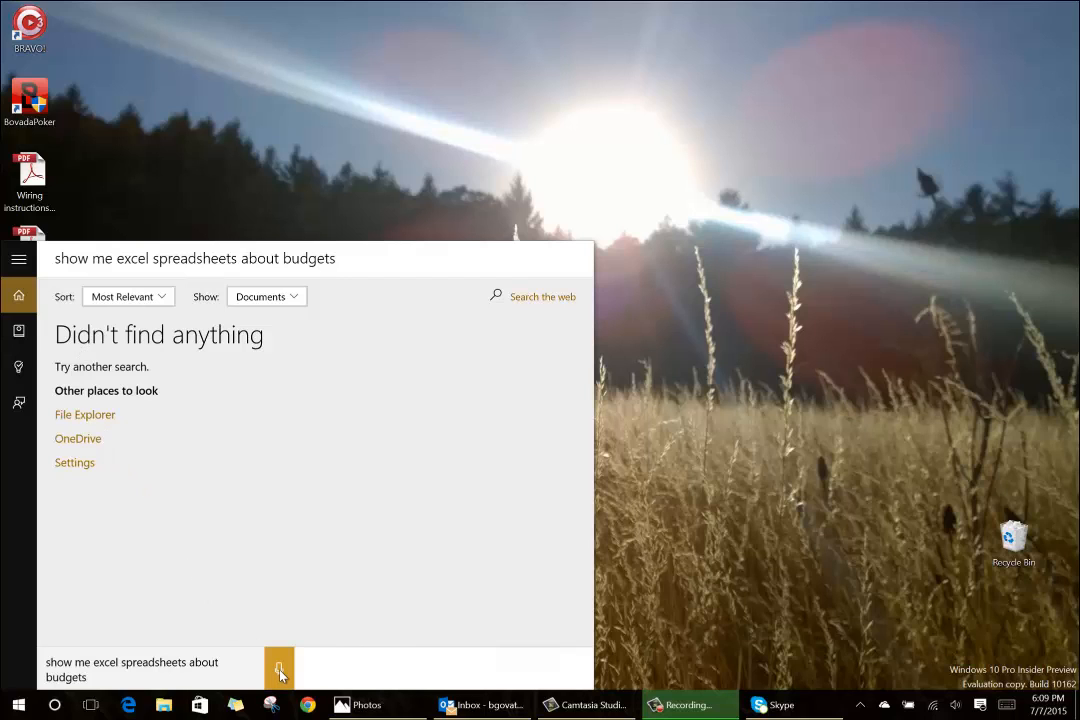
{"action": "left_click", "coordinate": [280, 668]}
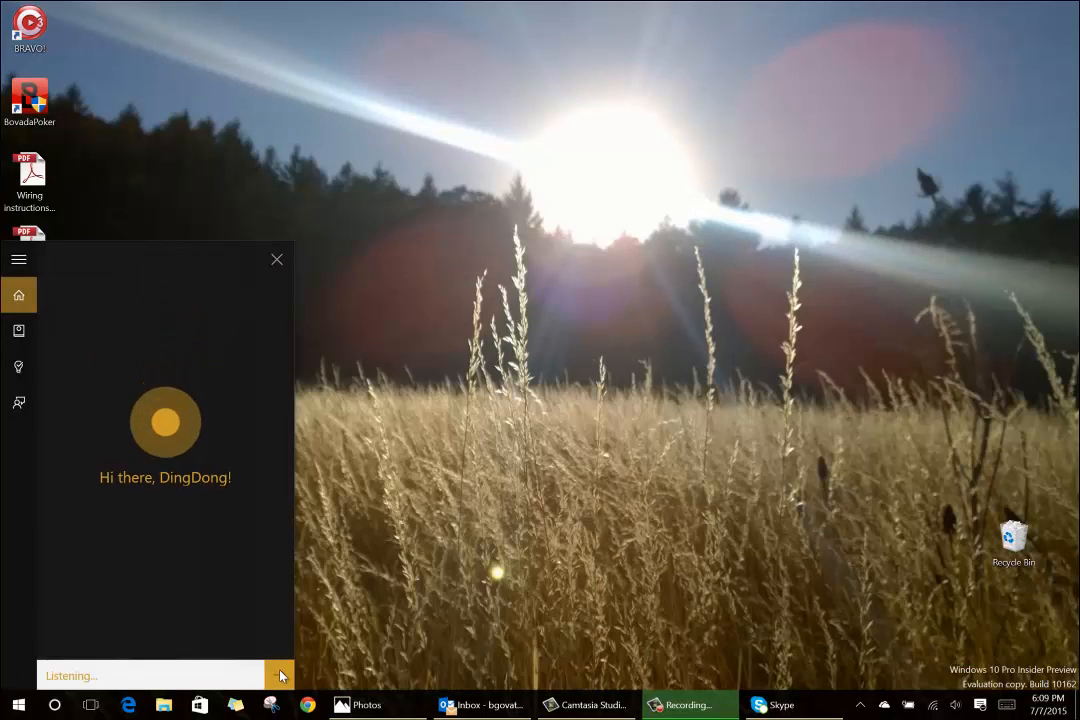
{"action": "type", "text": "show me power point mtxptzbq"}
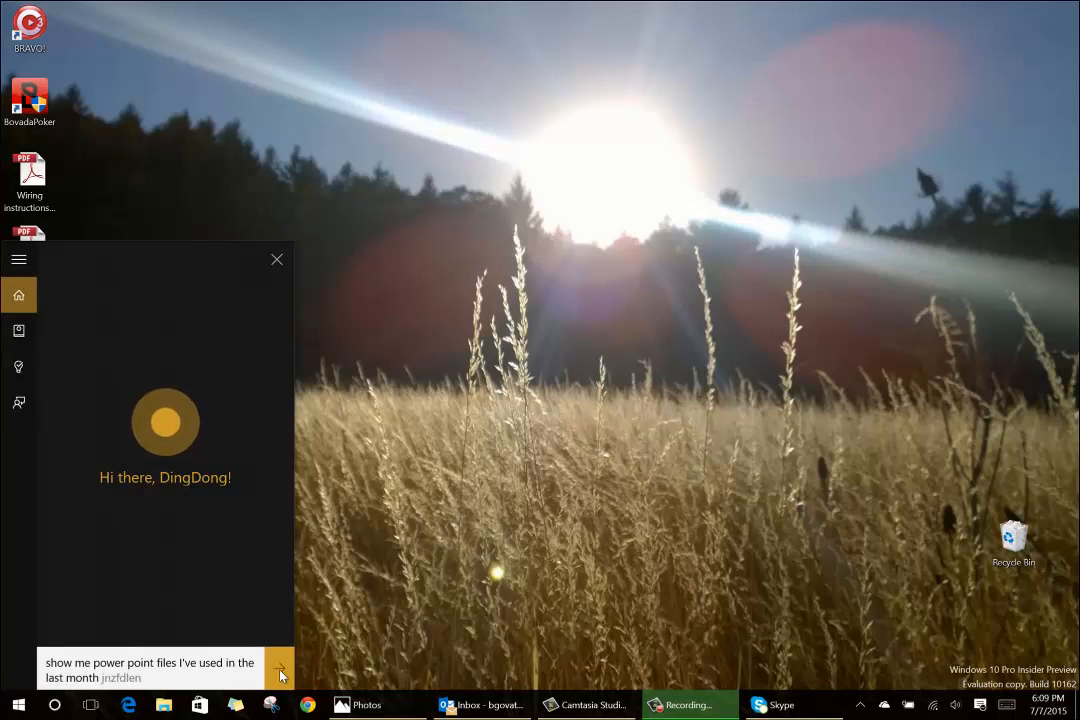
{"action": "left_click", "coordinate": [279, 668]}
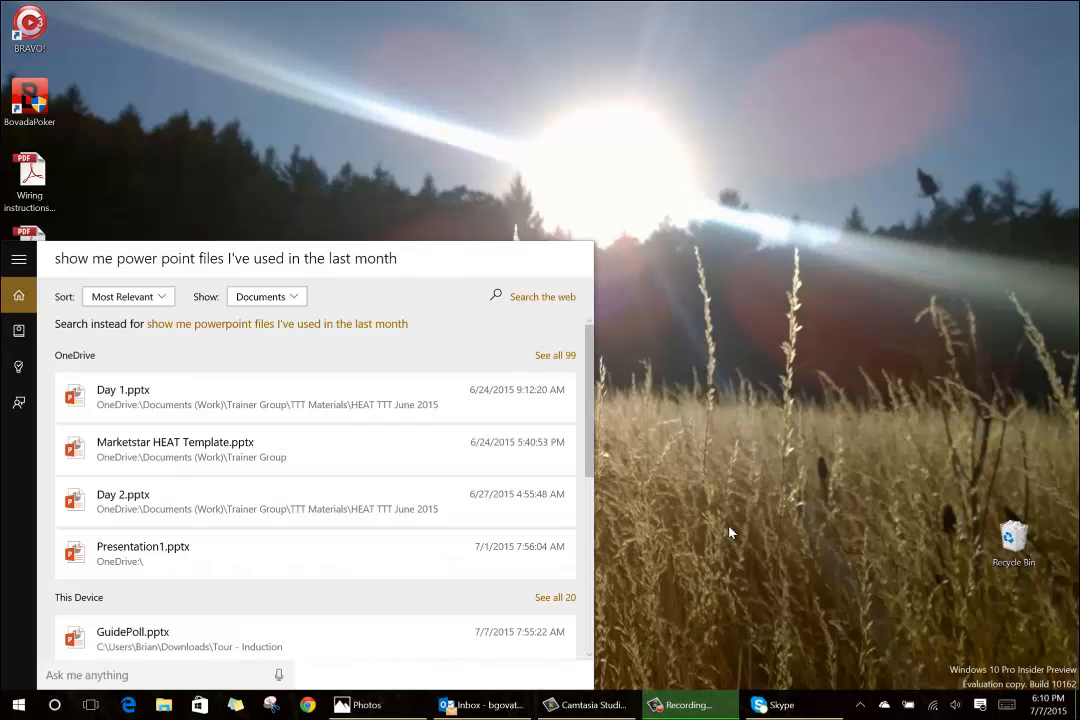
{"action": "mouse_move", "coordinate": [673, 483]}
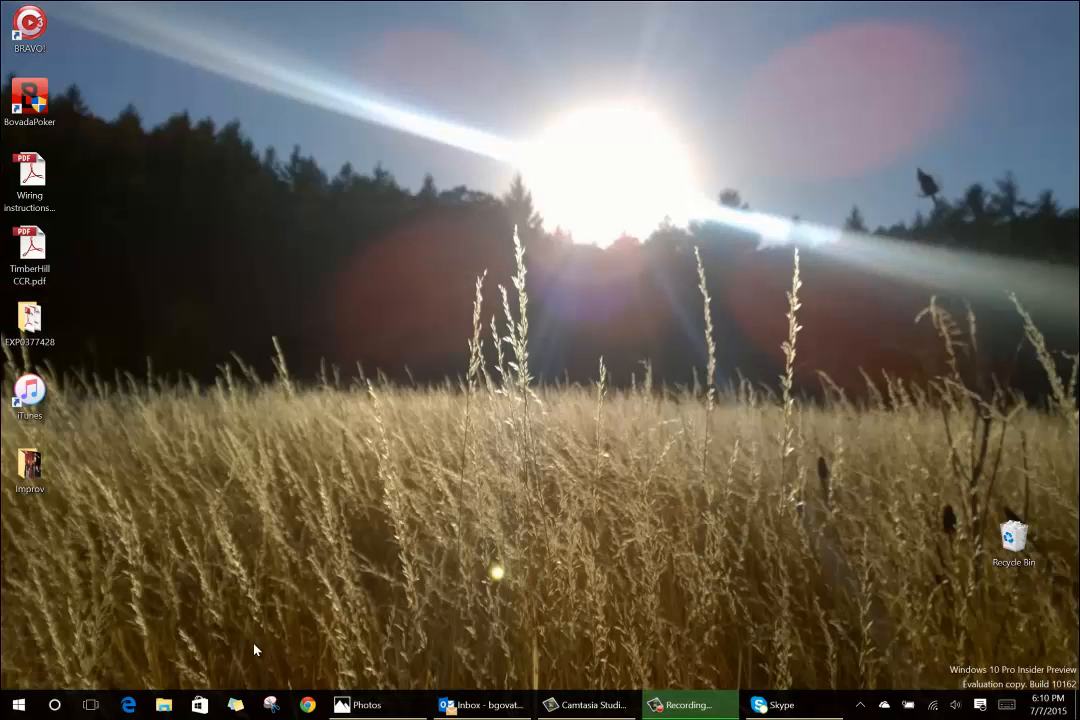
{"action": "mouse_move", "coordinate": [803, 590]}
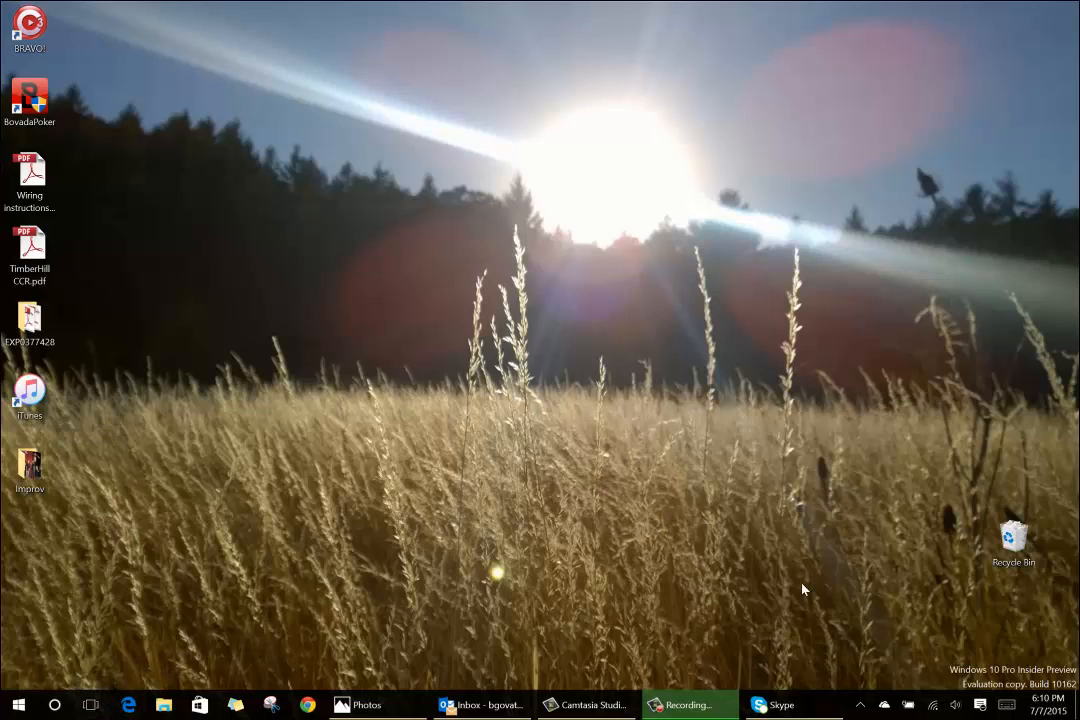
{"action": "mouse_move", "coordinate": [398, 694]}
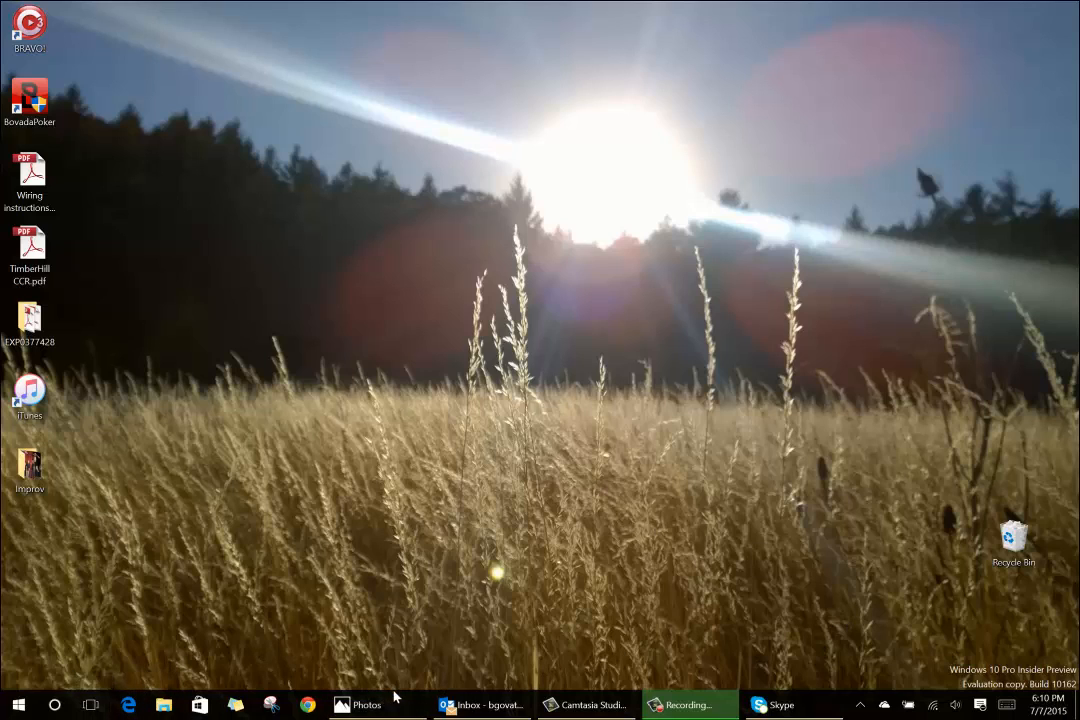
- Bring up Photos, Skype and Edge from the taskbar, then open File Explorer to Quick access
{"action": "left_click", "coordinate": [366, 704]}
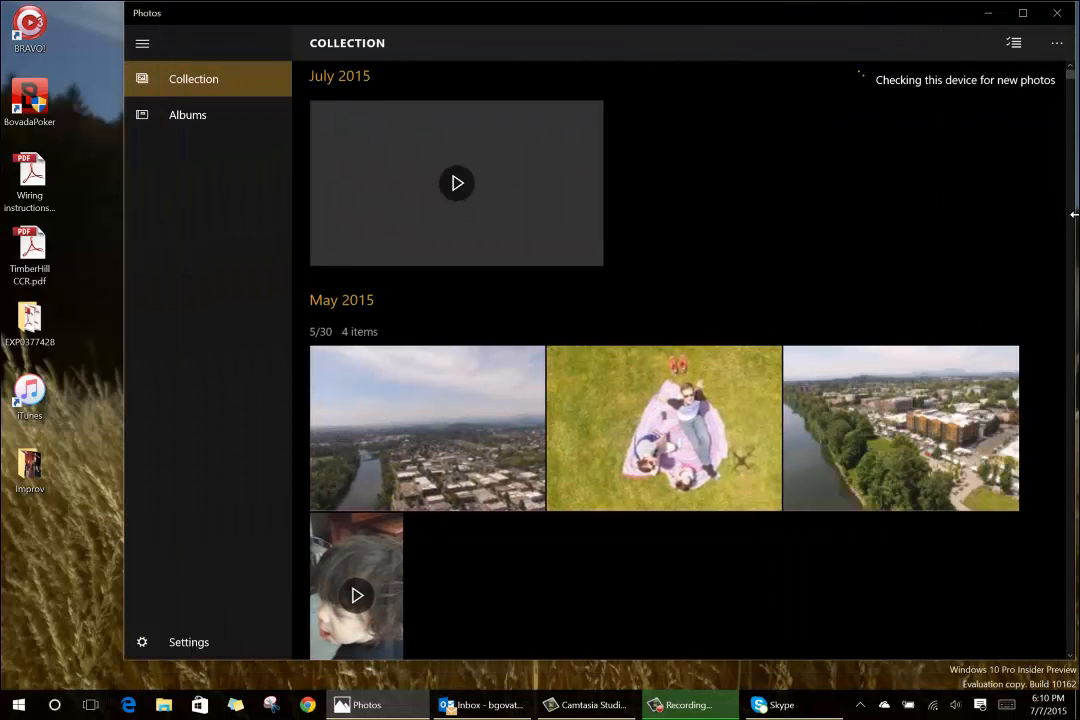
{"action": "scroll", "scroll_direction": "down", "scroll_amount": 3}
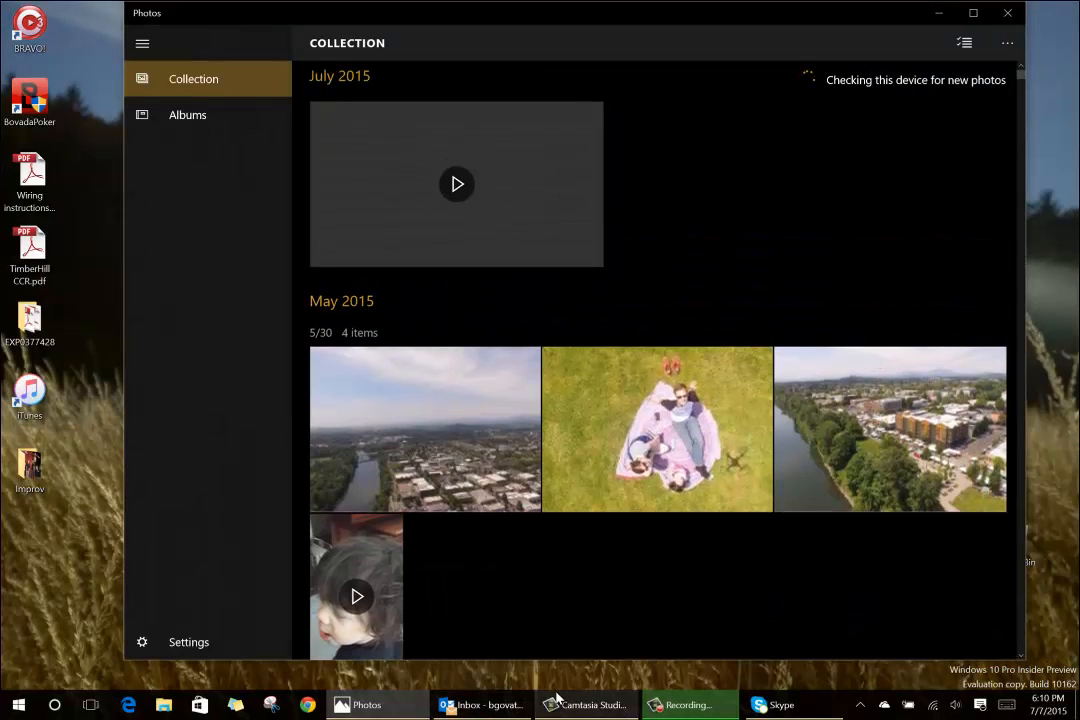
{"action": "left_click", "coordinate": [781, 704]}
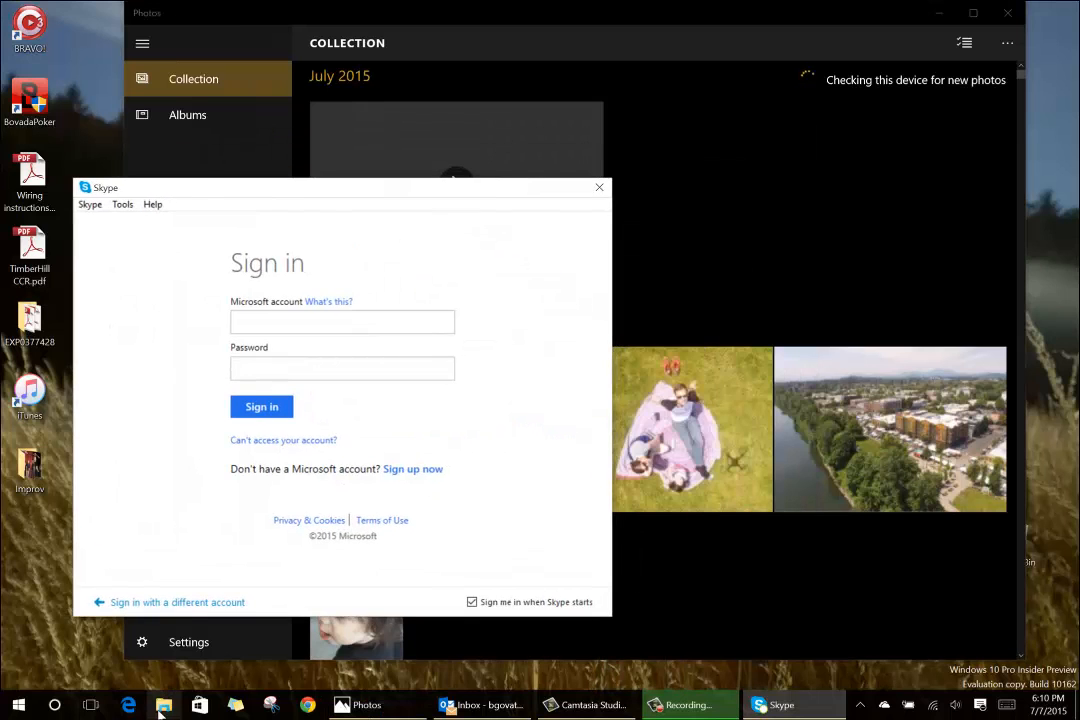
{"action": "left_click", "coordinate": [129, 705]}
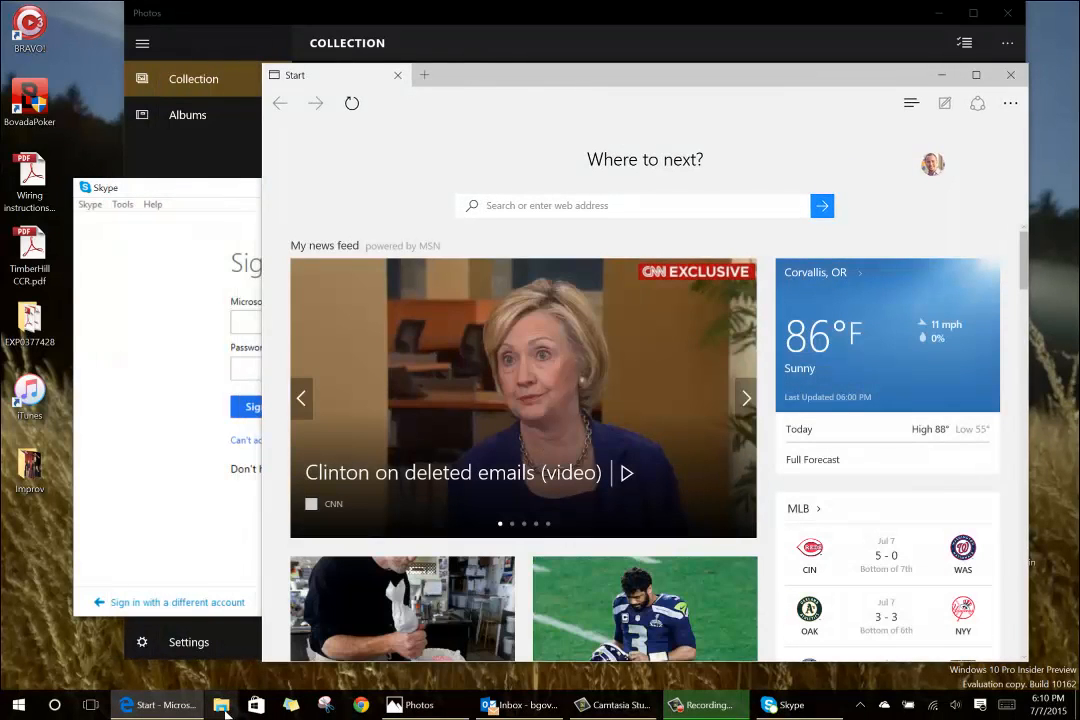
{"action": "left_click", "coordinate": [209, 705]}
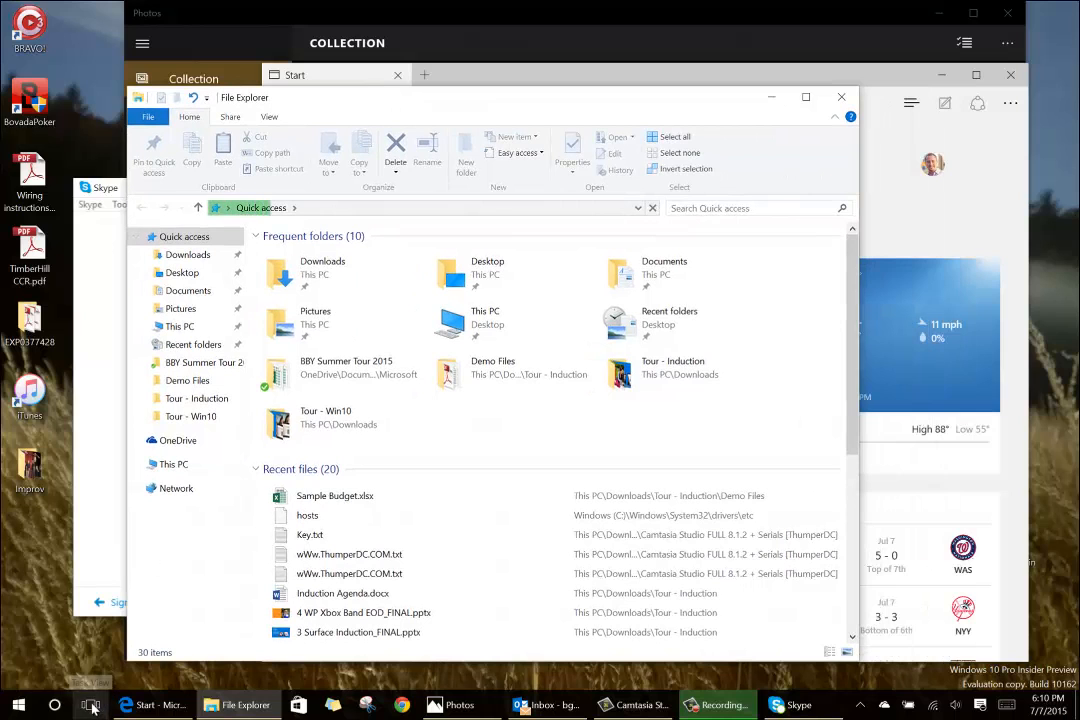
- Use Task View to bring the Edge start page to the front
{"action": "left_click", "coordinate": [91, 705]}
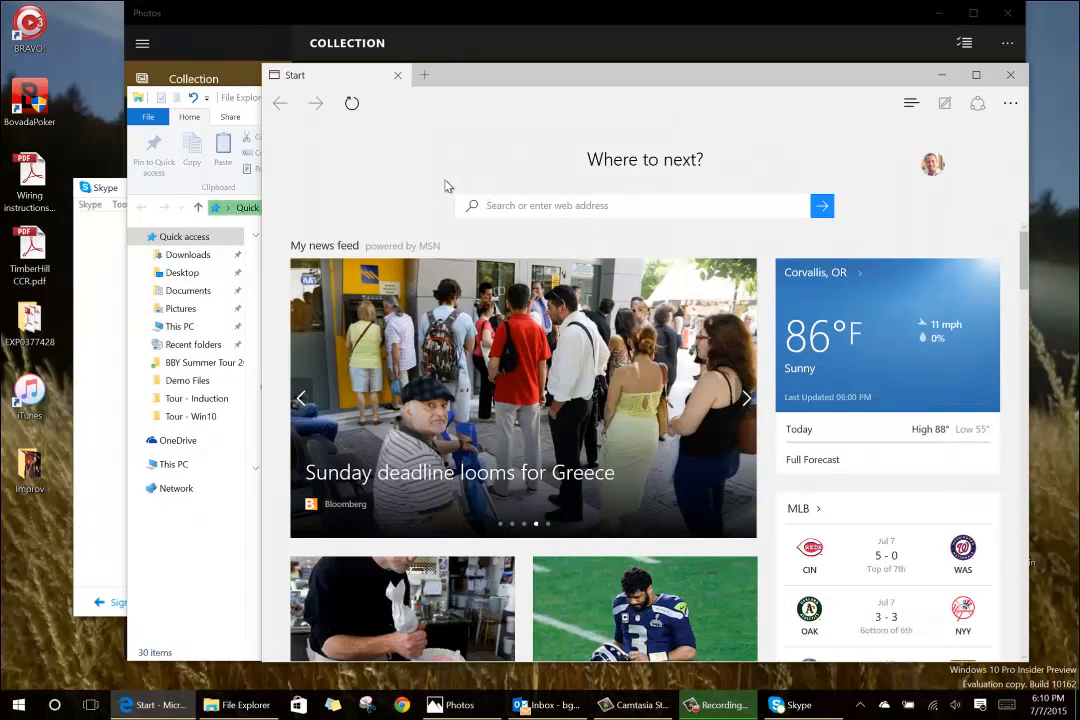
{"action": "left_click", "coordinate": [90, 705]}
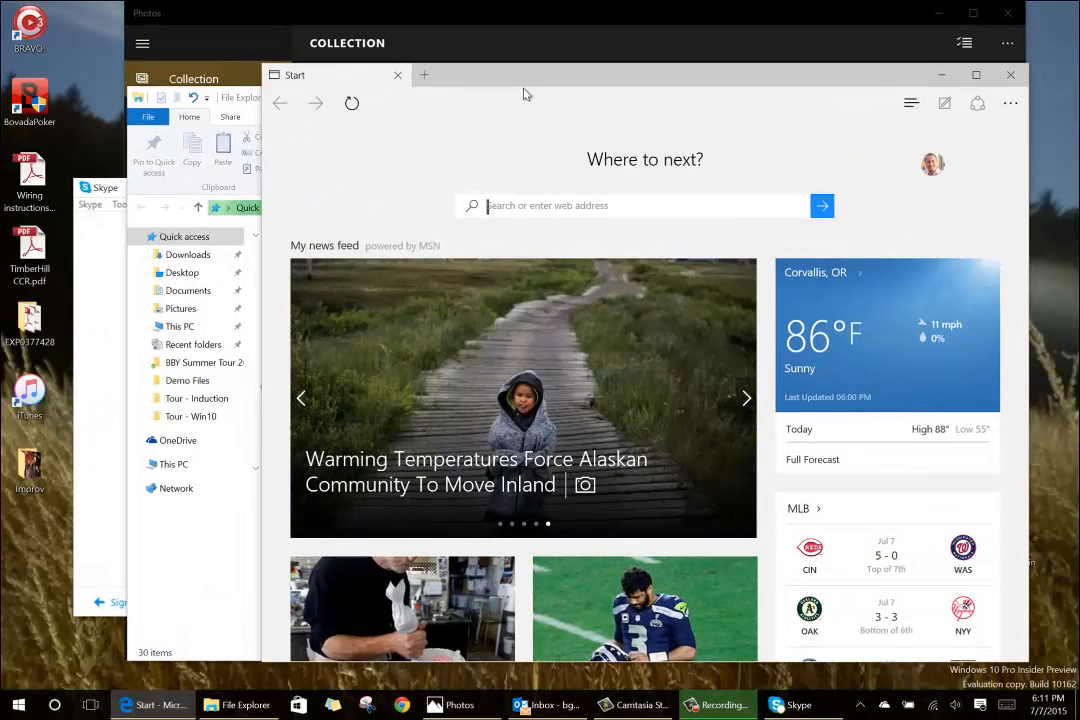
{"action": "mouse_move", "coordinate": [574, 82]}
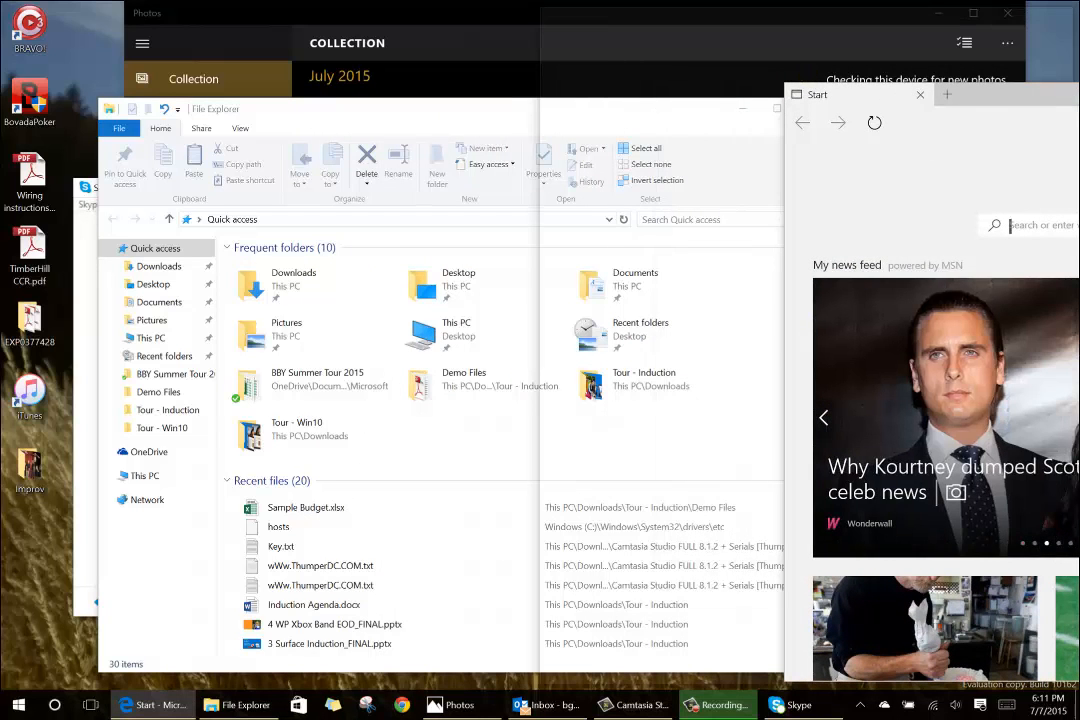
- Snap Edge to the right half and File Explorer beside it, then quarter-snap them into the top corners
{"action": "left_click", "coordinate": [90, 705]}
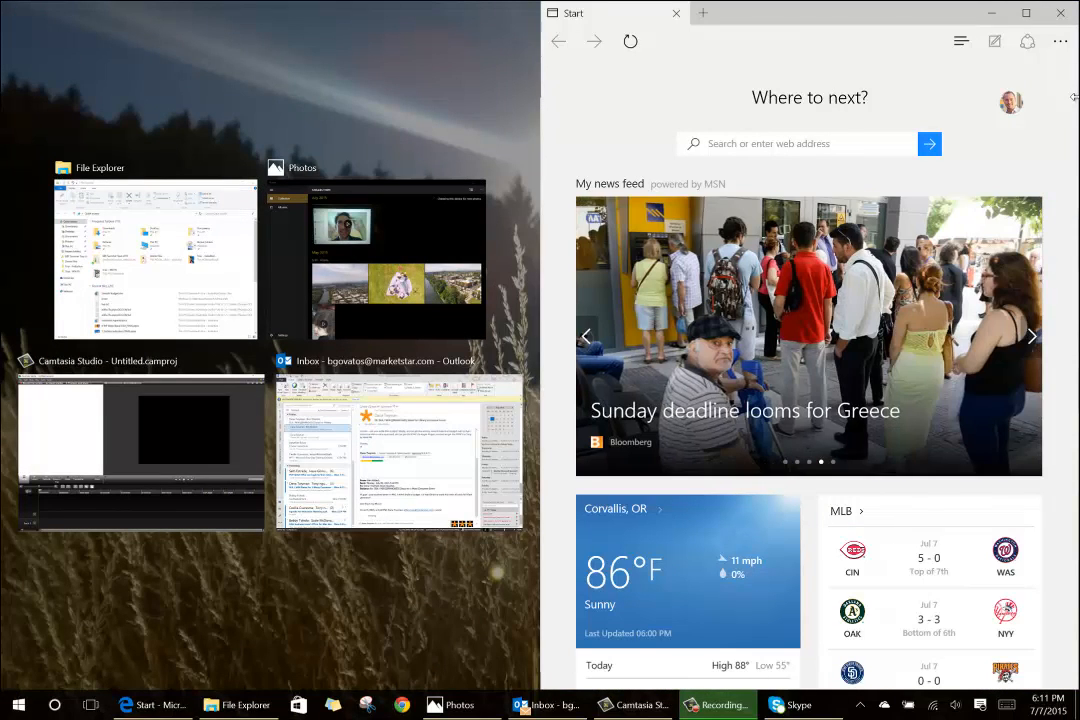
{"action": "mouse_move", "coordinate": [719, 160]}
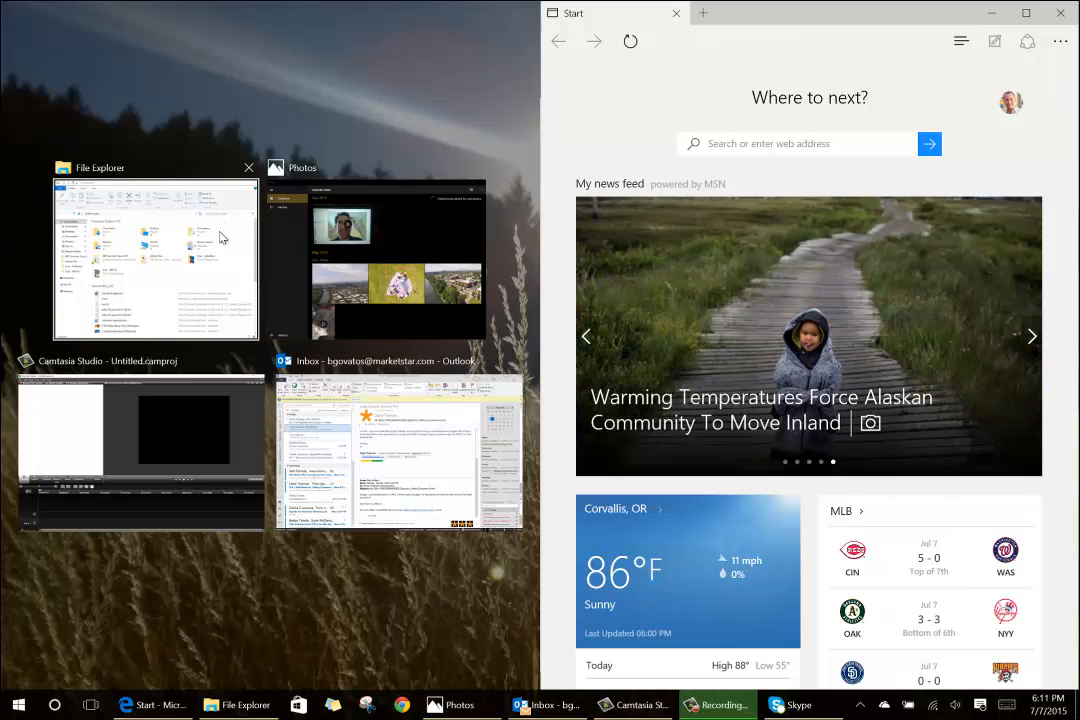
{"action": "left_click", "coordinate": [155, 258]}
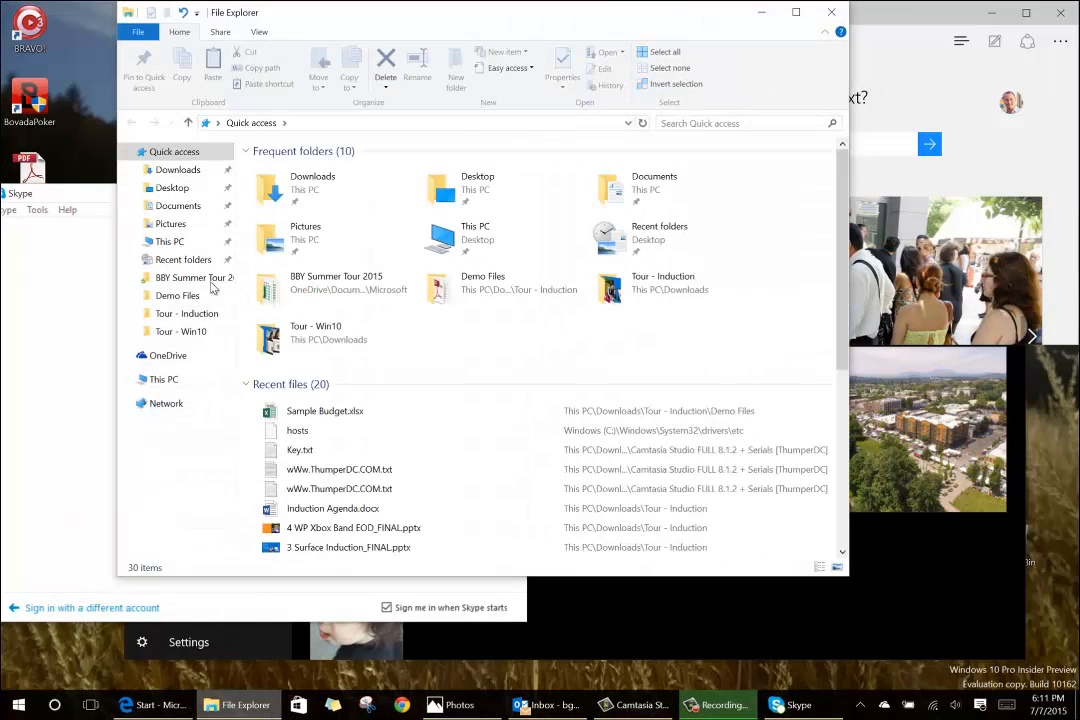
{"action": "left_click", "coordinate": [170, 378]}
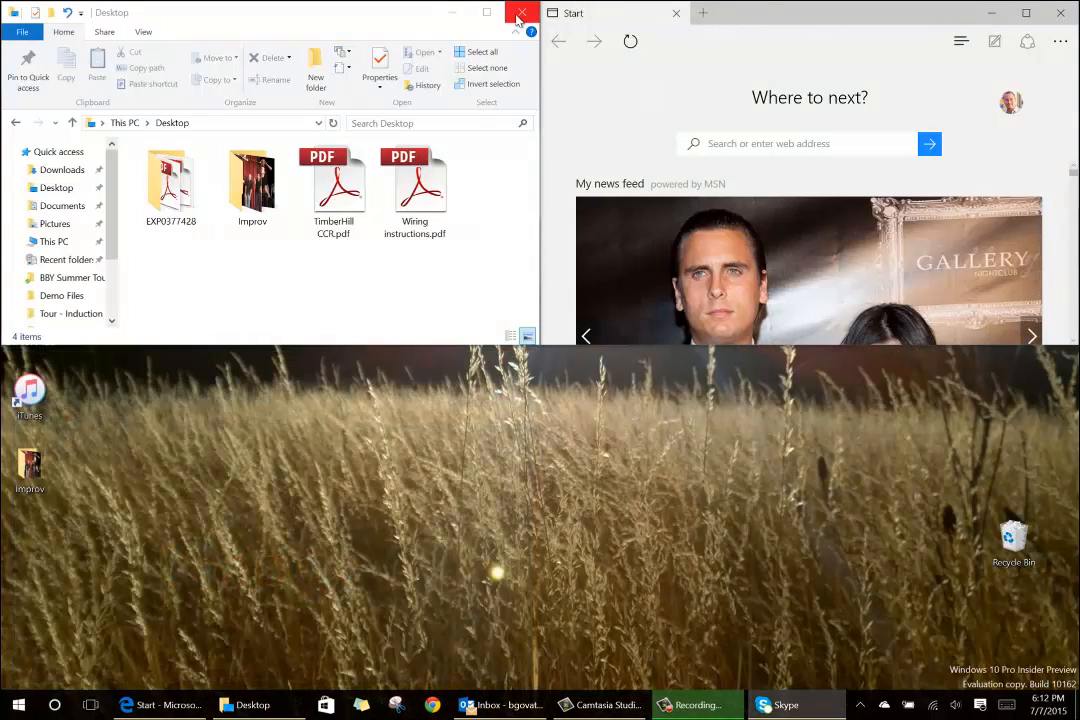
- Close File Explorer, clear all Action Center notifications, then collapse and expand the quick actions
{"action": "left_click", "coordinate": [519, 12]}
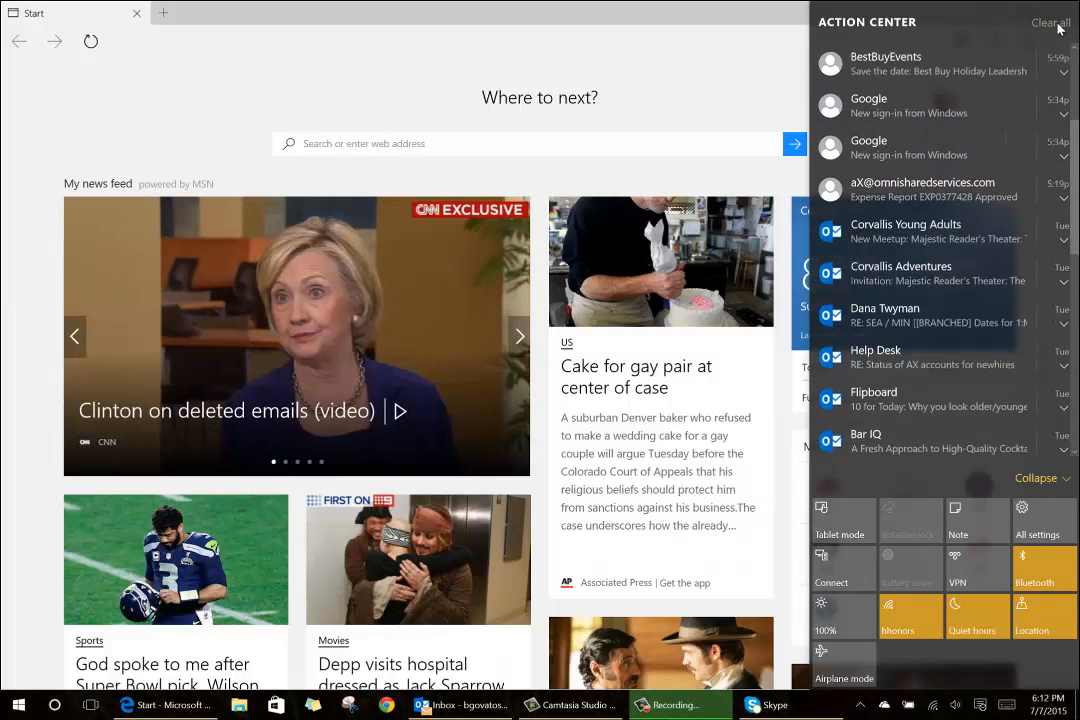
{"action": "left_click", "coordinate": [1049, 21]}
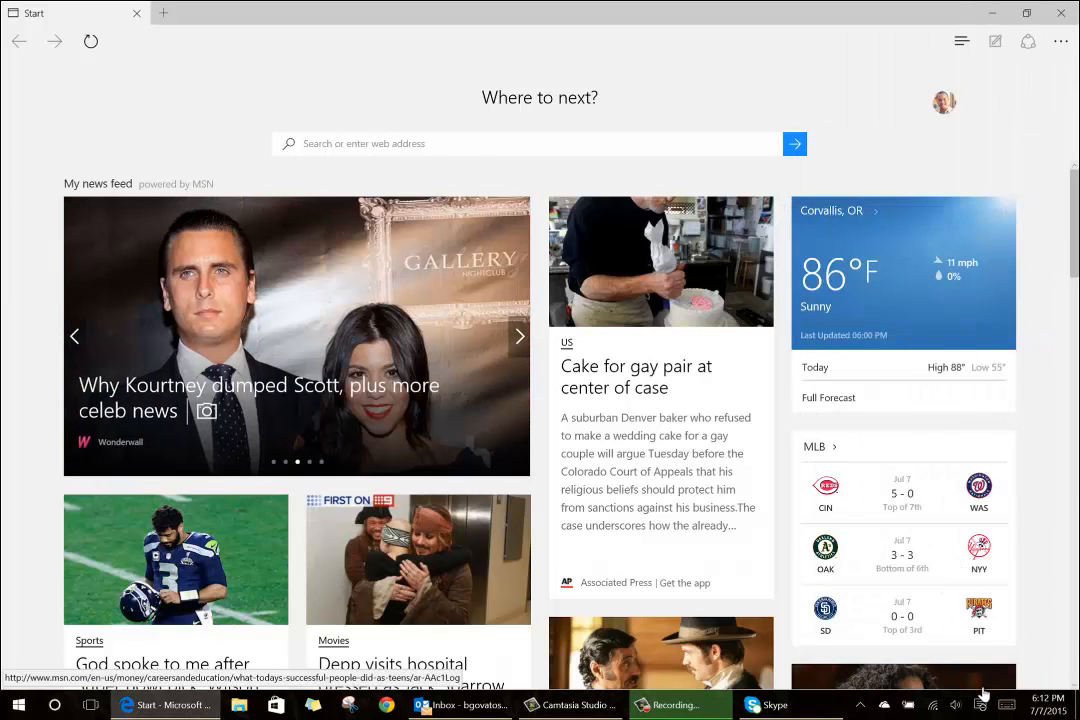
{"action": "left_click", "coordinate": [980, 705]}
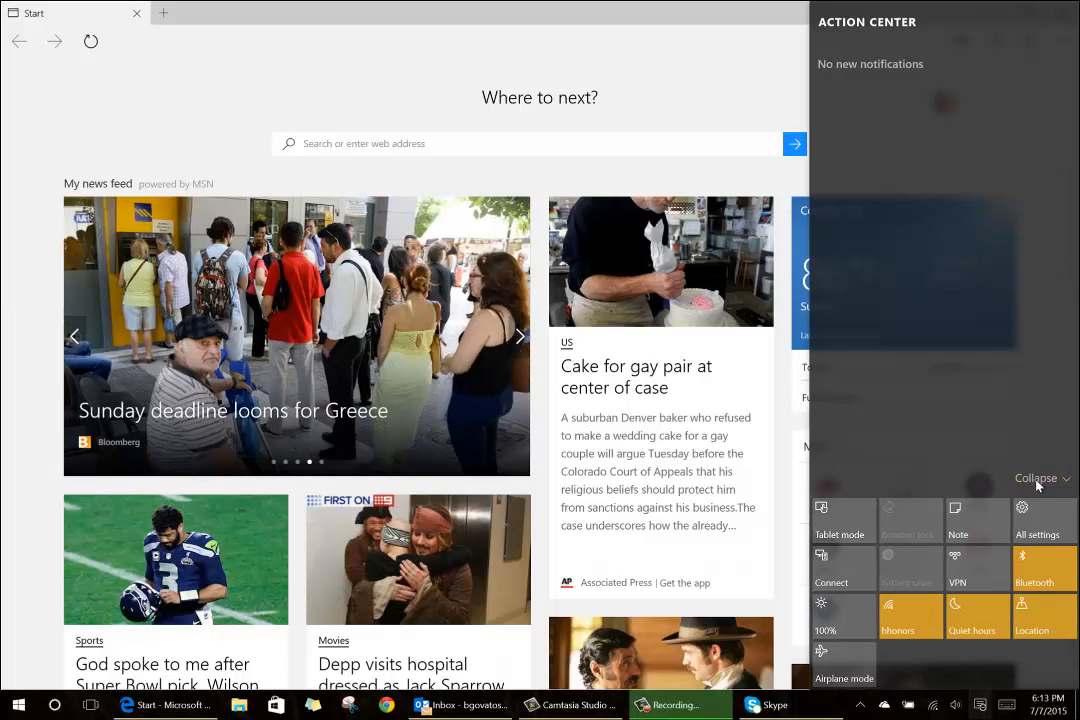
{"action": "left_click", "coordinate": [1036, 478]}
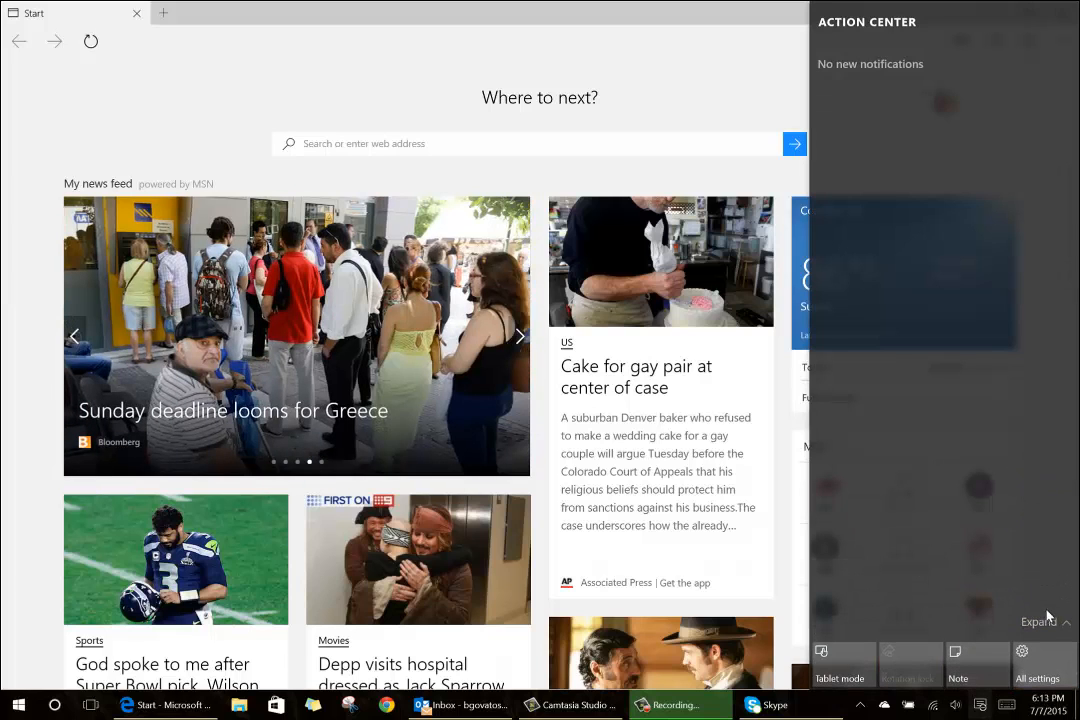
{"action": "left_click", "coordinate": [1039, 621]}
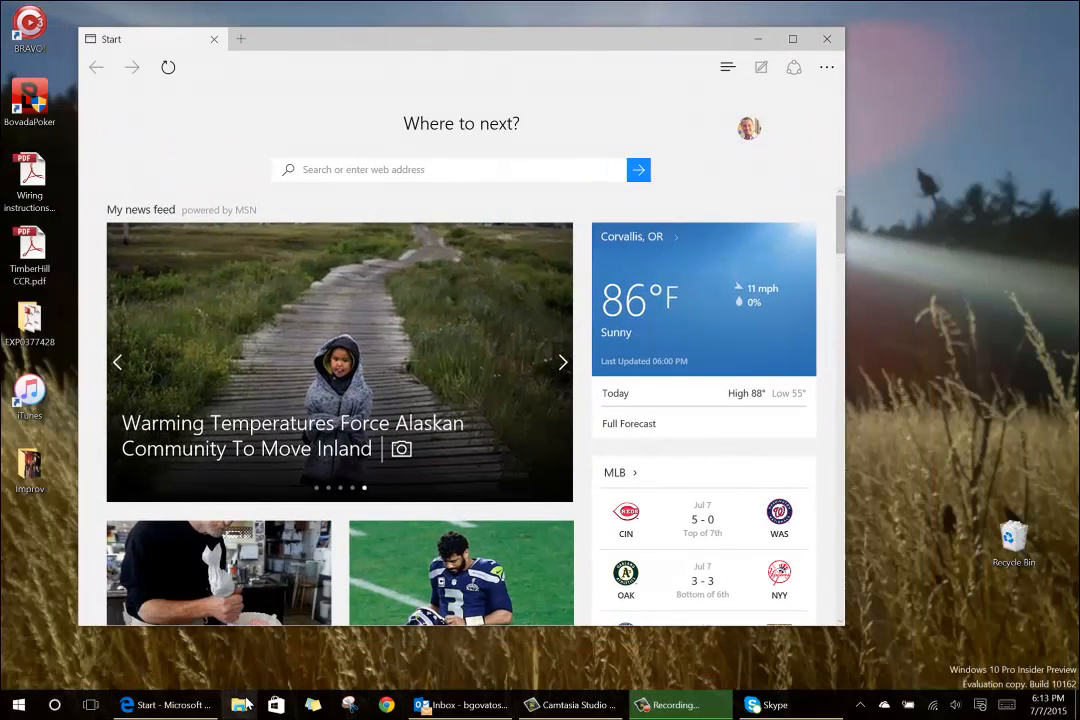
- Switch into tablet mode with File Explorer and then Edge full screen, then turn tablet mode off
{"action": "left_click", "coordinate": [224, 705]}
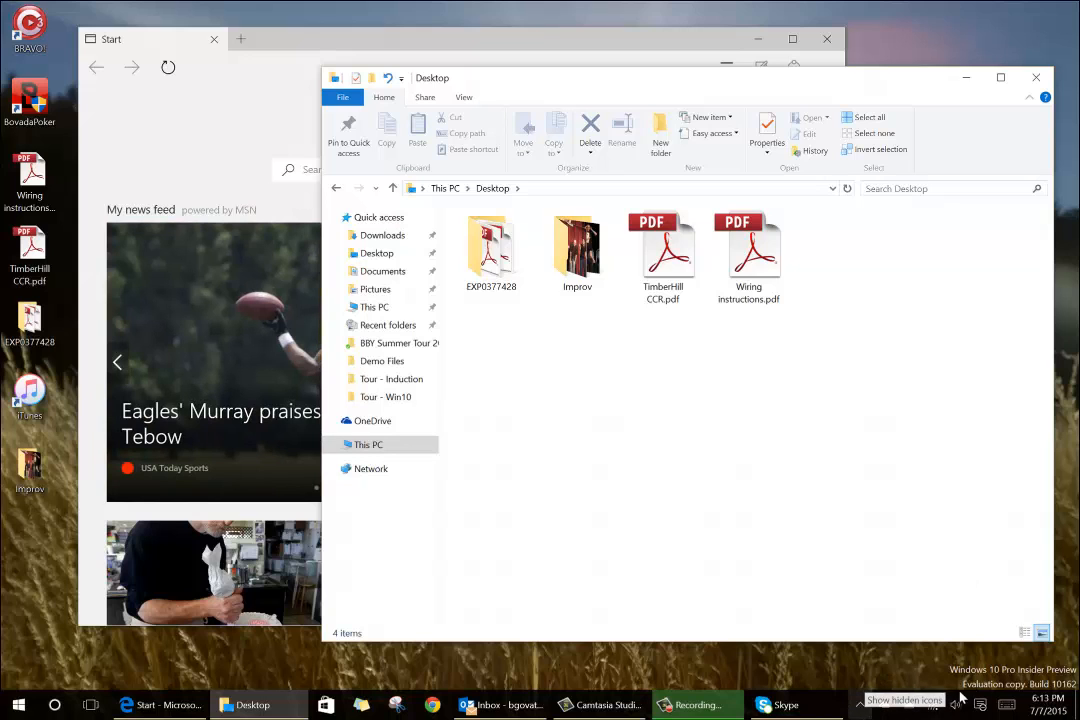
{"action": "left_click", "coordinate": [980, 705]}
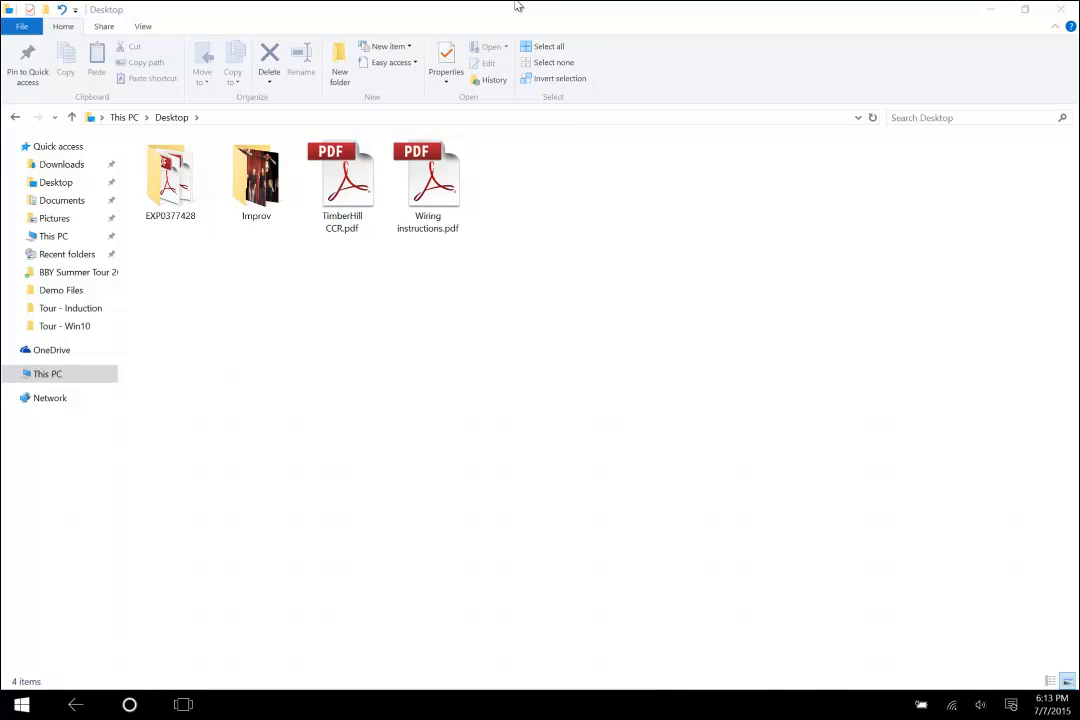
{"action": "left_click", "coordinate": [183, 705]}
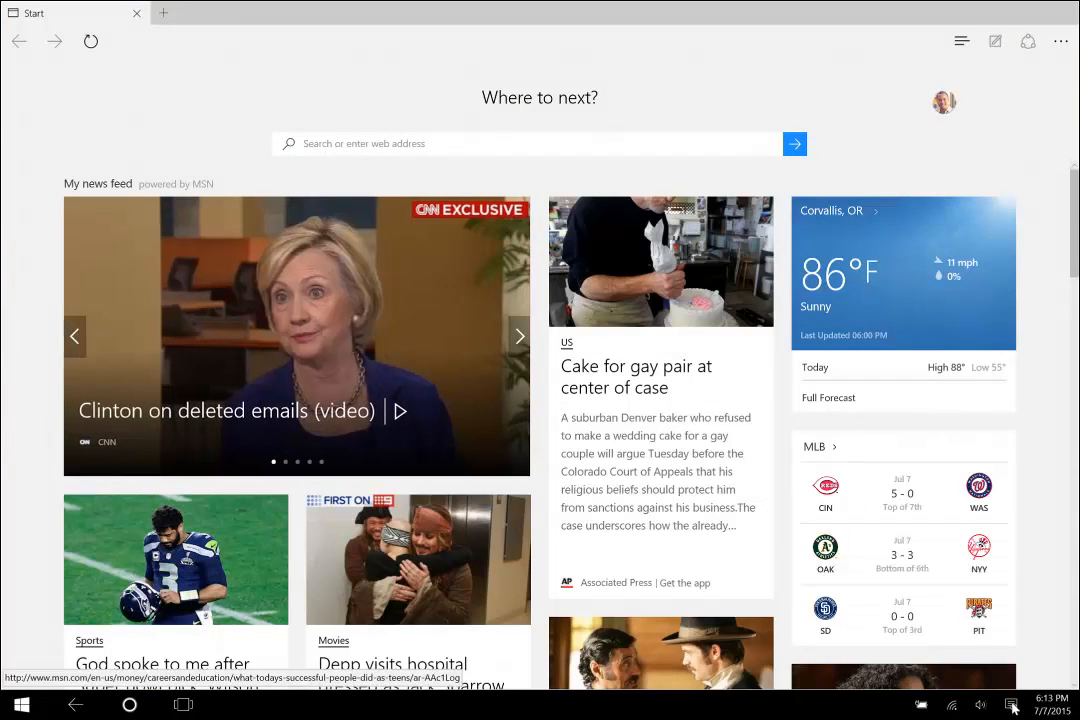
{"action": "left_click", "coordinate": [1010, 705]}
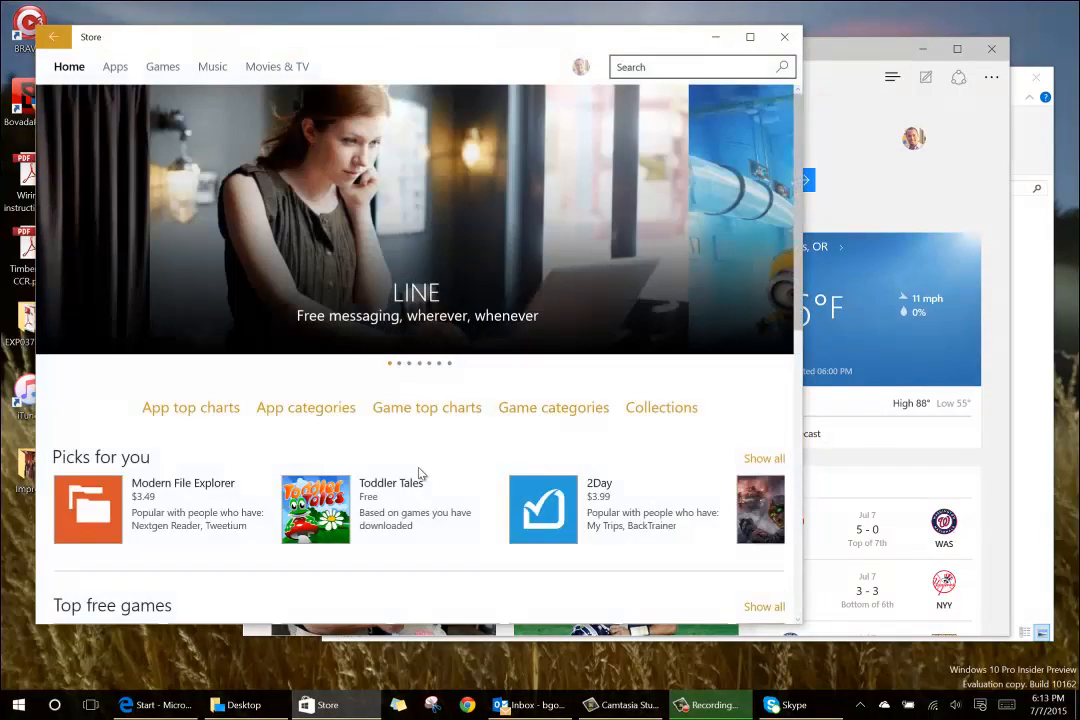
- Search the Store for 'word', then launch Word Mobile from the Start menu
{"action": "scroll", "scroll_direction": "down", "scroll_amount": 3}
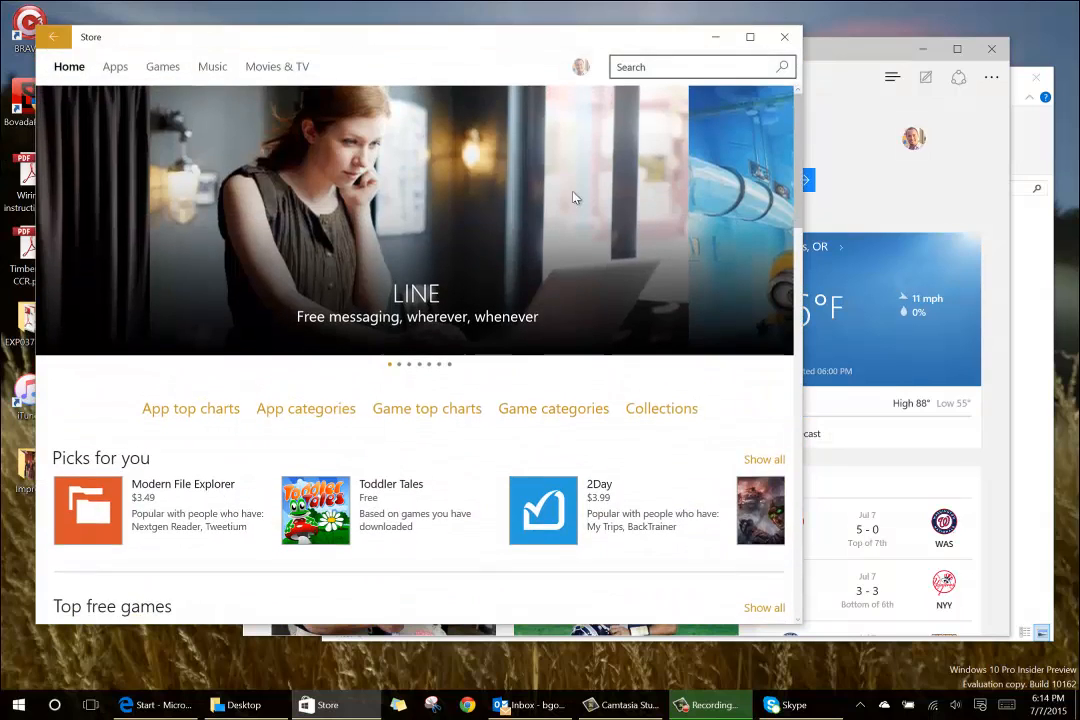
{"action": "type", "text": "word"}
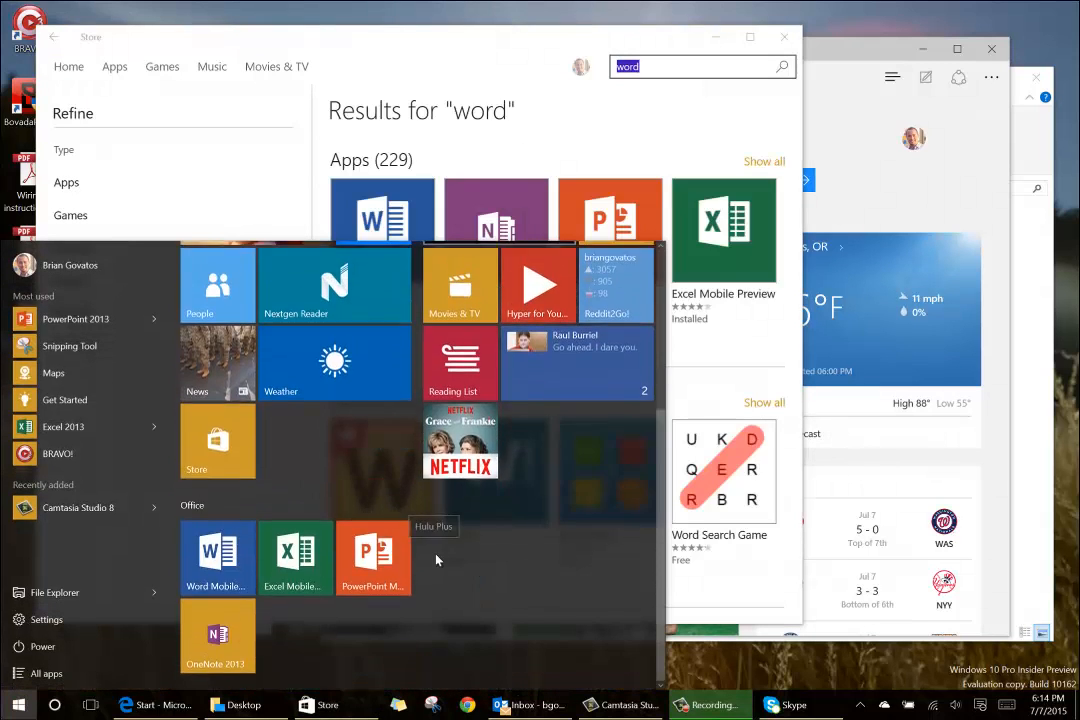
{"action": "left_click", "coordinate": [217, 557]}
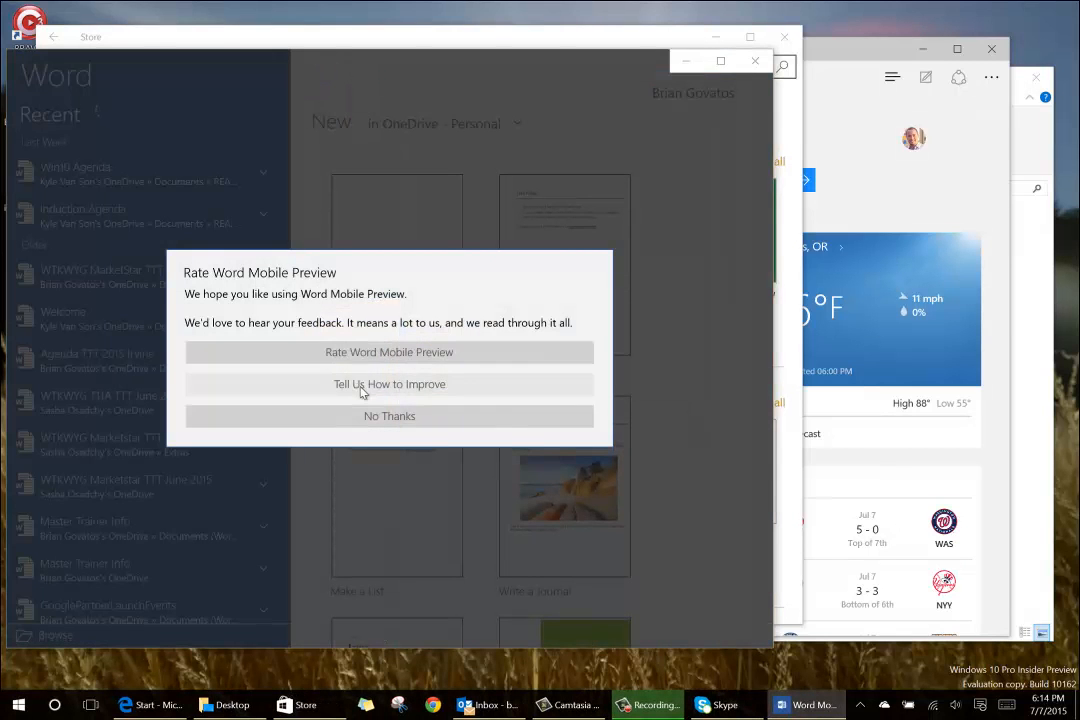
- Decline the rating prompt and start a new blank document in Word Mobile Preview
{"action": "left_click", "coordinate": [389, 416]}
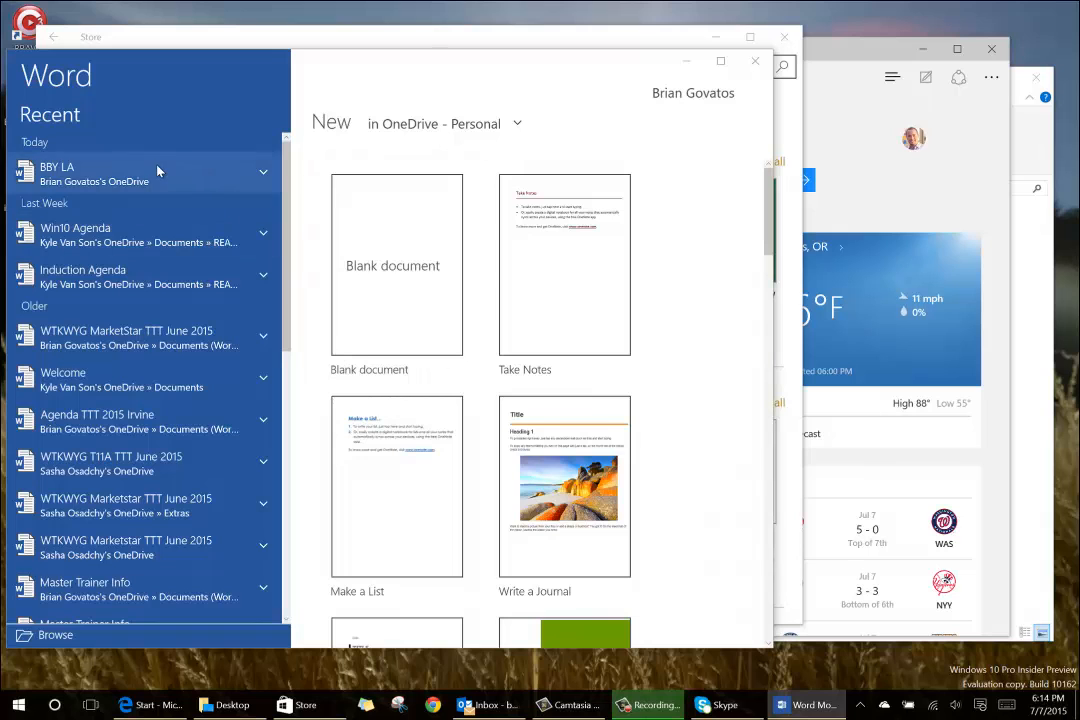
{"action": "scroll", "scroll_direction": "down", "scroll_amount": 3}
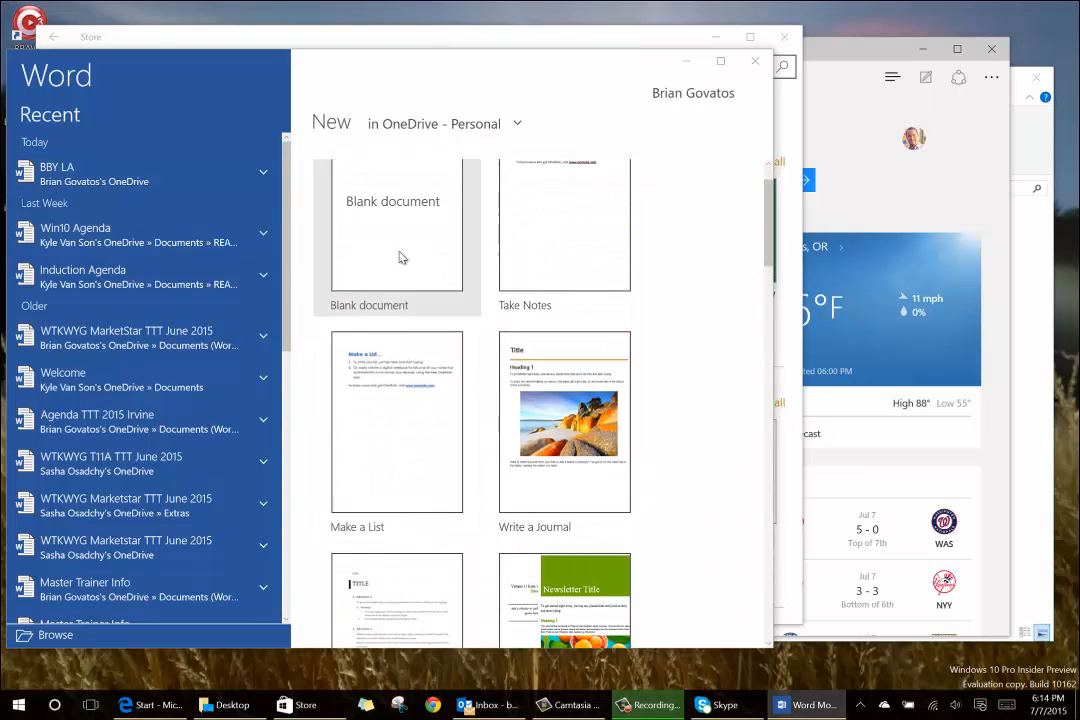
{"action": "left_click", "coordinate": [393, 225]}
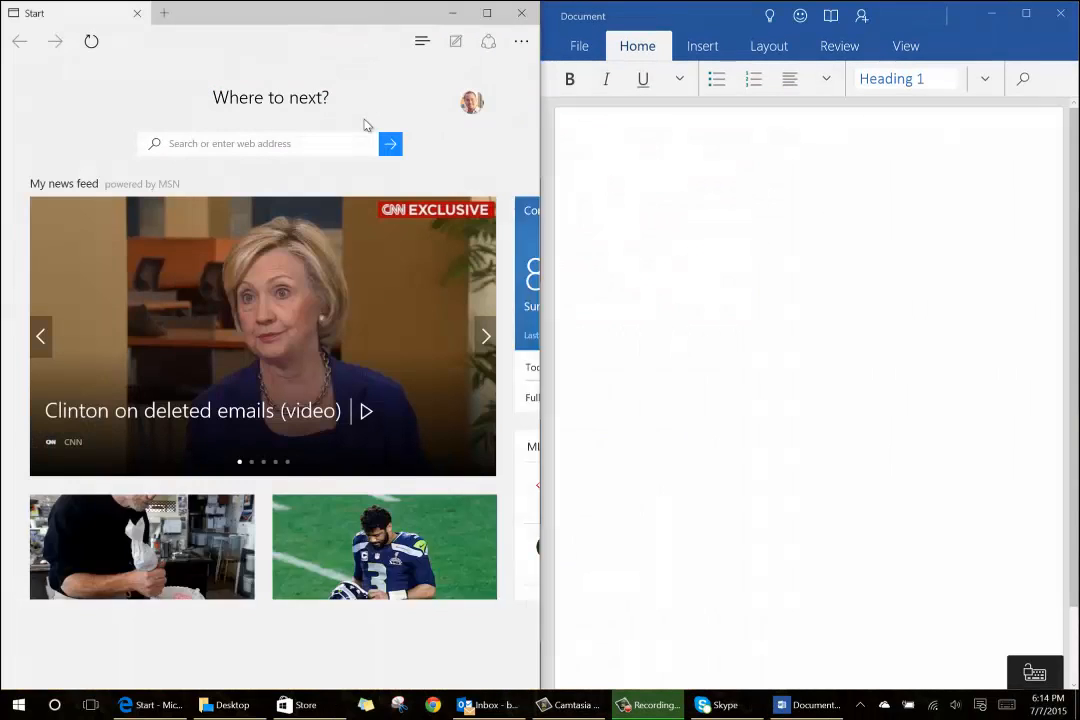
- Close the Edge and Word windows, returning to the Store's "word" results
{"action": "scroll", "scroll_direction": "down", "scroll_amount": 3}
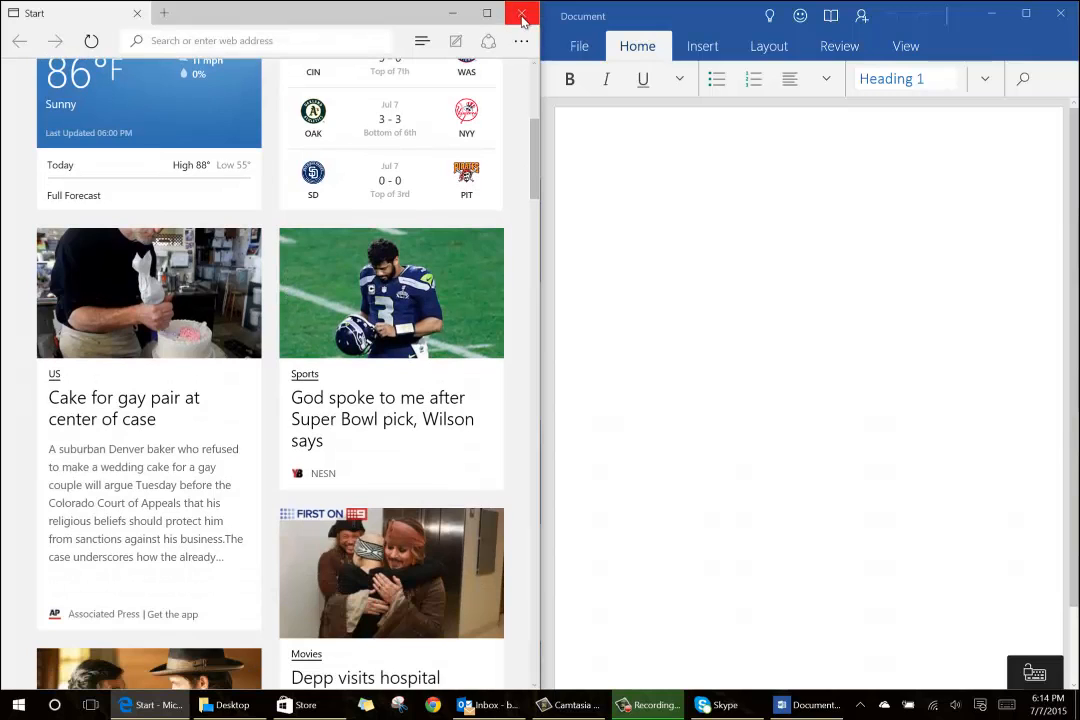
{"action": "left_click", "coordinate": [521, 13]}
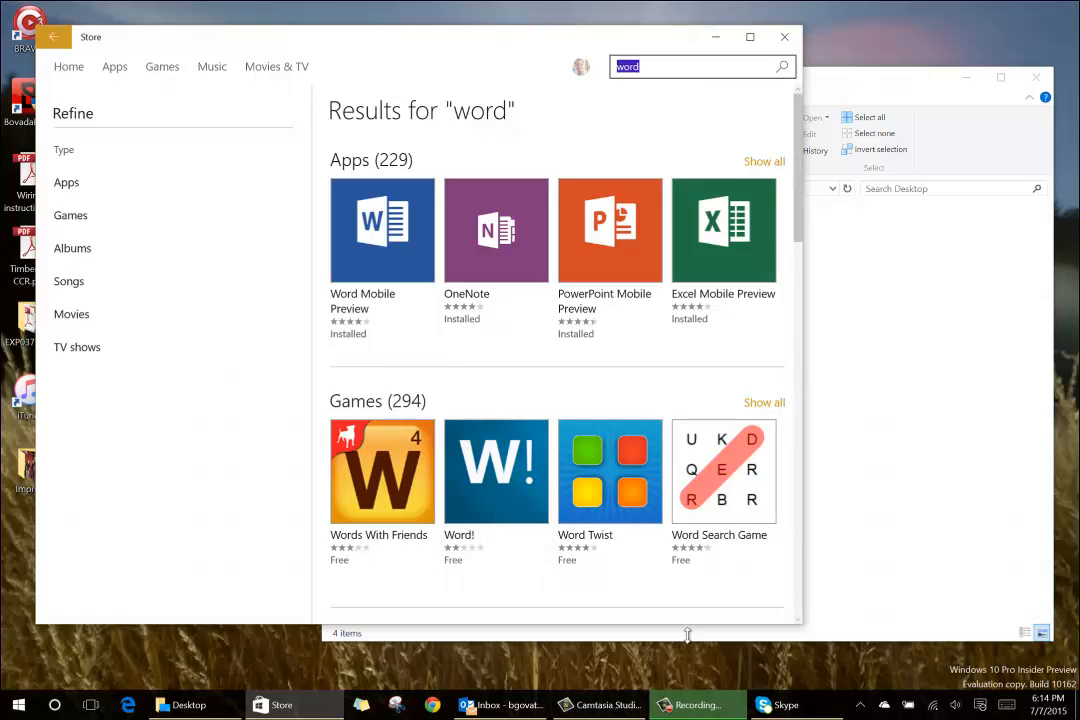
{"action": "mouse_move", "coordinate": [687, 596]}
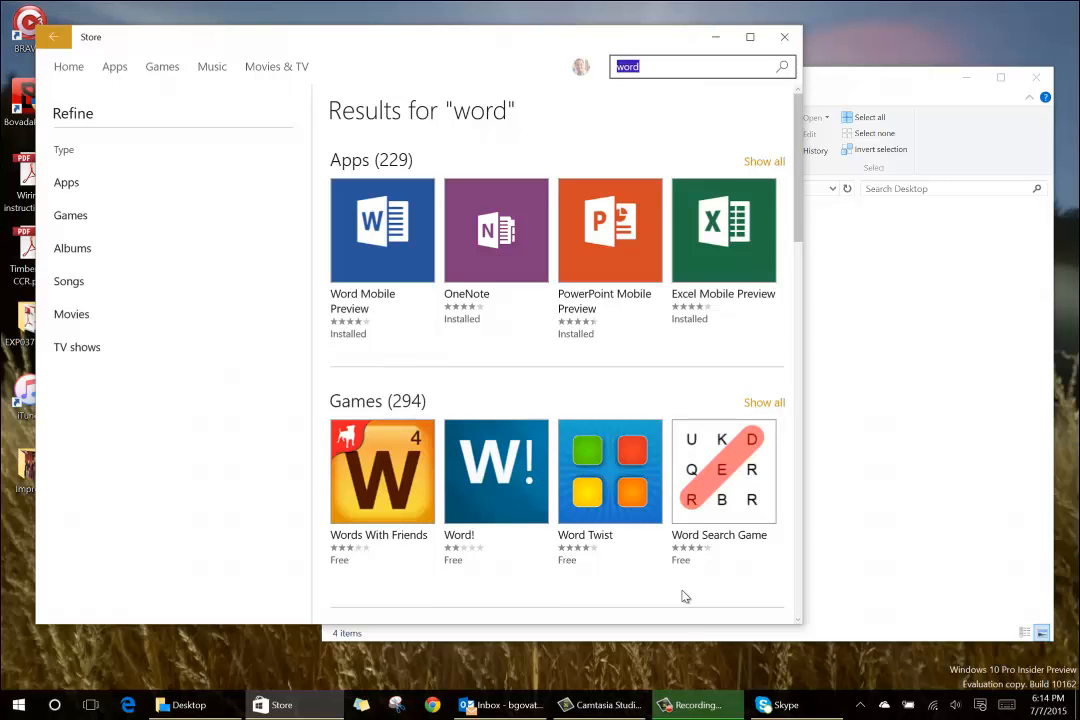